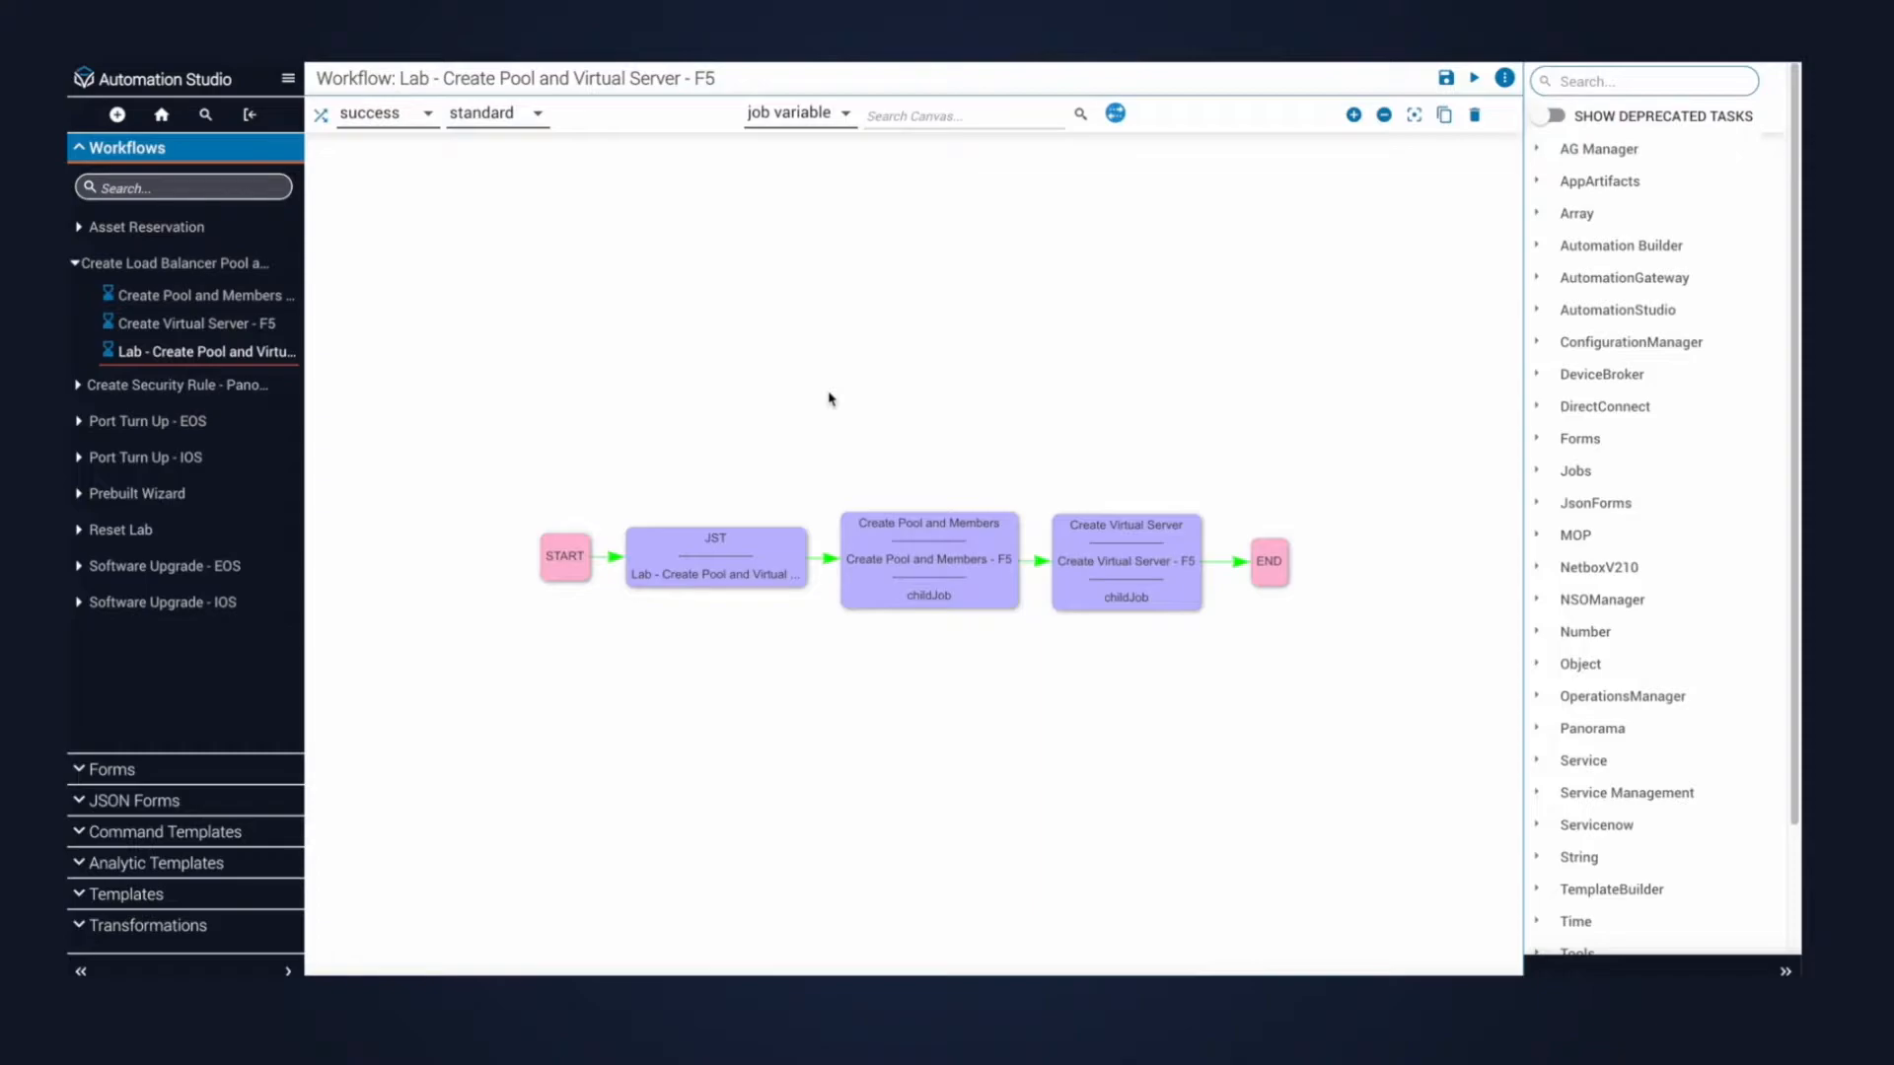
{"action": "mouse_move", "coordinate": [586, 387]}
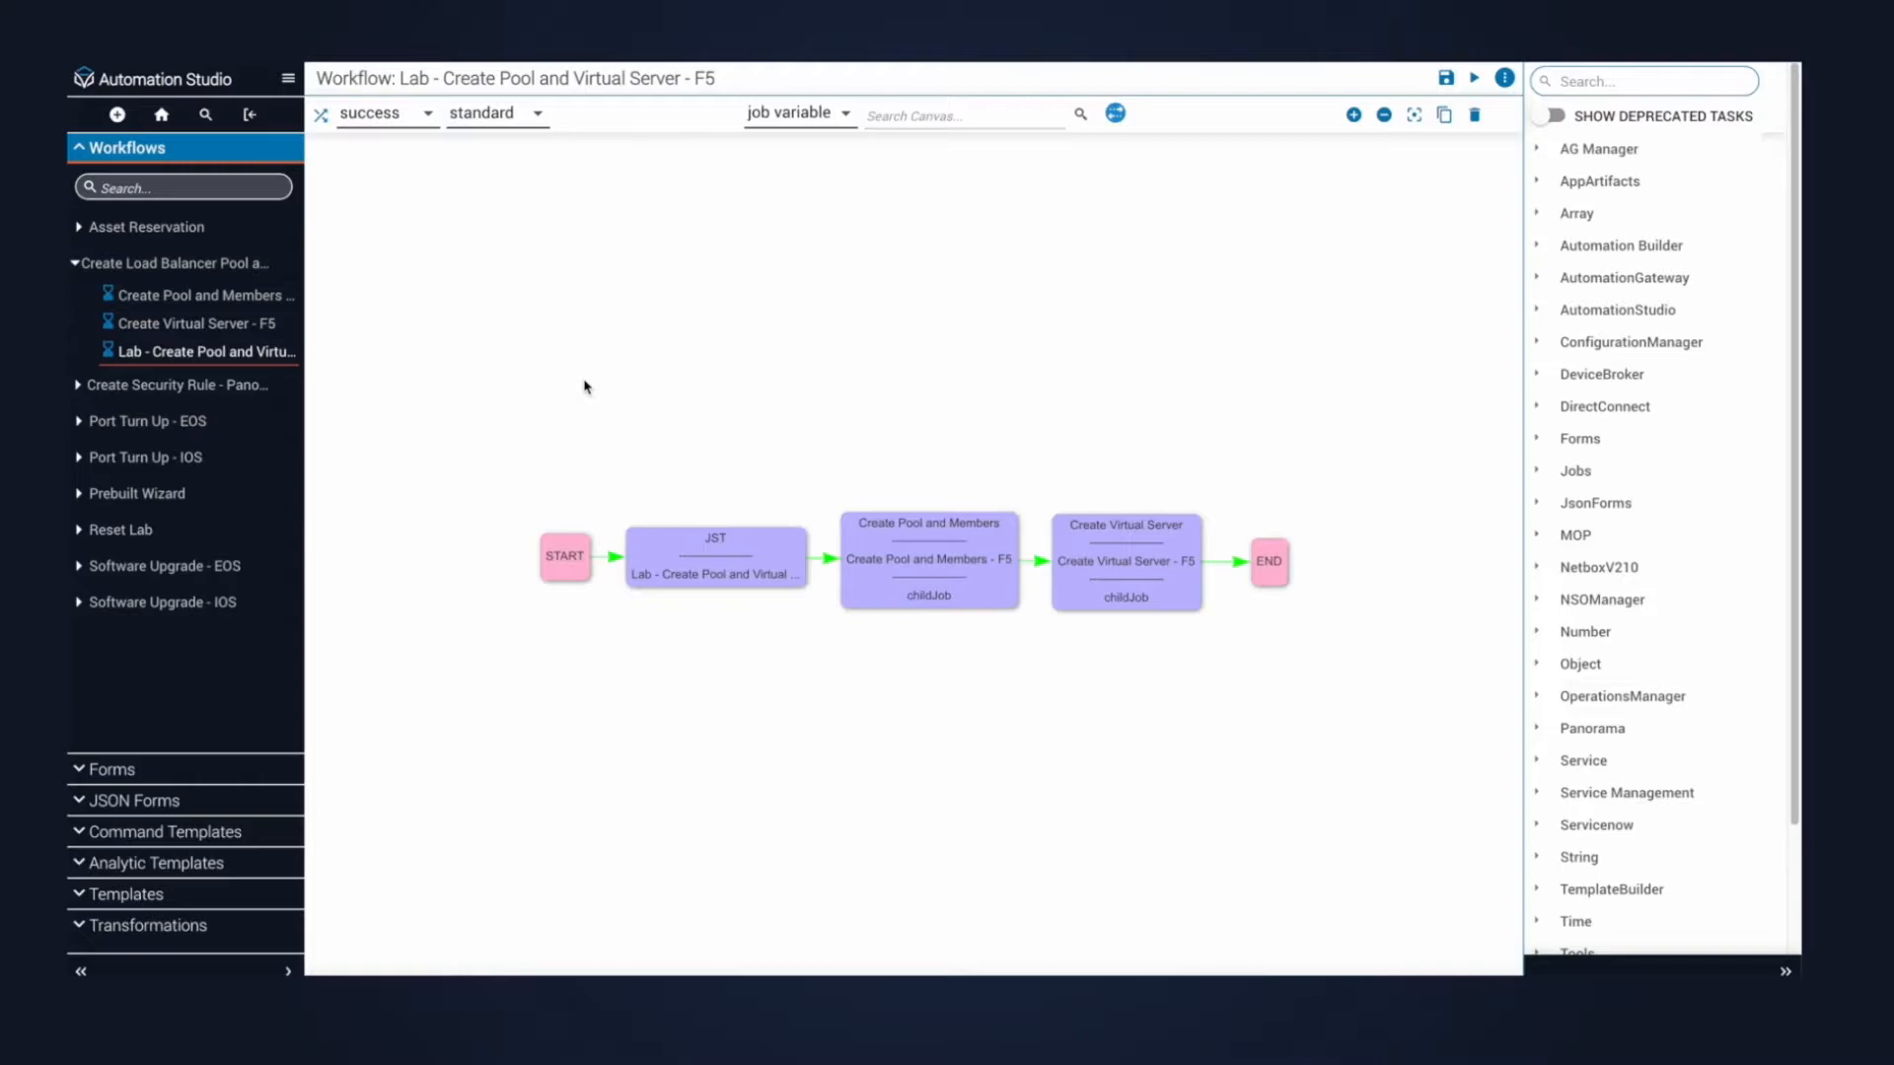
{"action": "mouse_move", "coordinate": [462, 370]}
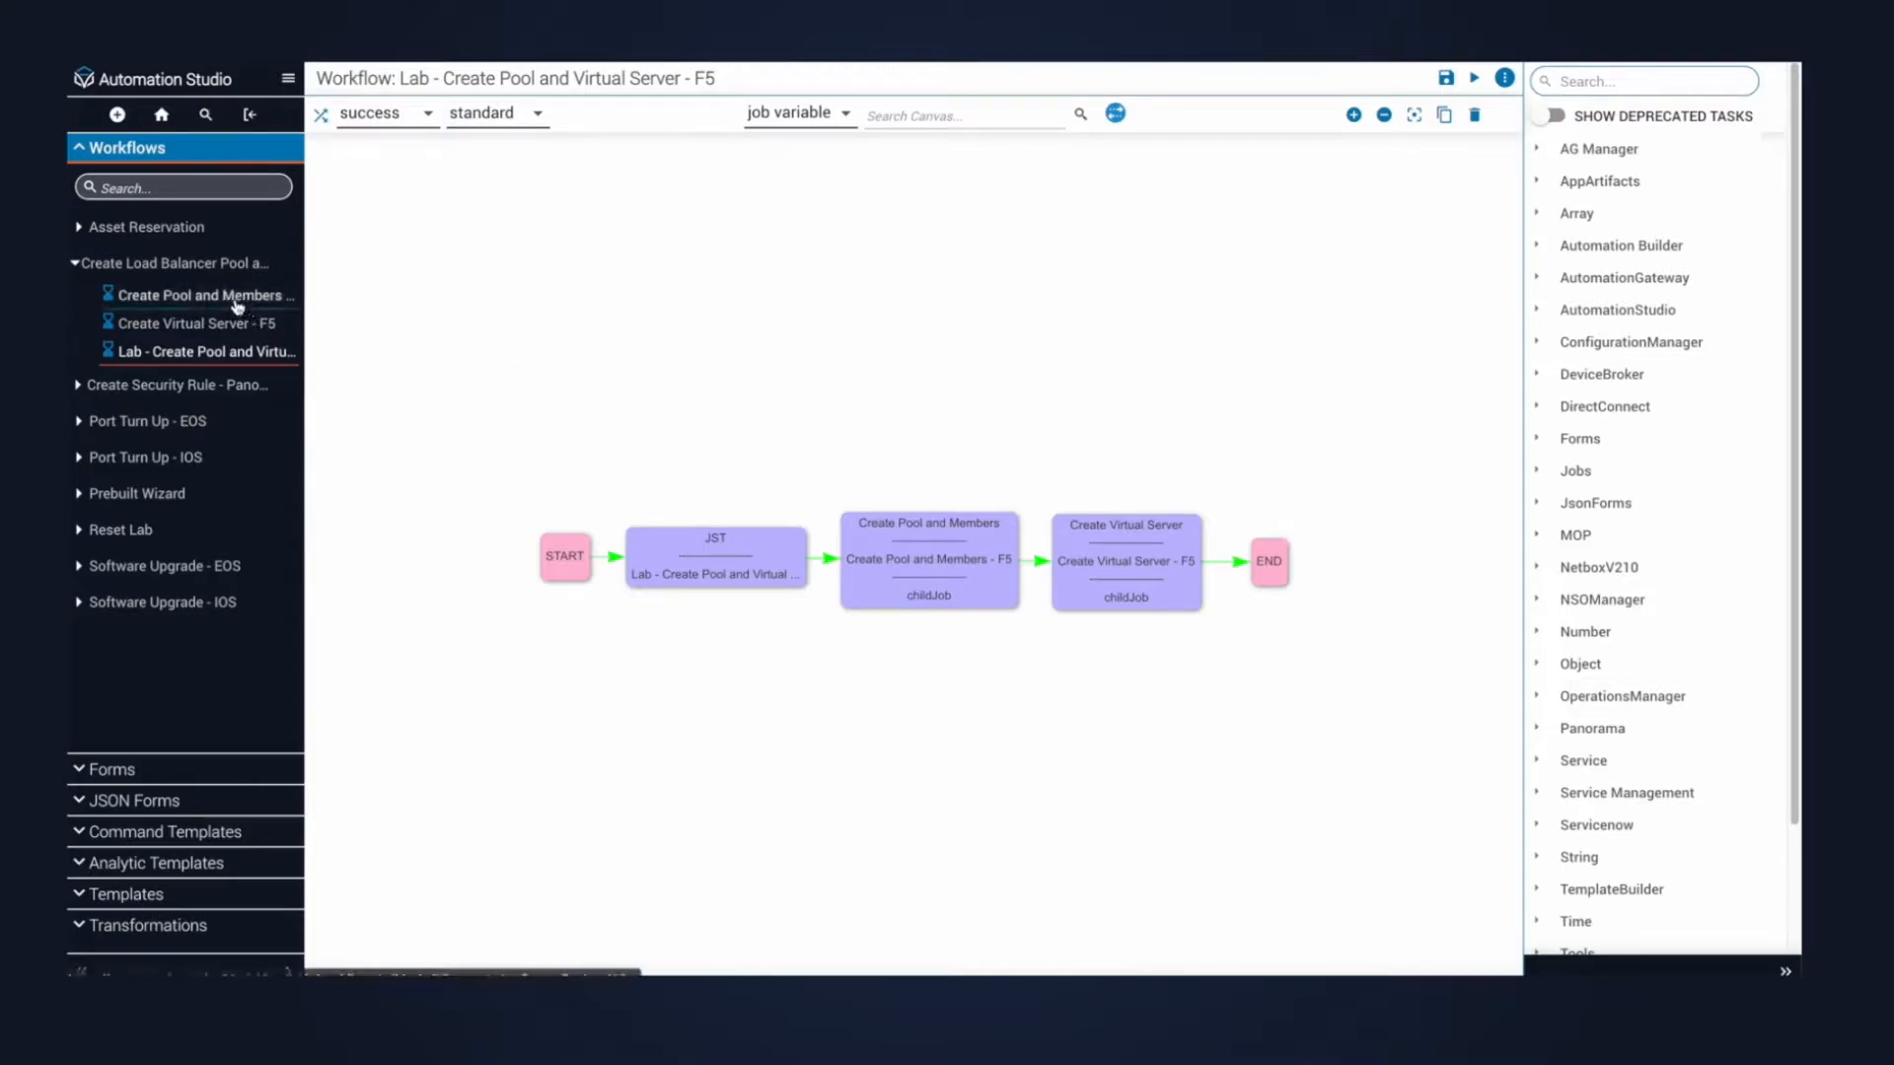
Bring up the Create Pool and Members - F5 workflow from the Workflows sidebar.
{"action": "left_click", "coordinate": [201, 295]}
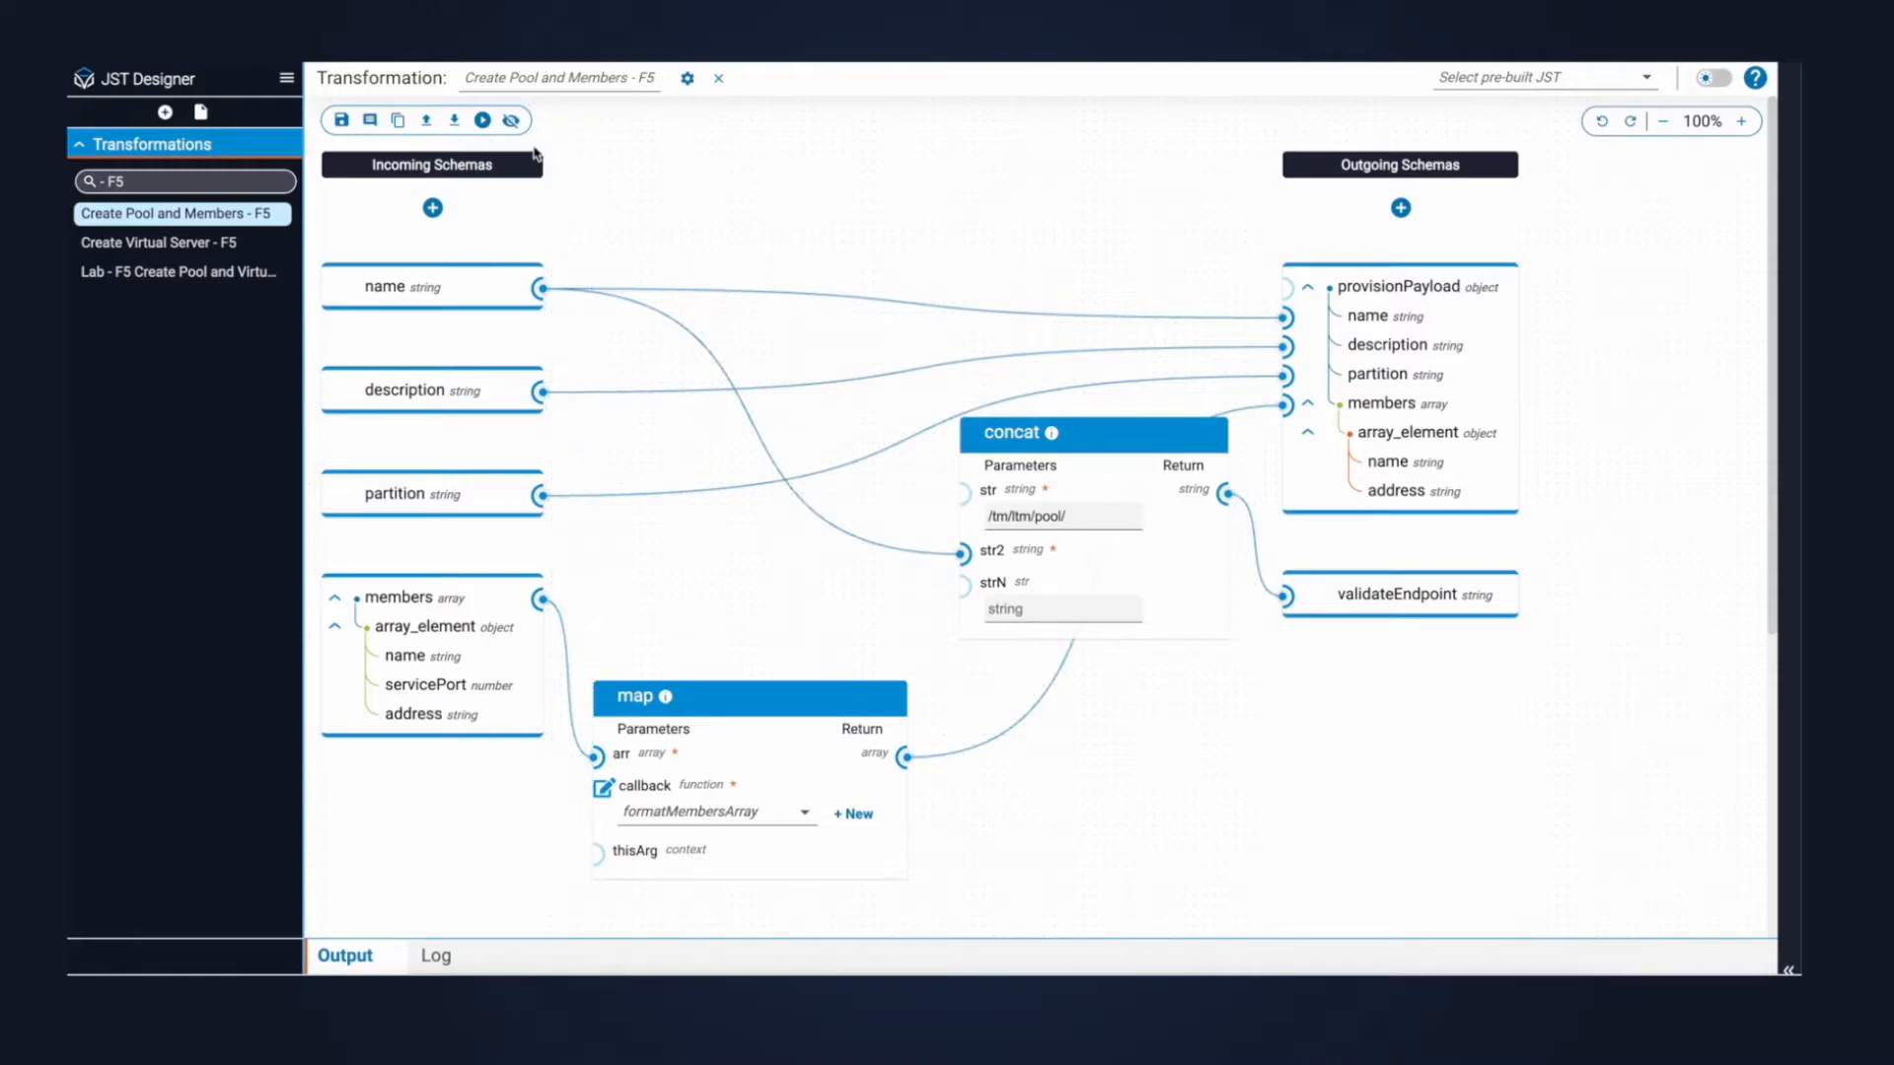
Run the transformation on its sample inputs to produce the provisionPayload output.
{"action": "left_click", "coordinate": [481, 119]}
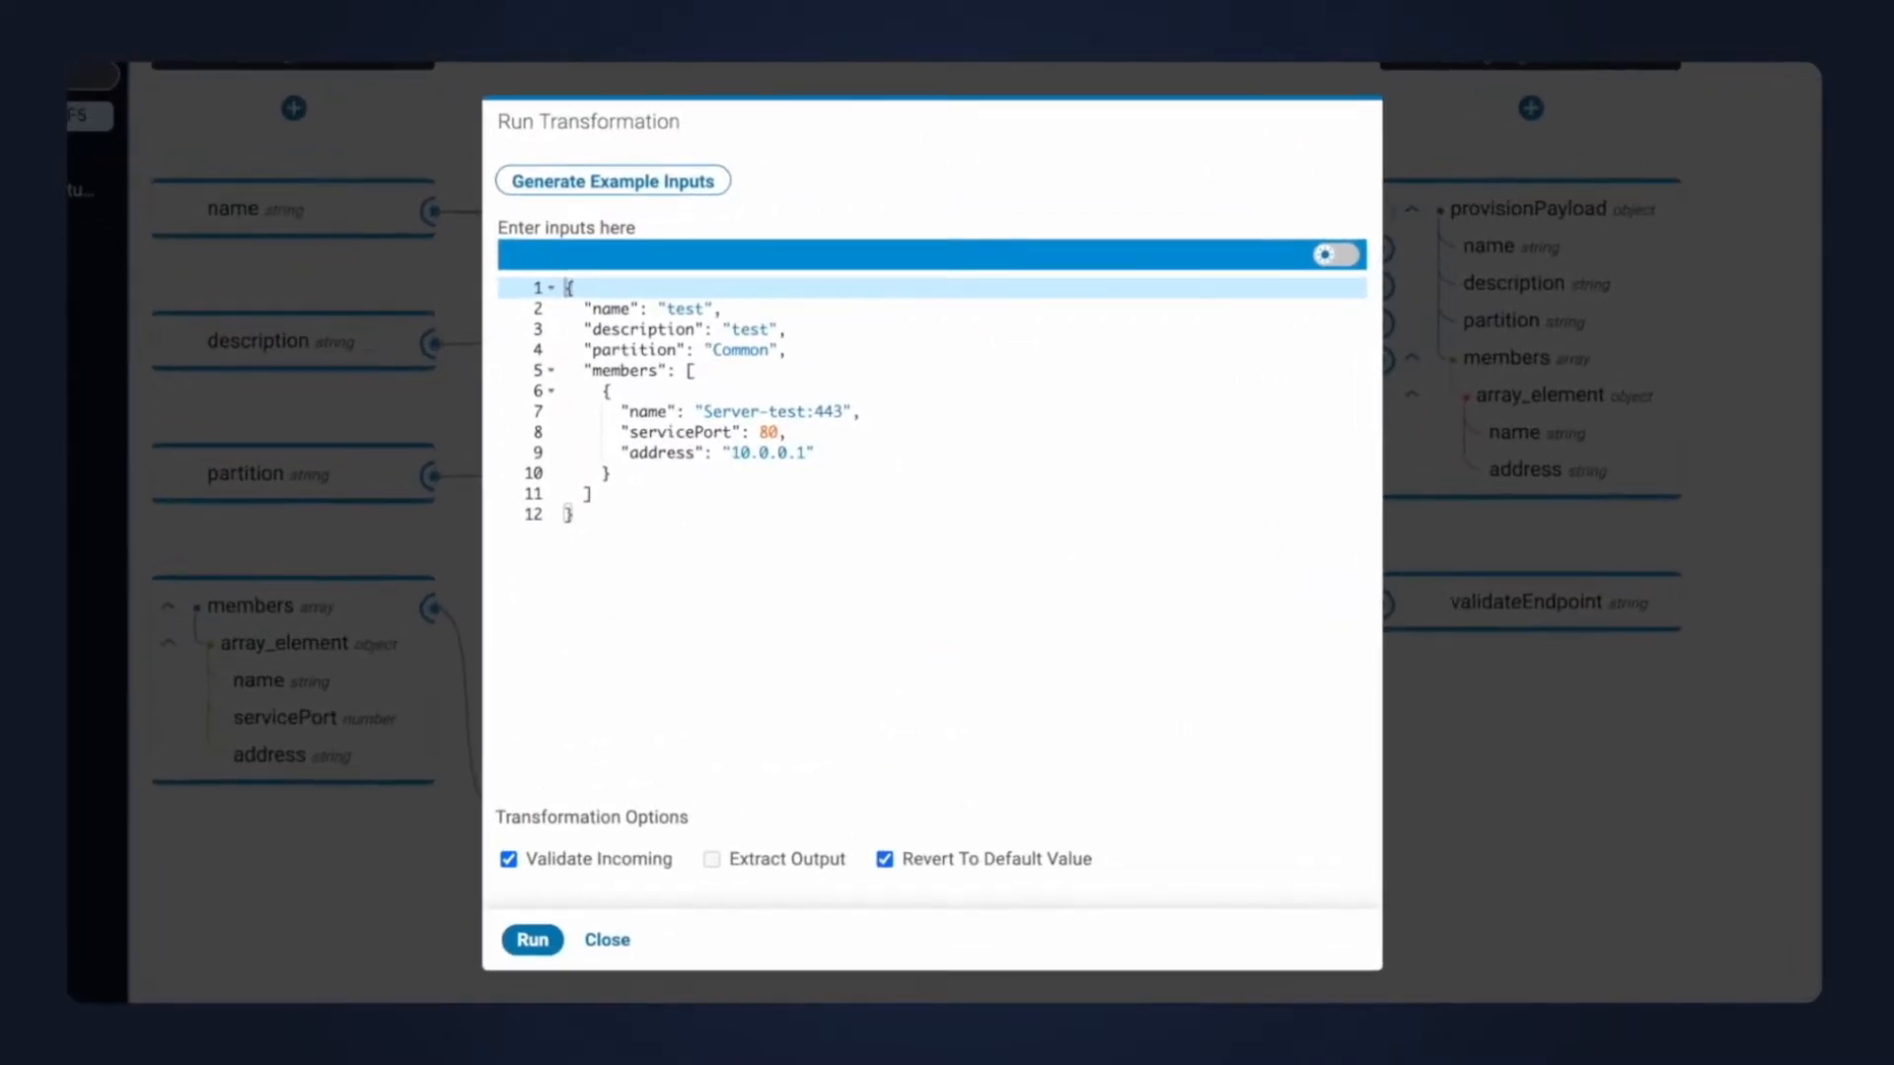
{"action": "left_click", "coordinate": [533, 939]}
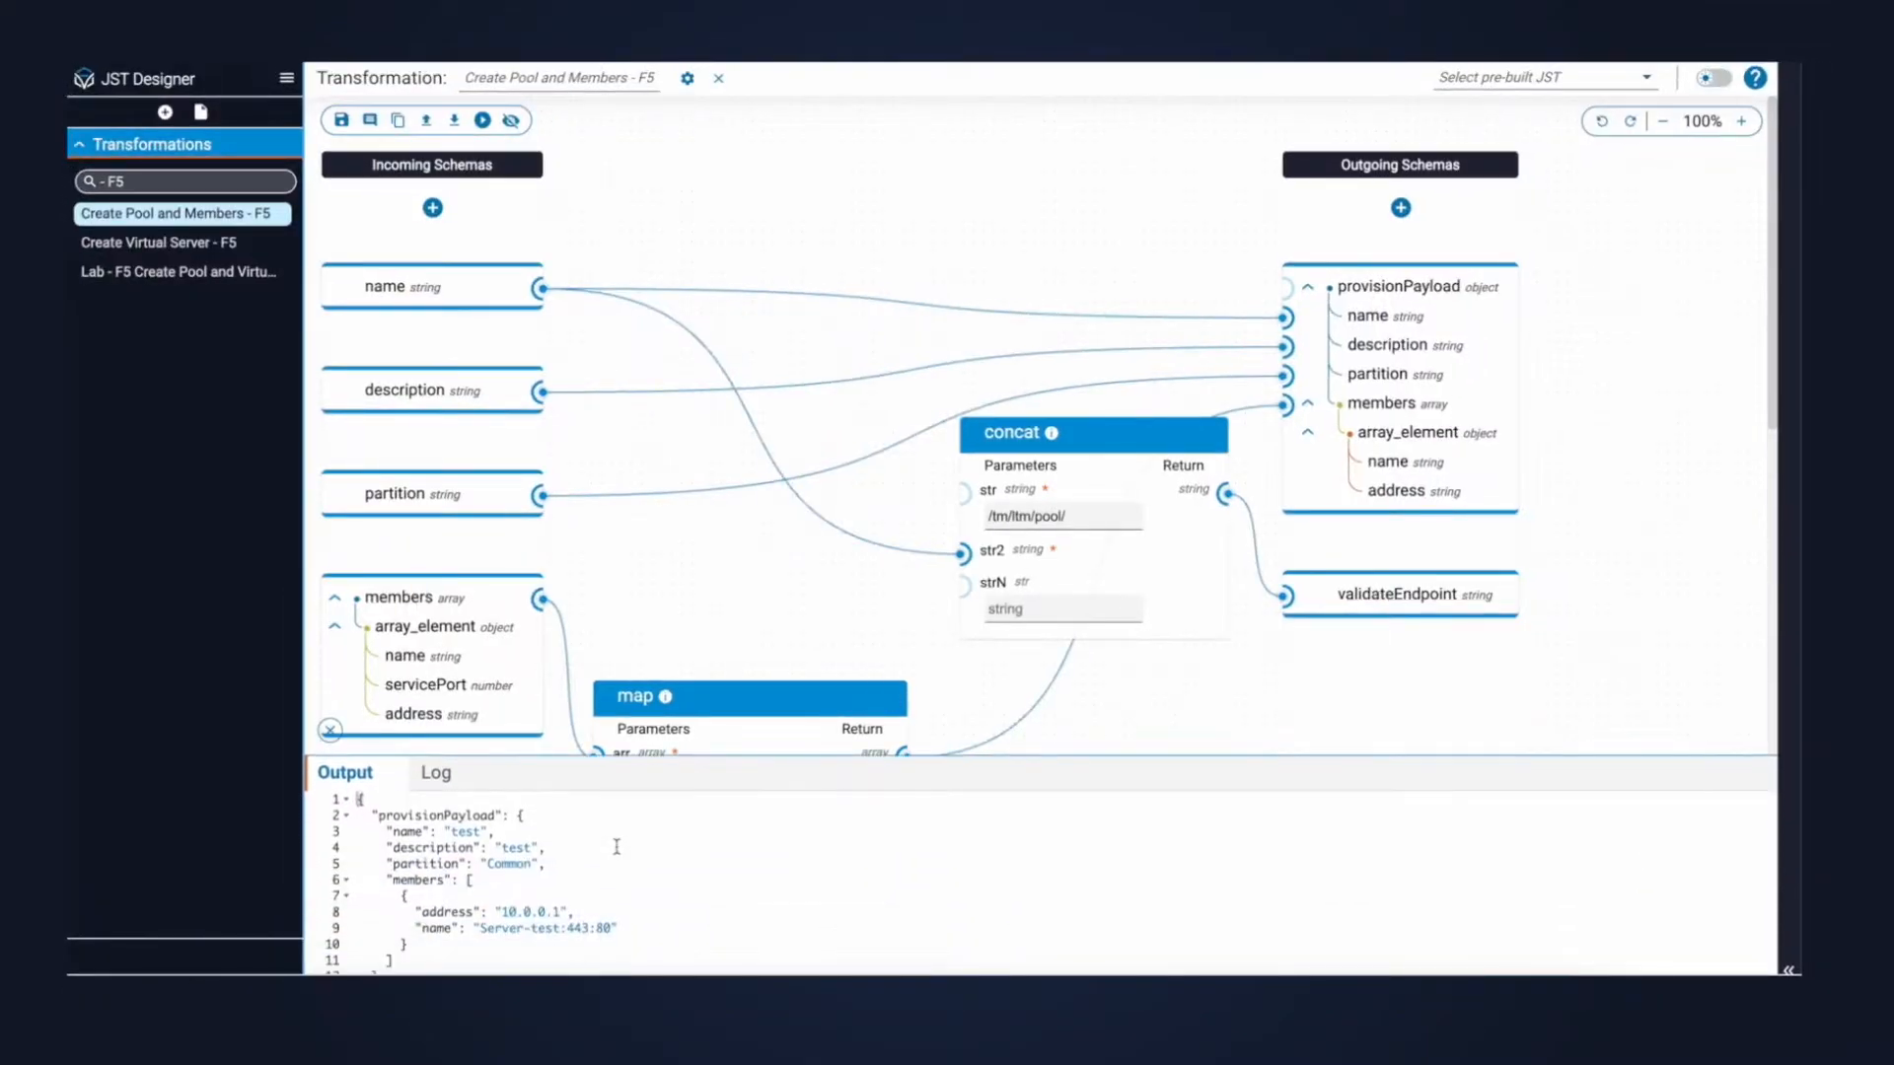
{"action": "mouse_move", "coordinate": [620, 839]}
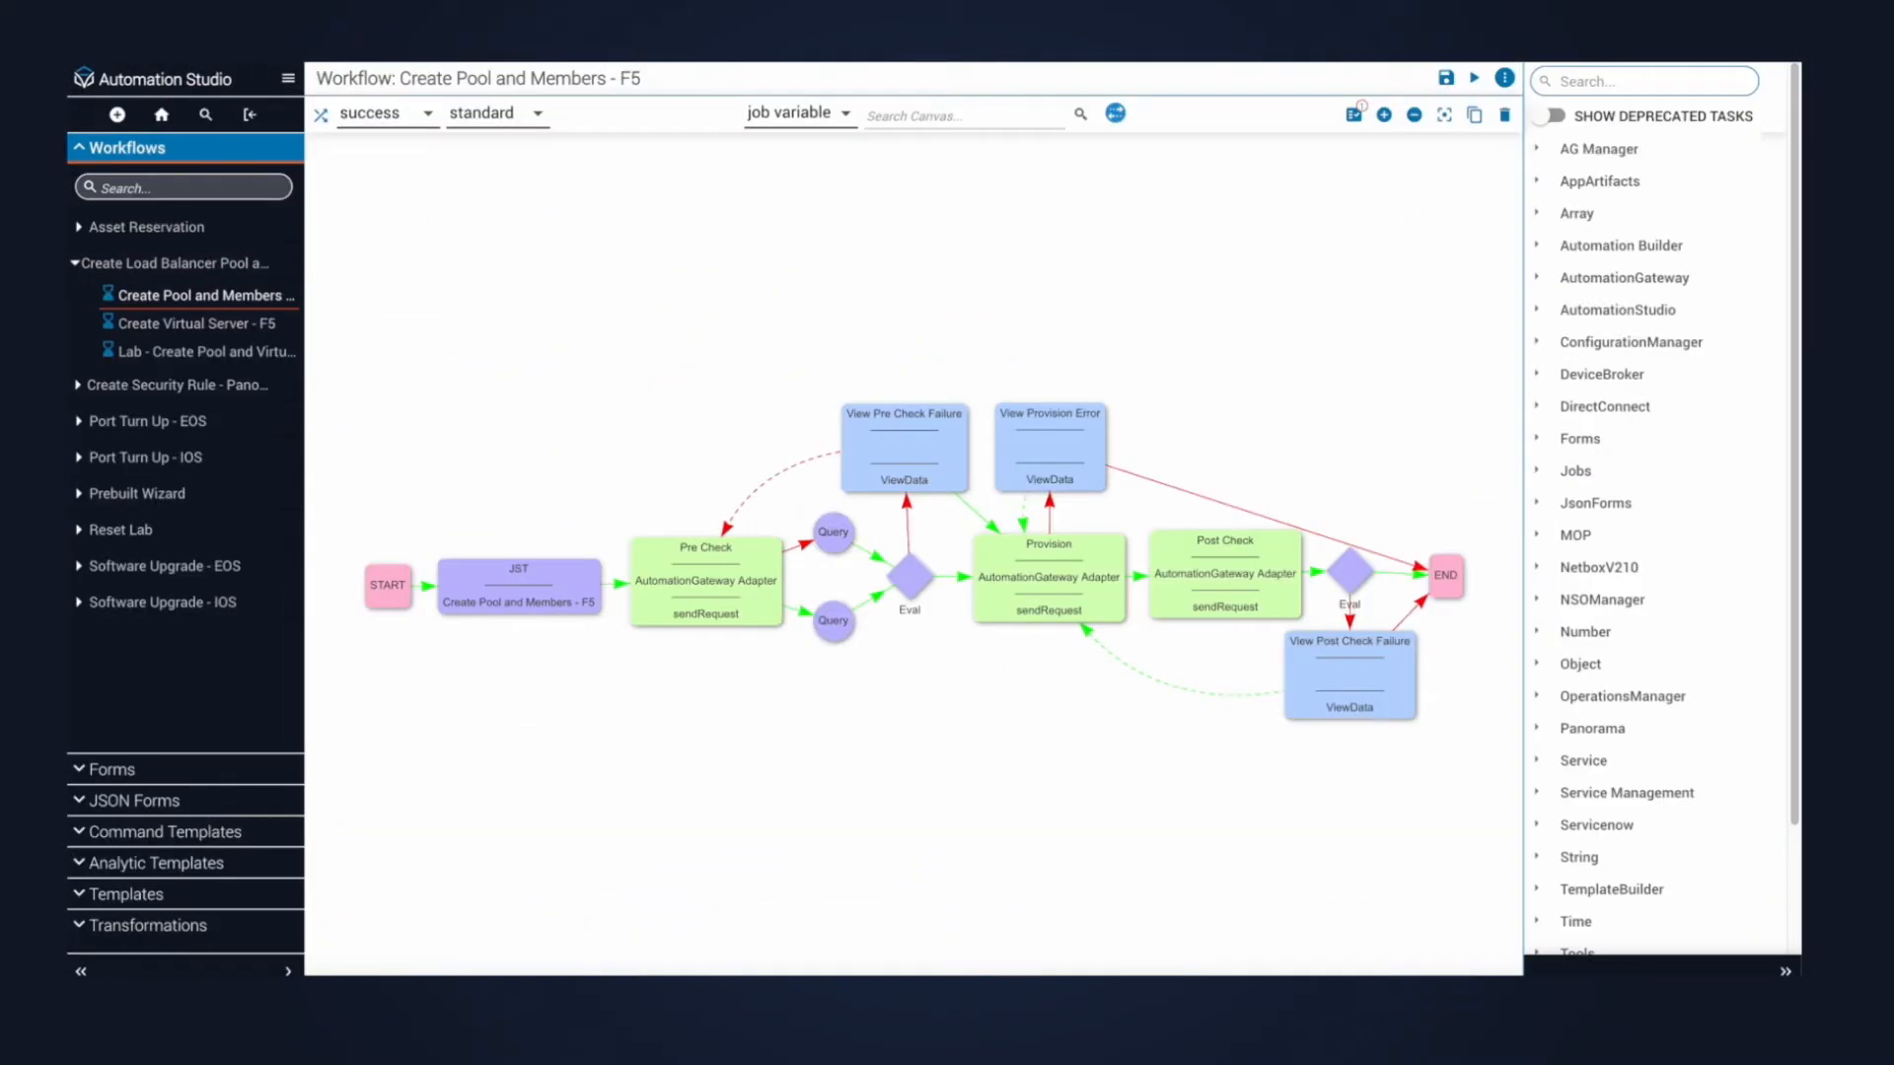
Show the Create Virtual Server - F5 transformation with its concat and toString mappings in JST Designer.
{"action": "left_click", "coordinate": [193, 324]}
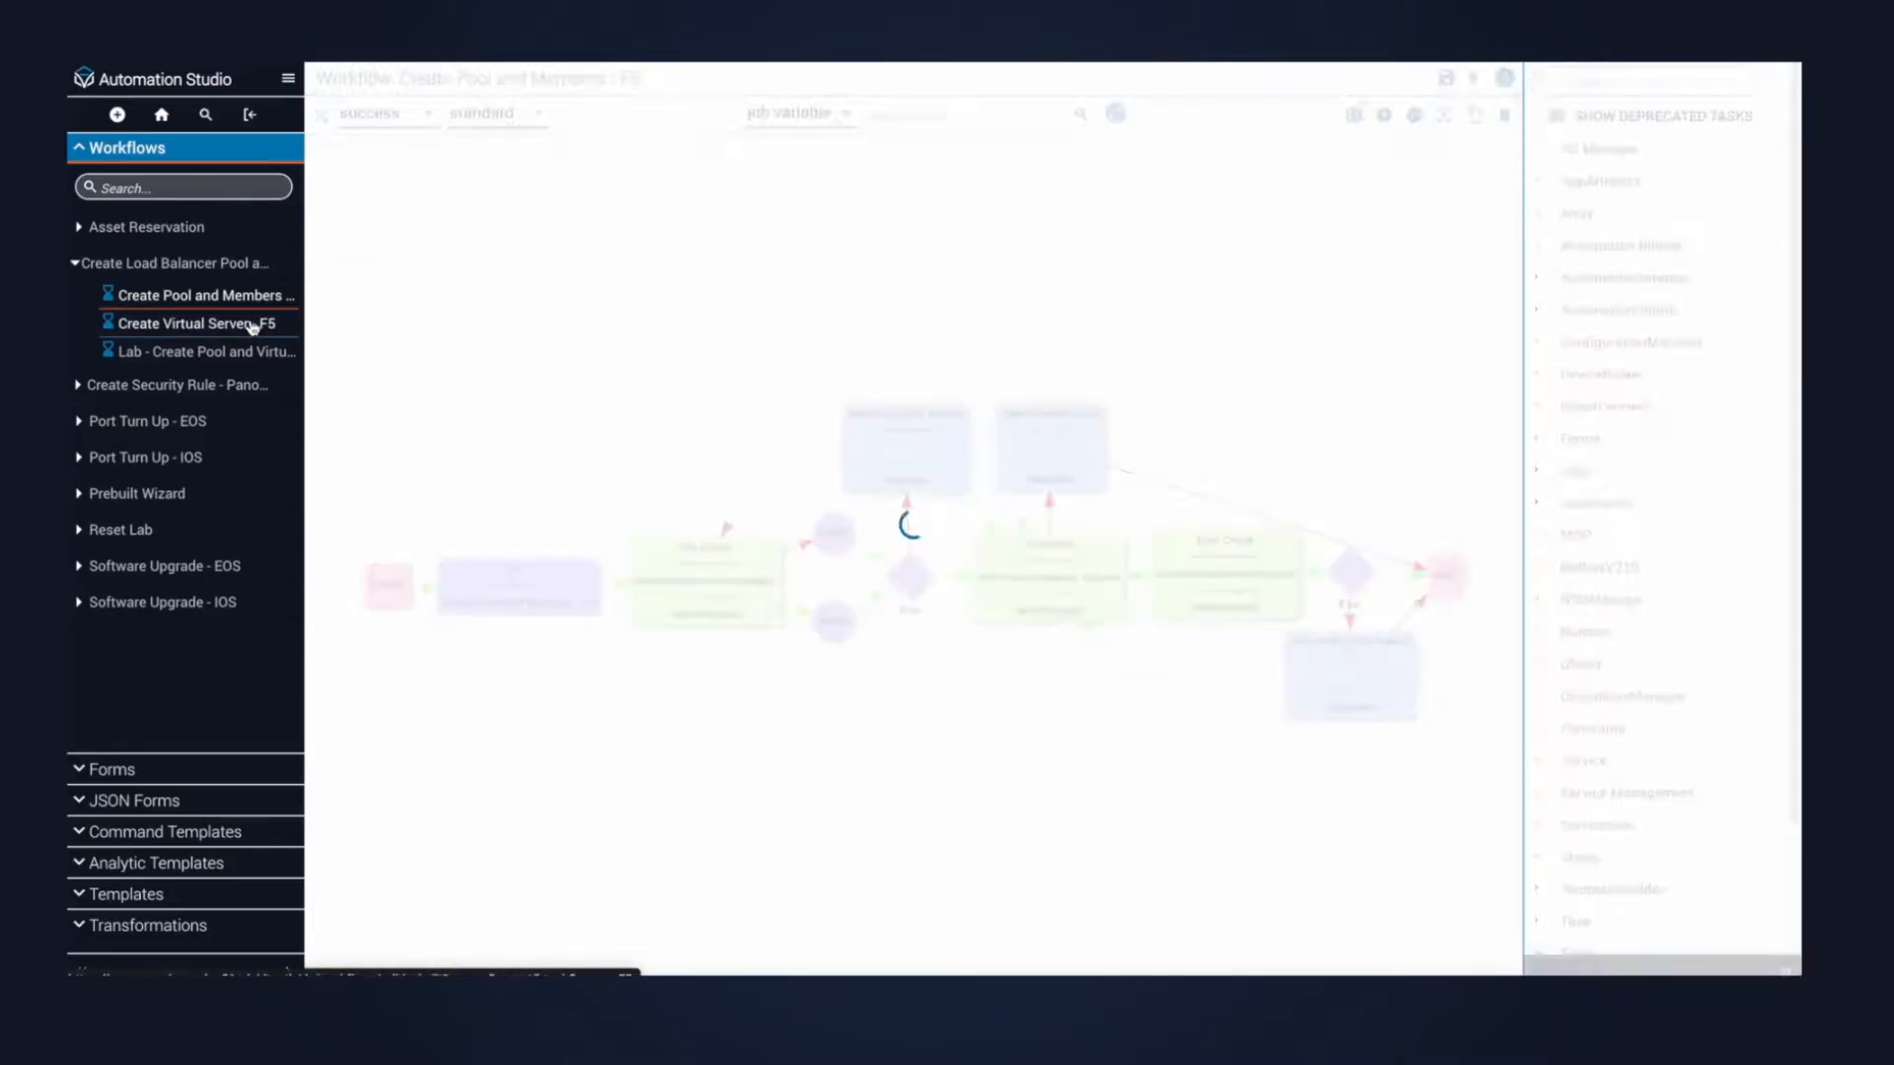
{"action": "left_click", "coordinate": [194, 324]}
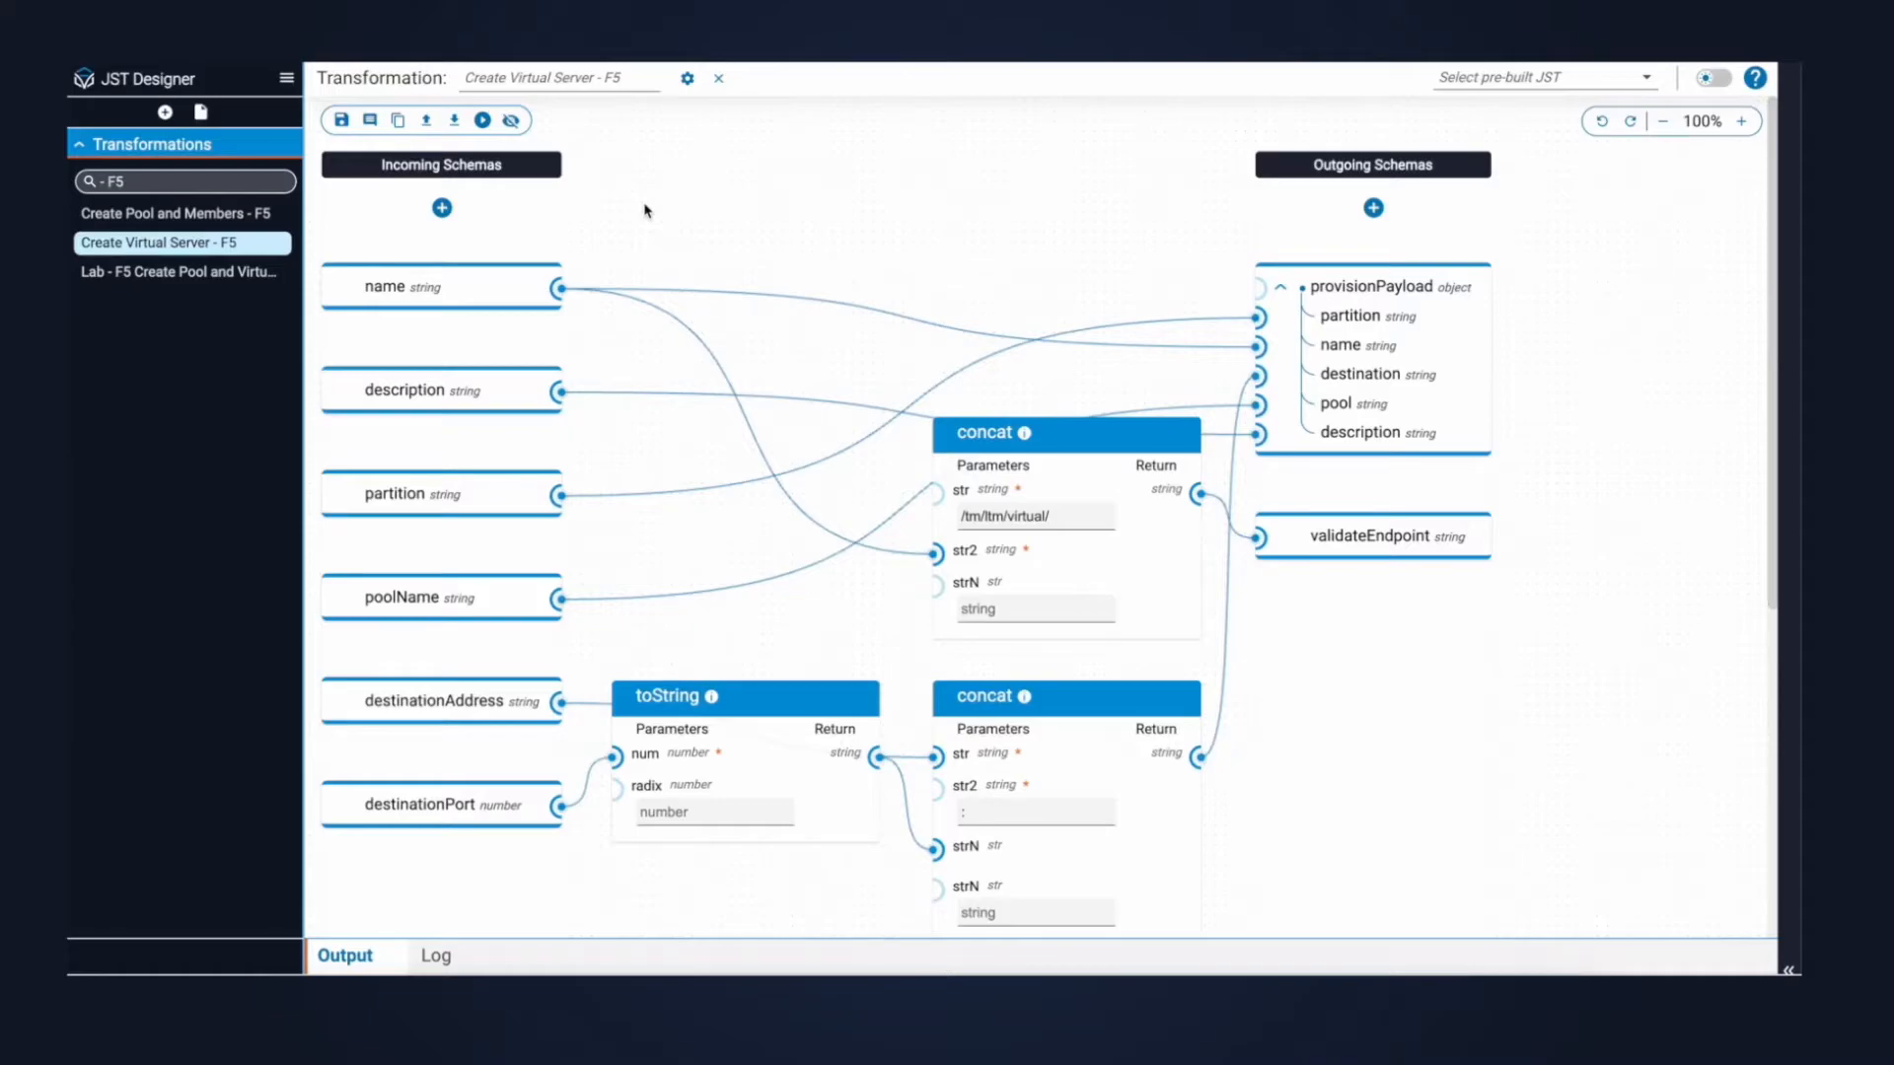
Run the Create Virtual Server transformation on its sample inputs.
{"action": "left_click", "coordinate": [483, 119]}
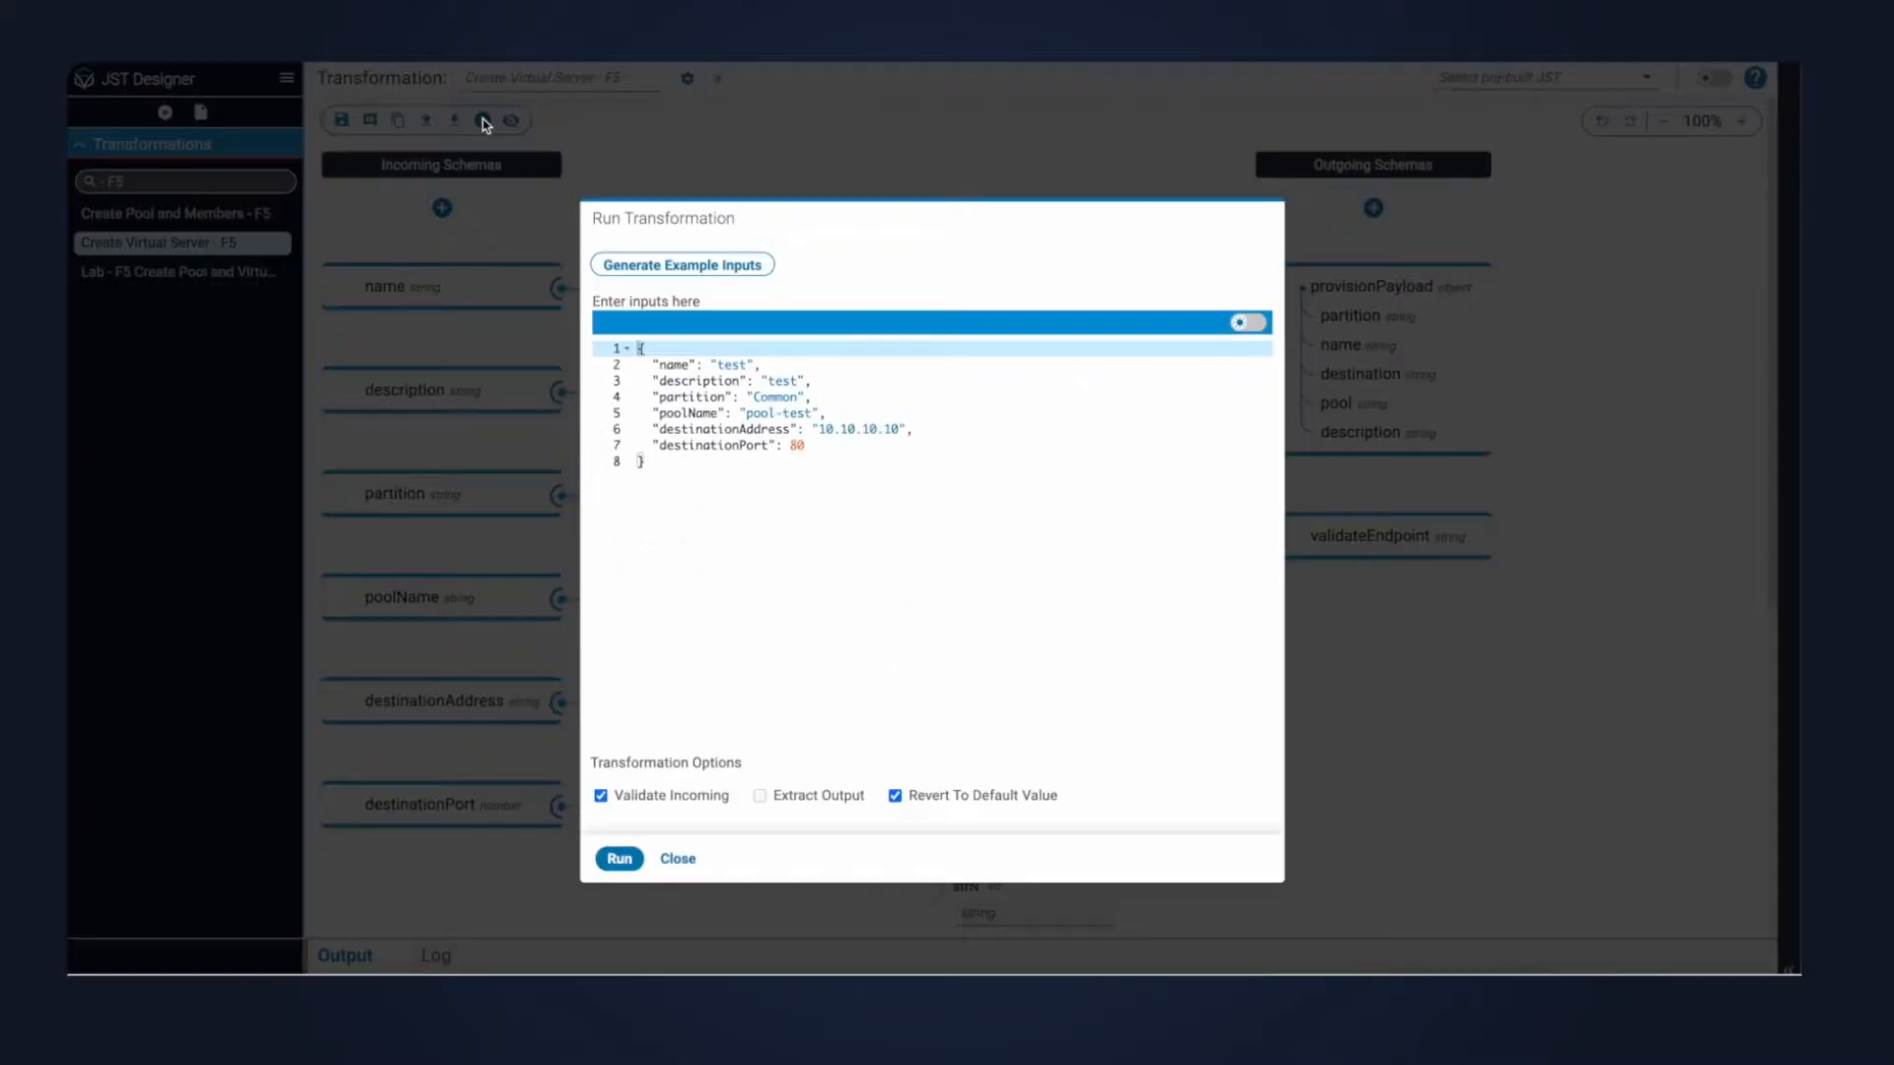
{"action": "left_click", "coordinate": [619, 860]}
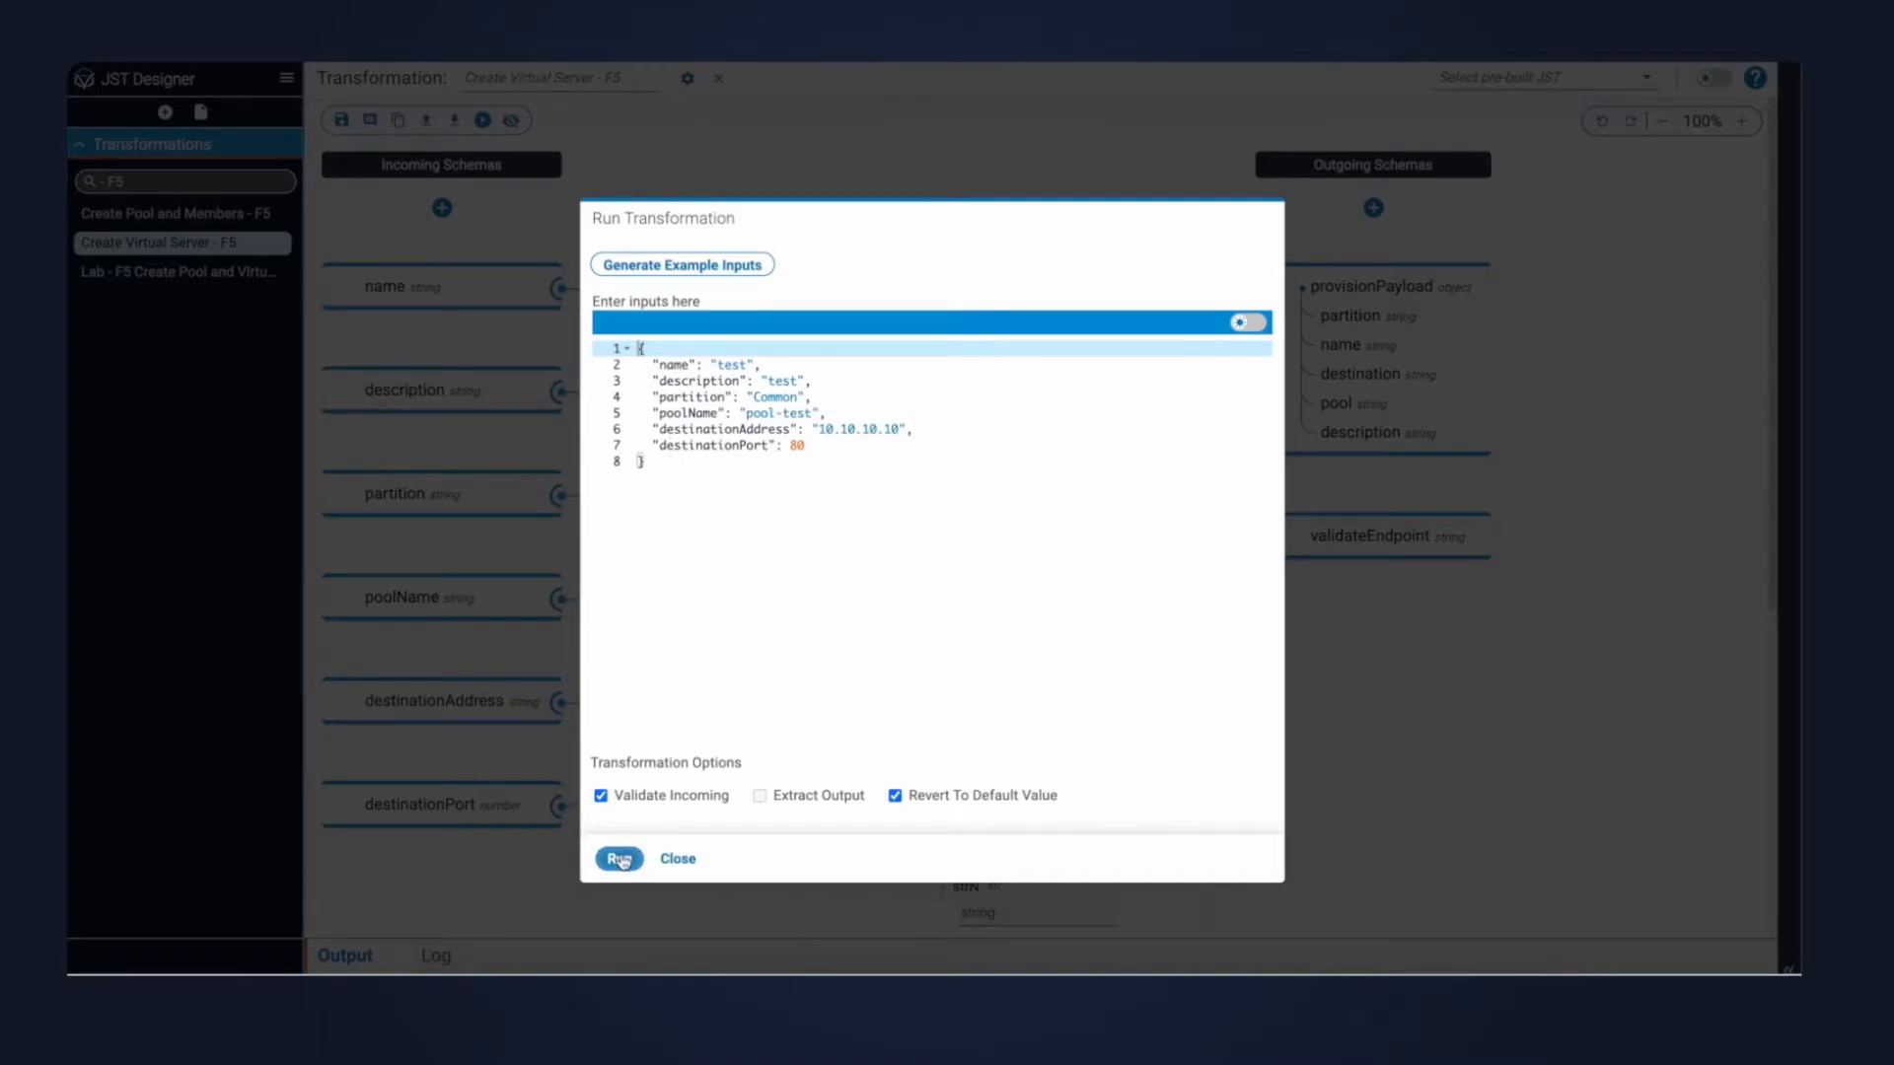
{"action": "left_click", "coordinate": [620, 858]}
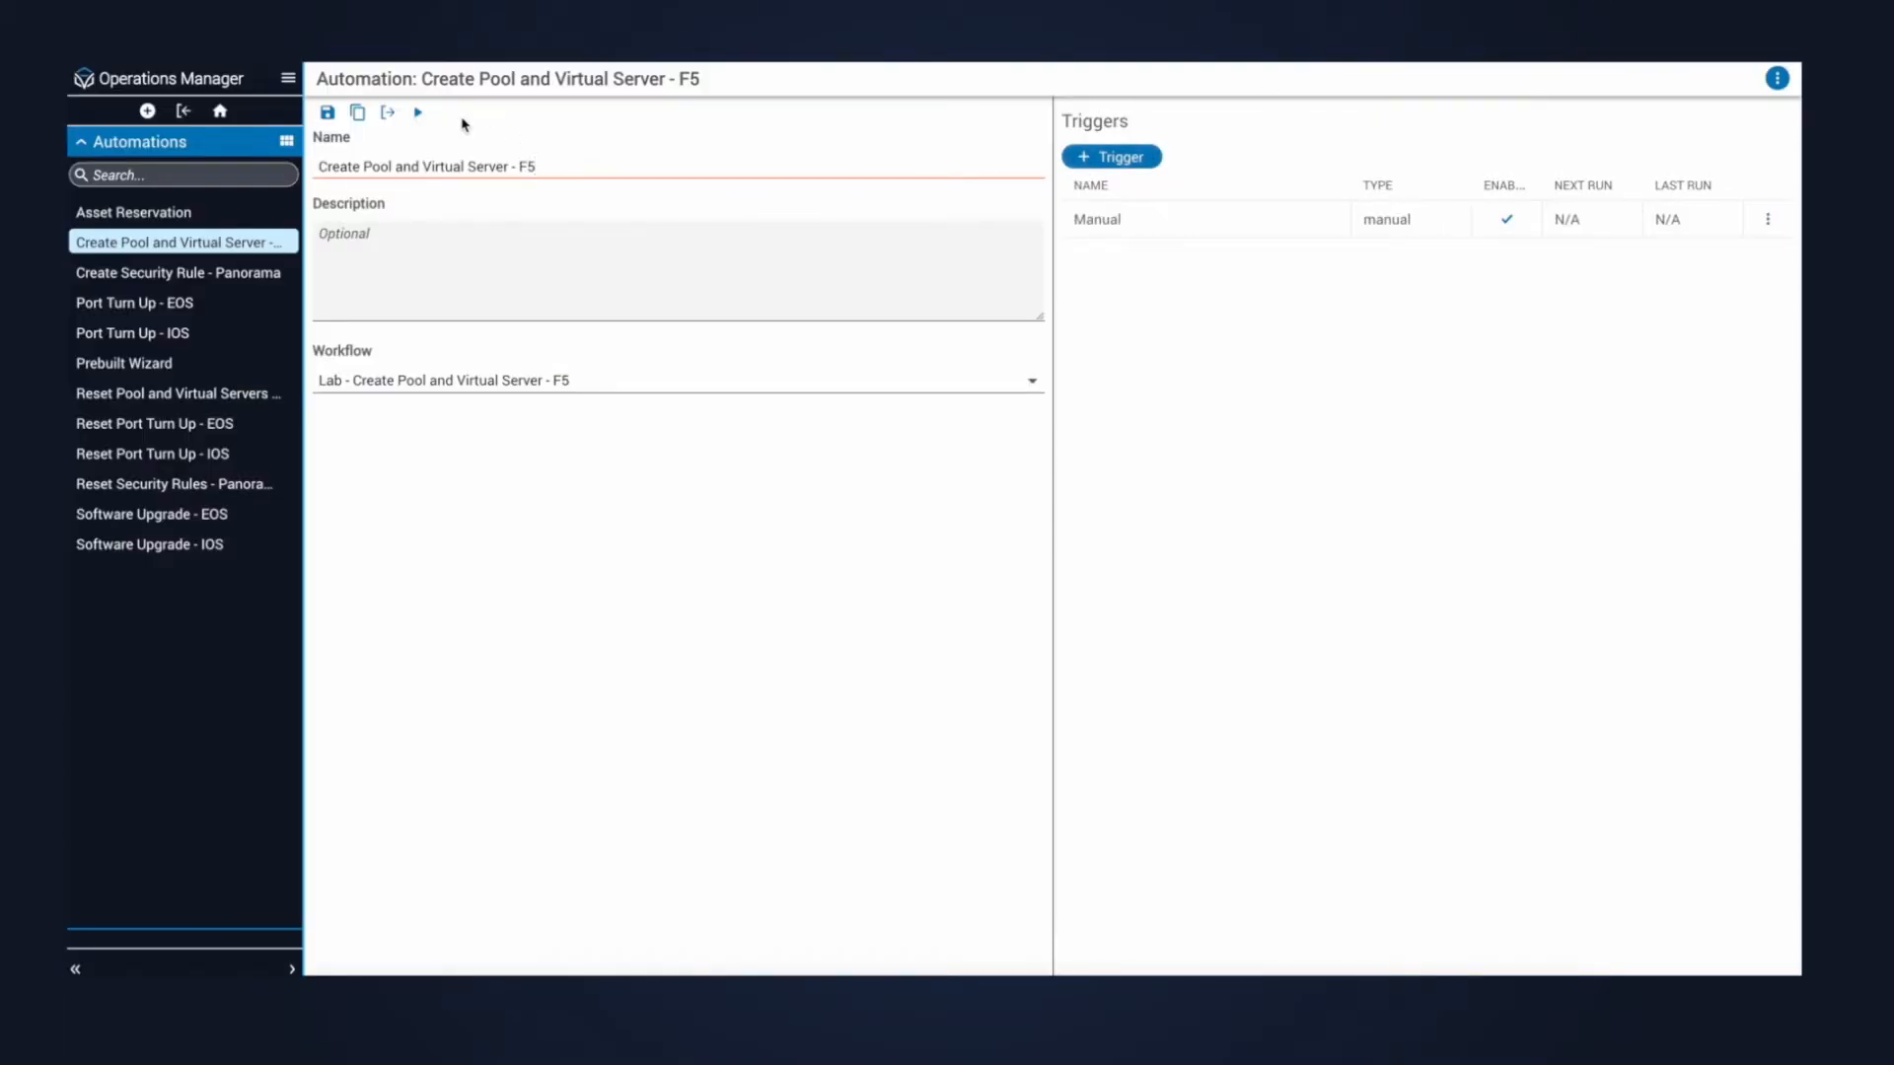
{"action": "mouse_move", "coordinate": [418, 110]}
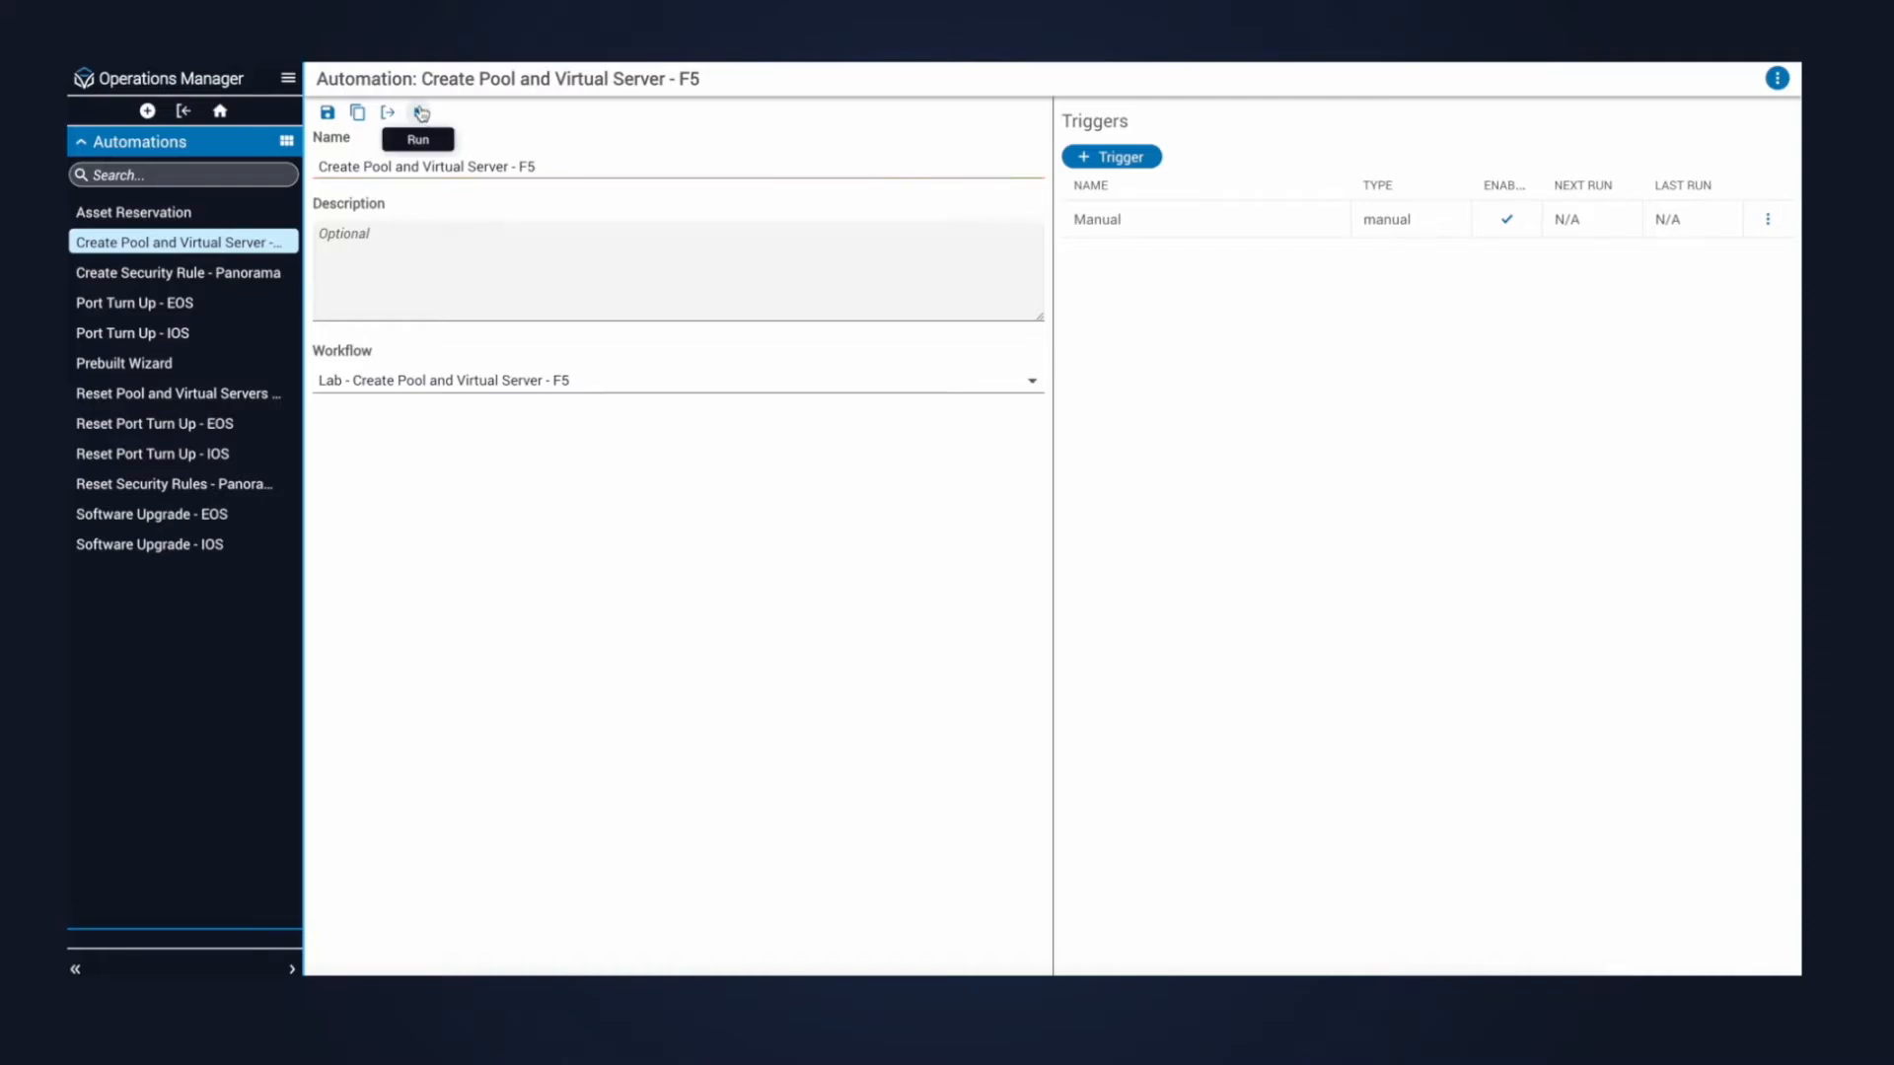
Start a run of Create Pool and Virtual Server - F5, showing the Run Automation dialog.
{"action": "left_click", "coordinate": [418, 111]}
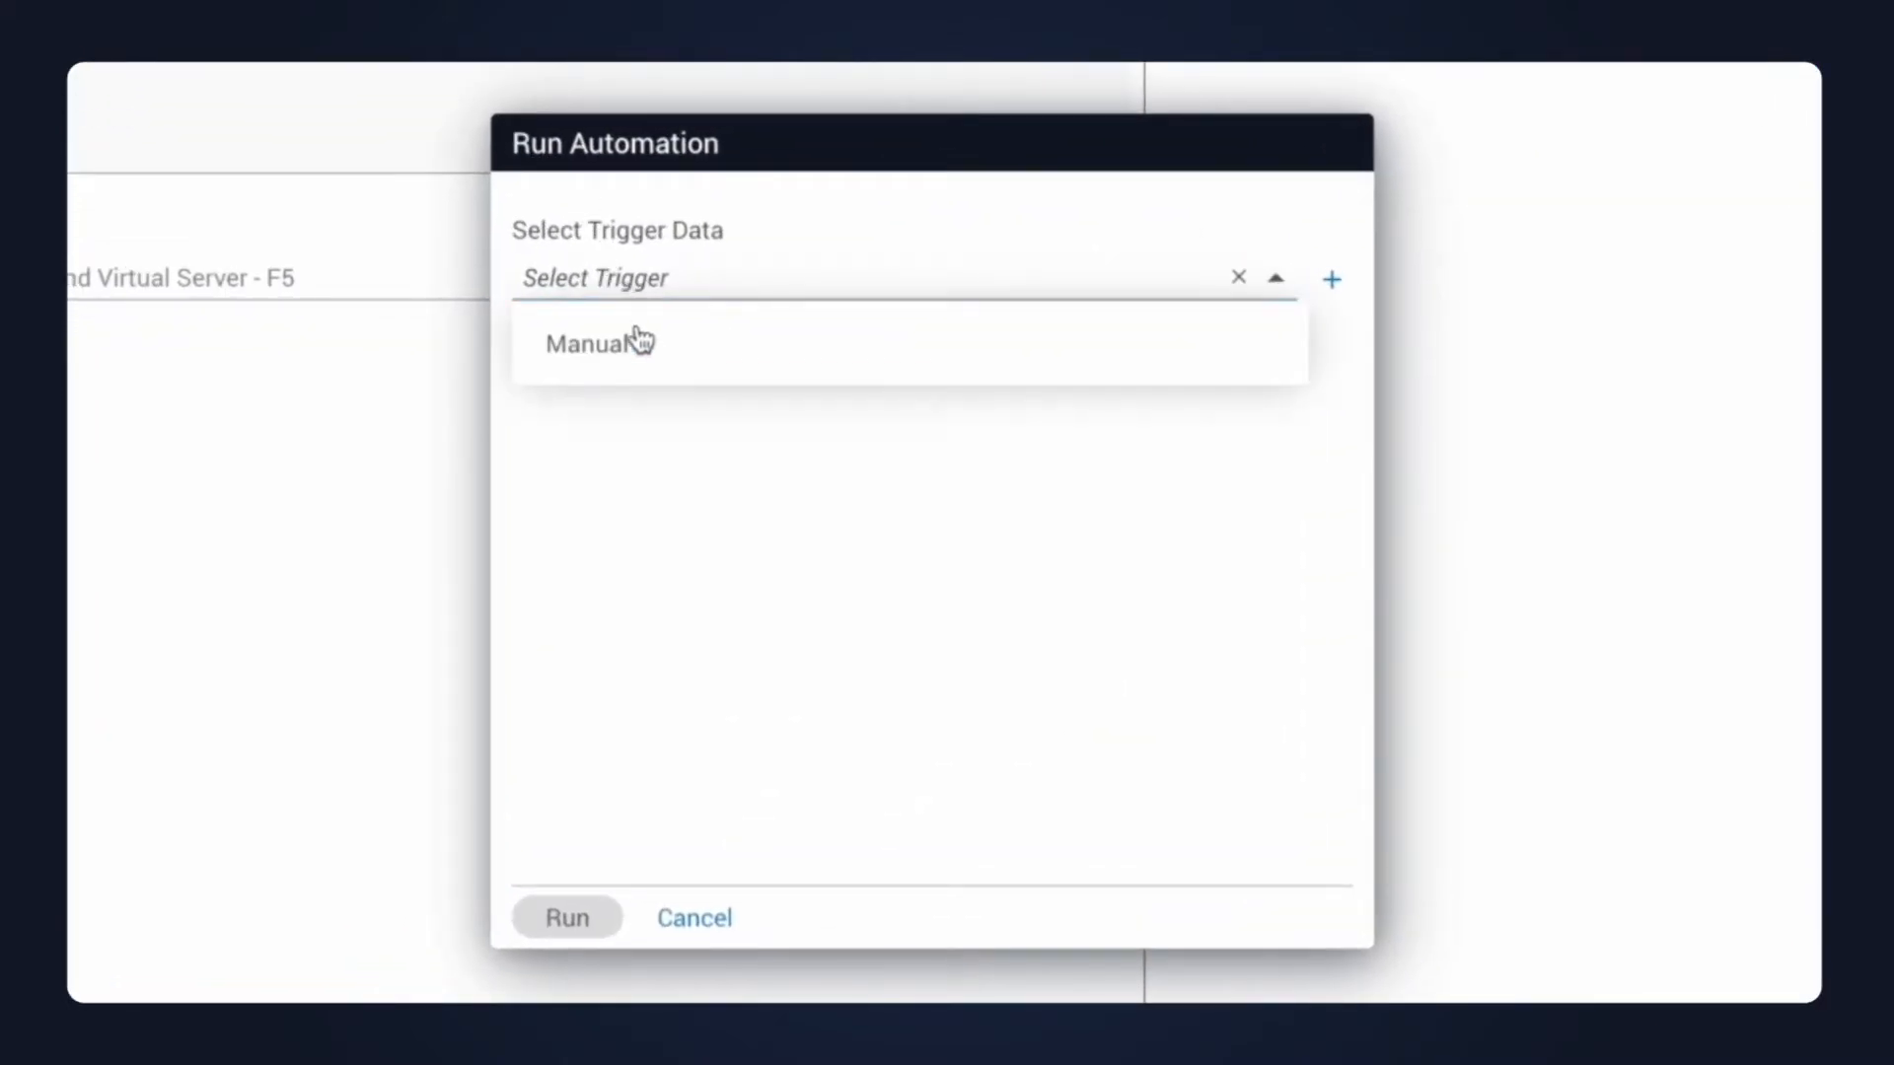
Choose the Manual trigger and enter pool name test-pool with description test pool.
{"action": "left_click", "coordinate": [596, 344]}
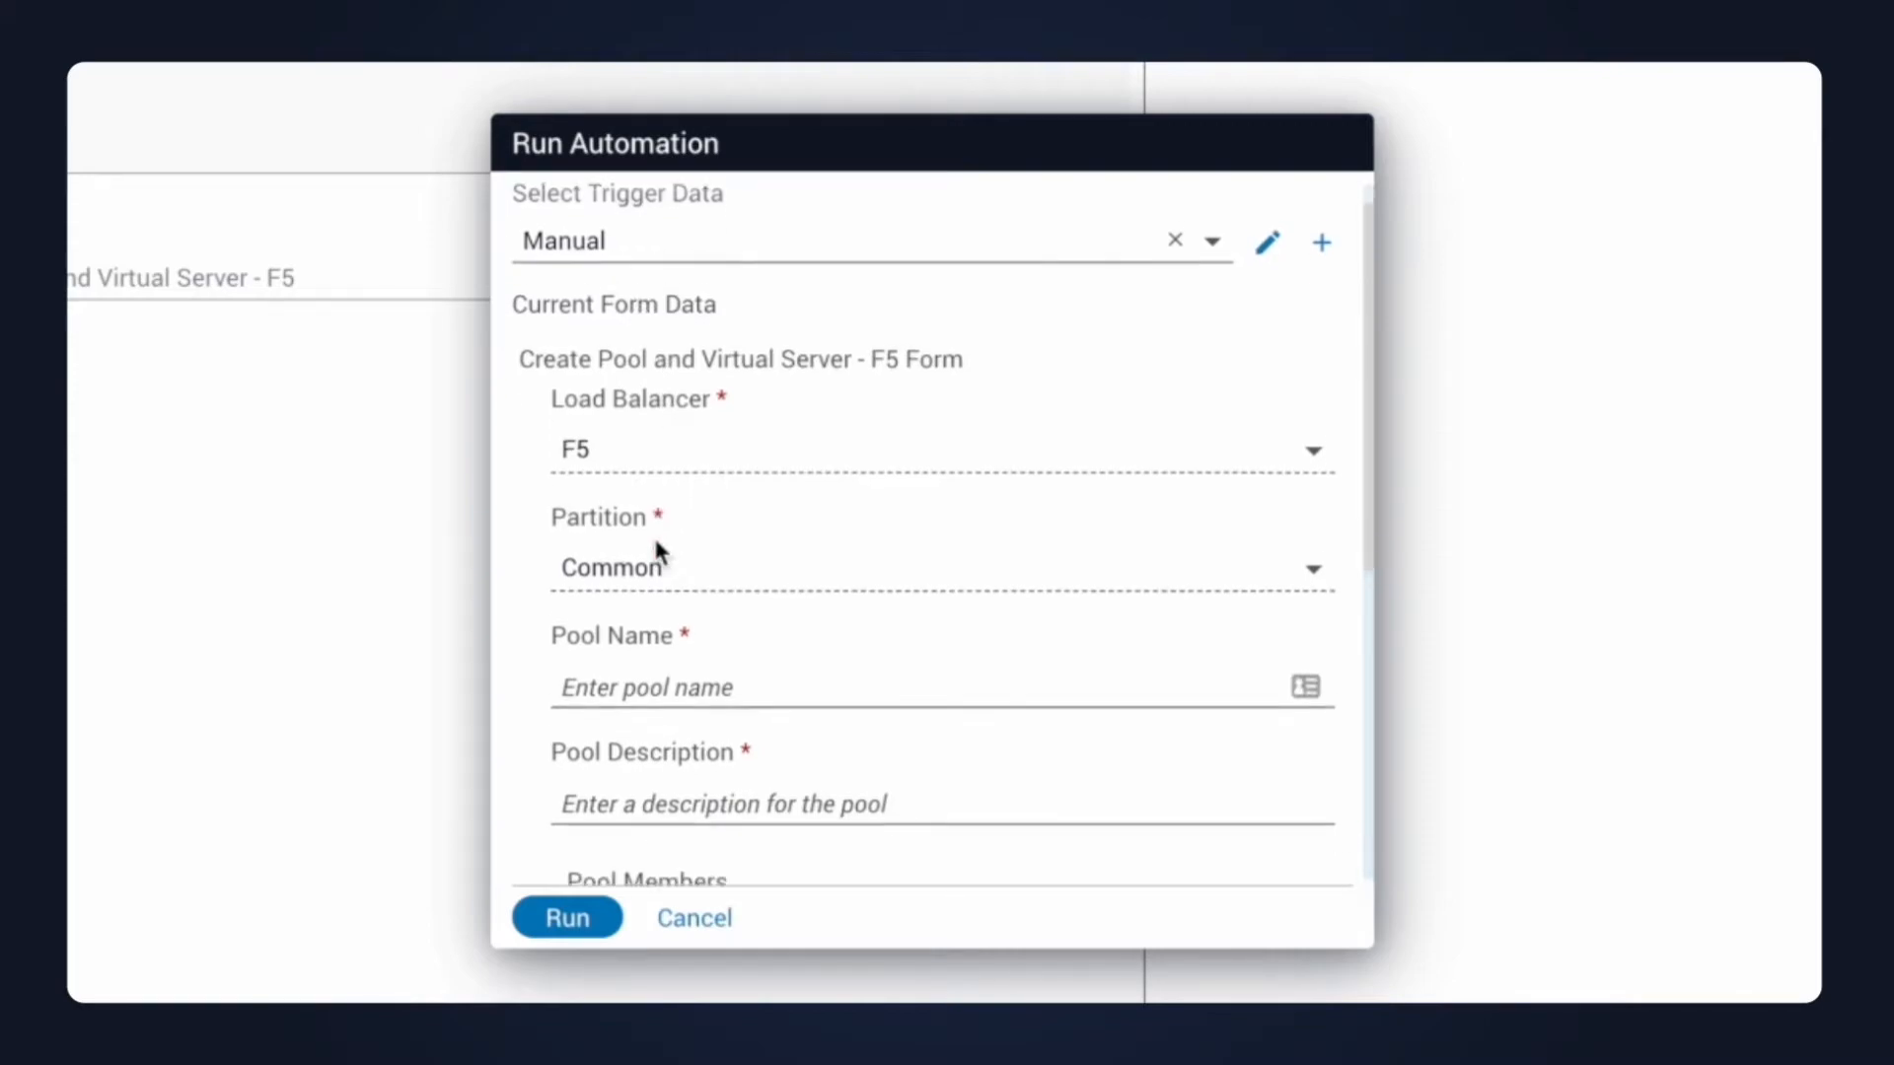
{"action": "type", "text": "test"}
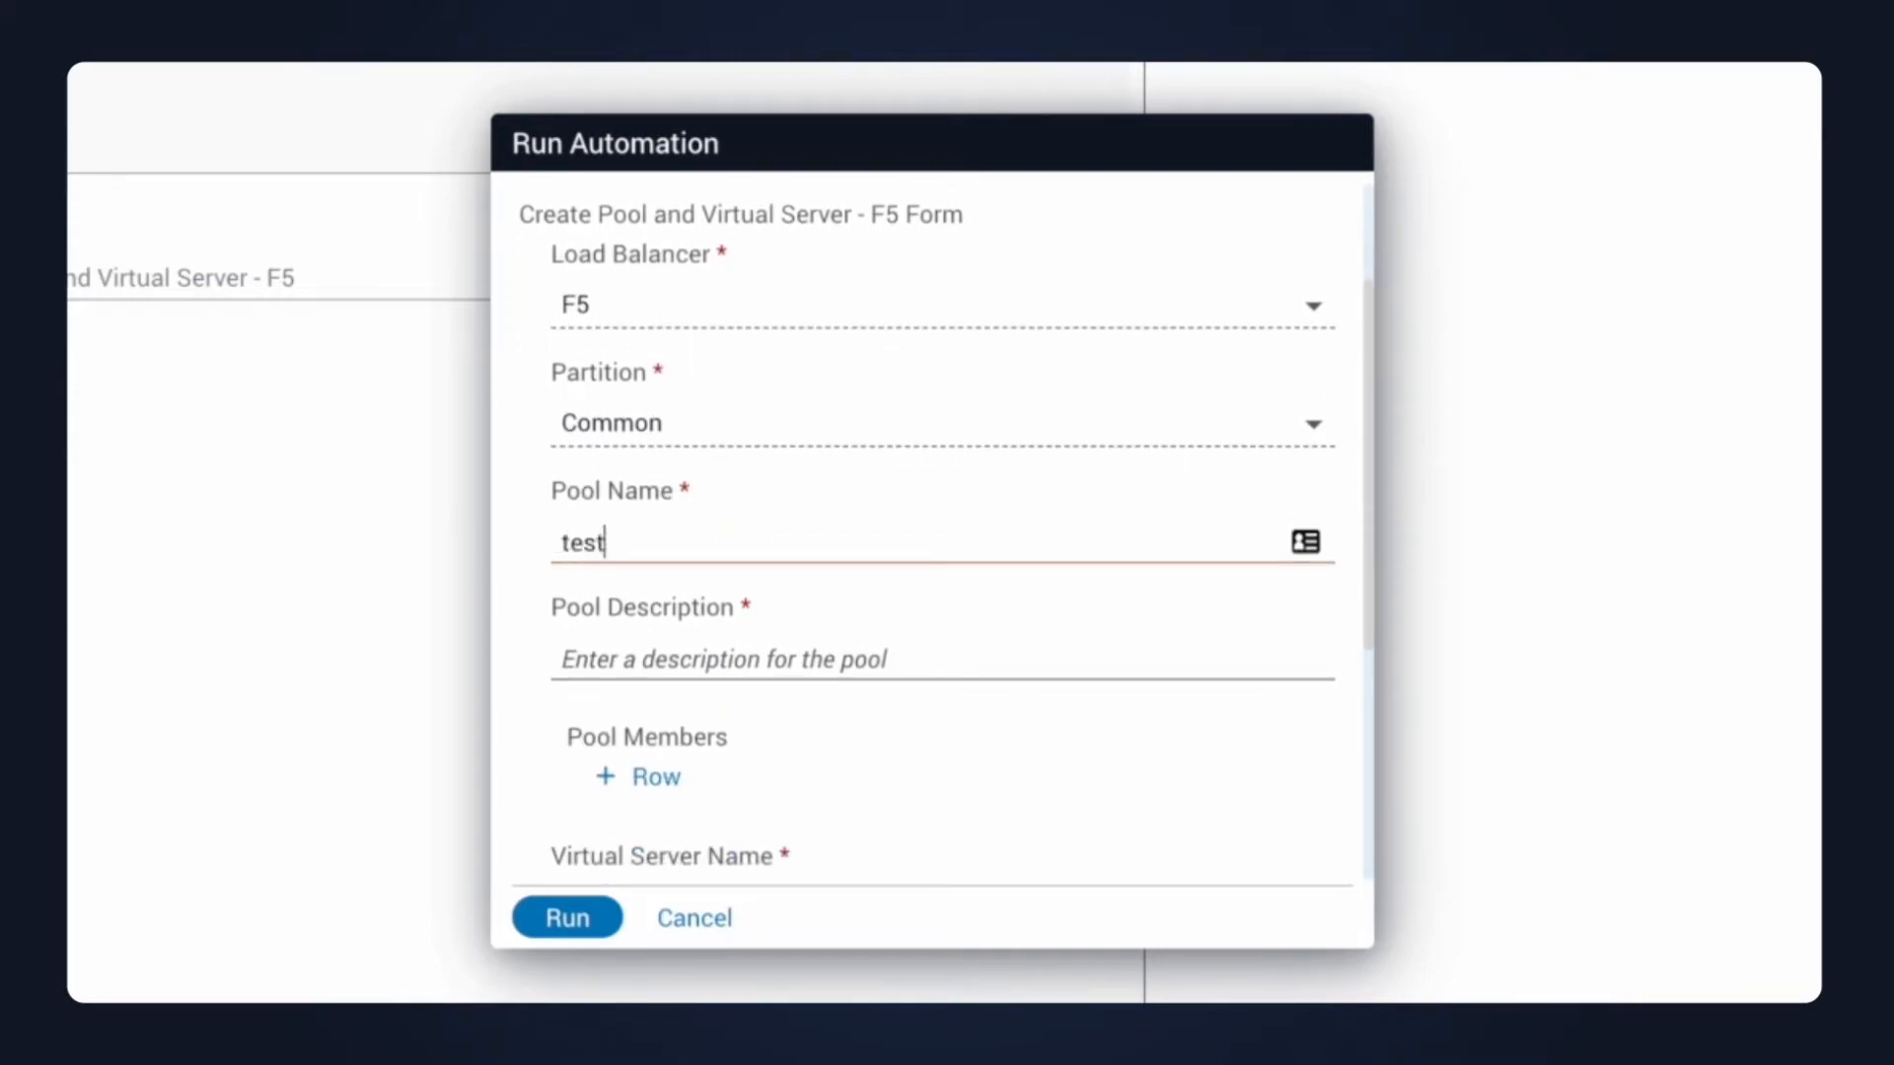
{"action": "type", "text": "-pool"}
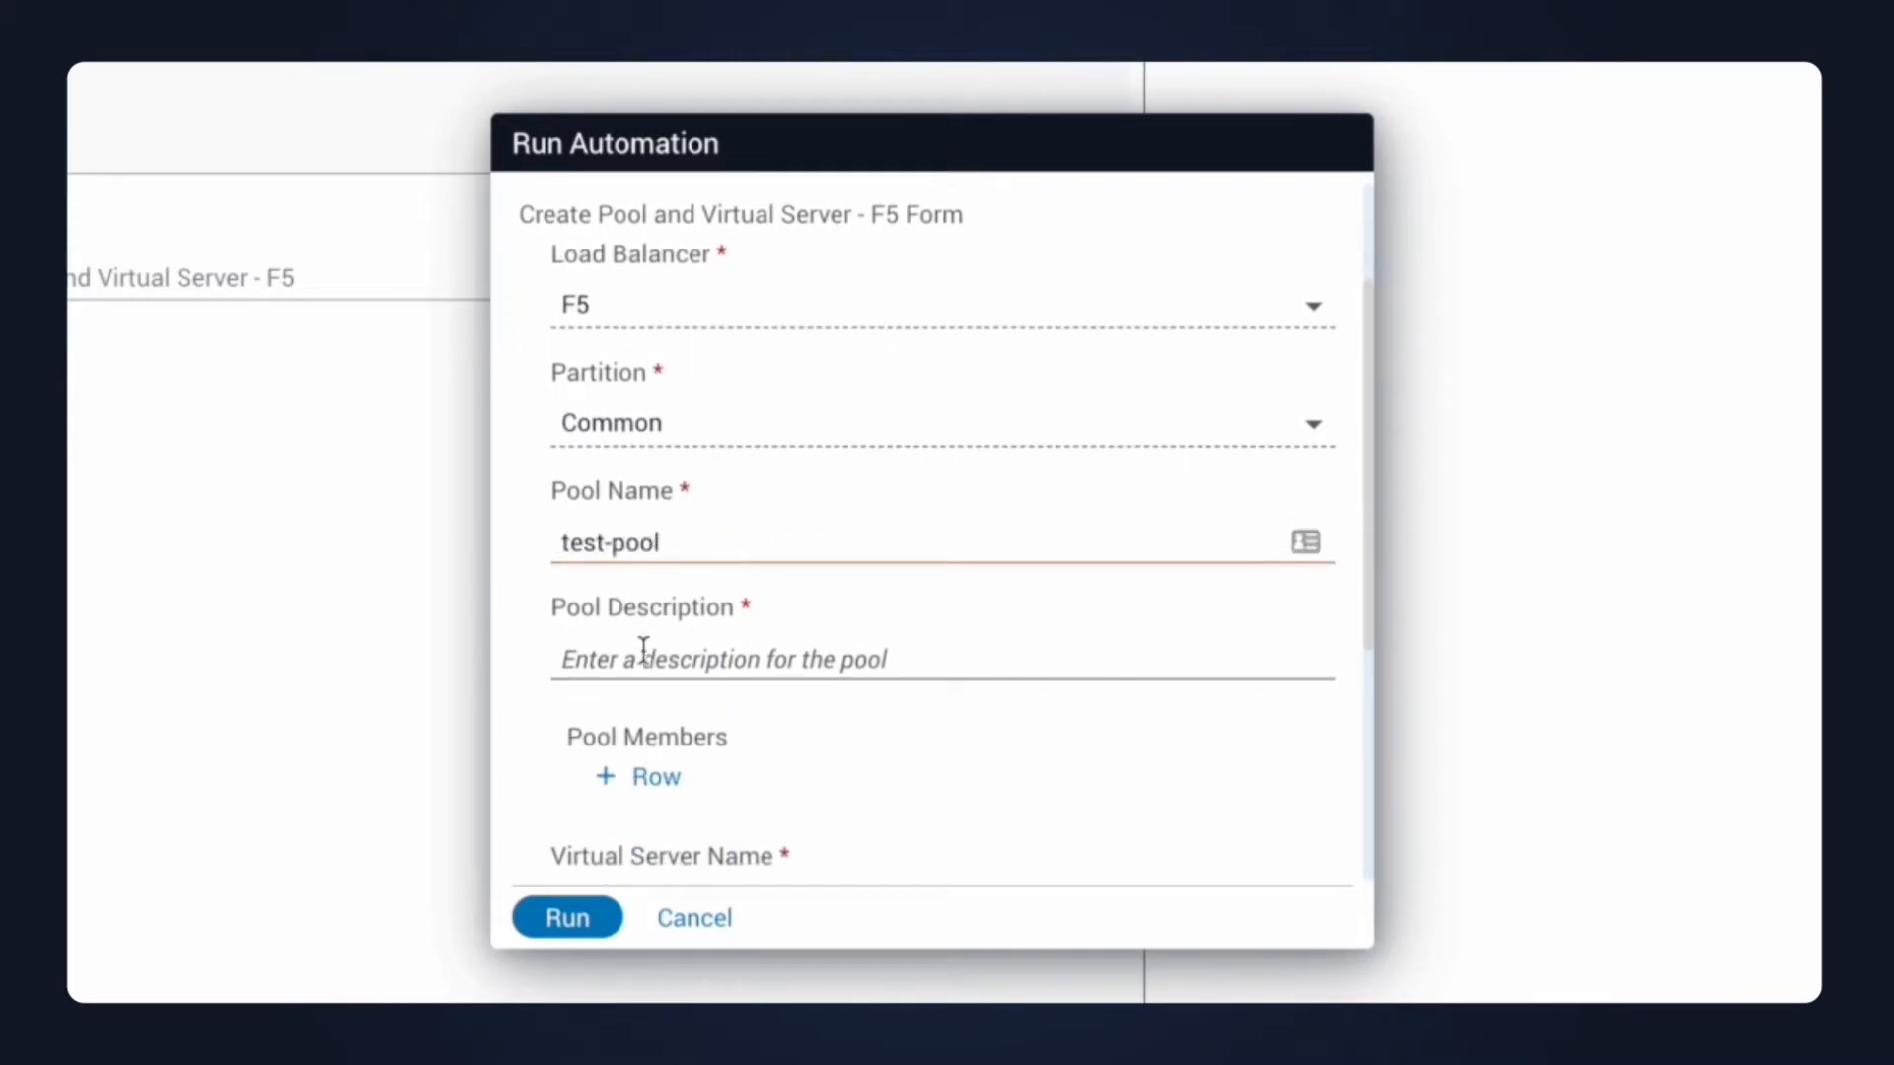
{"action": "type", "text": "test pool"}
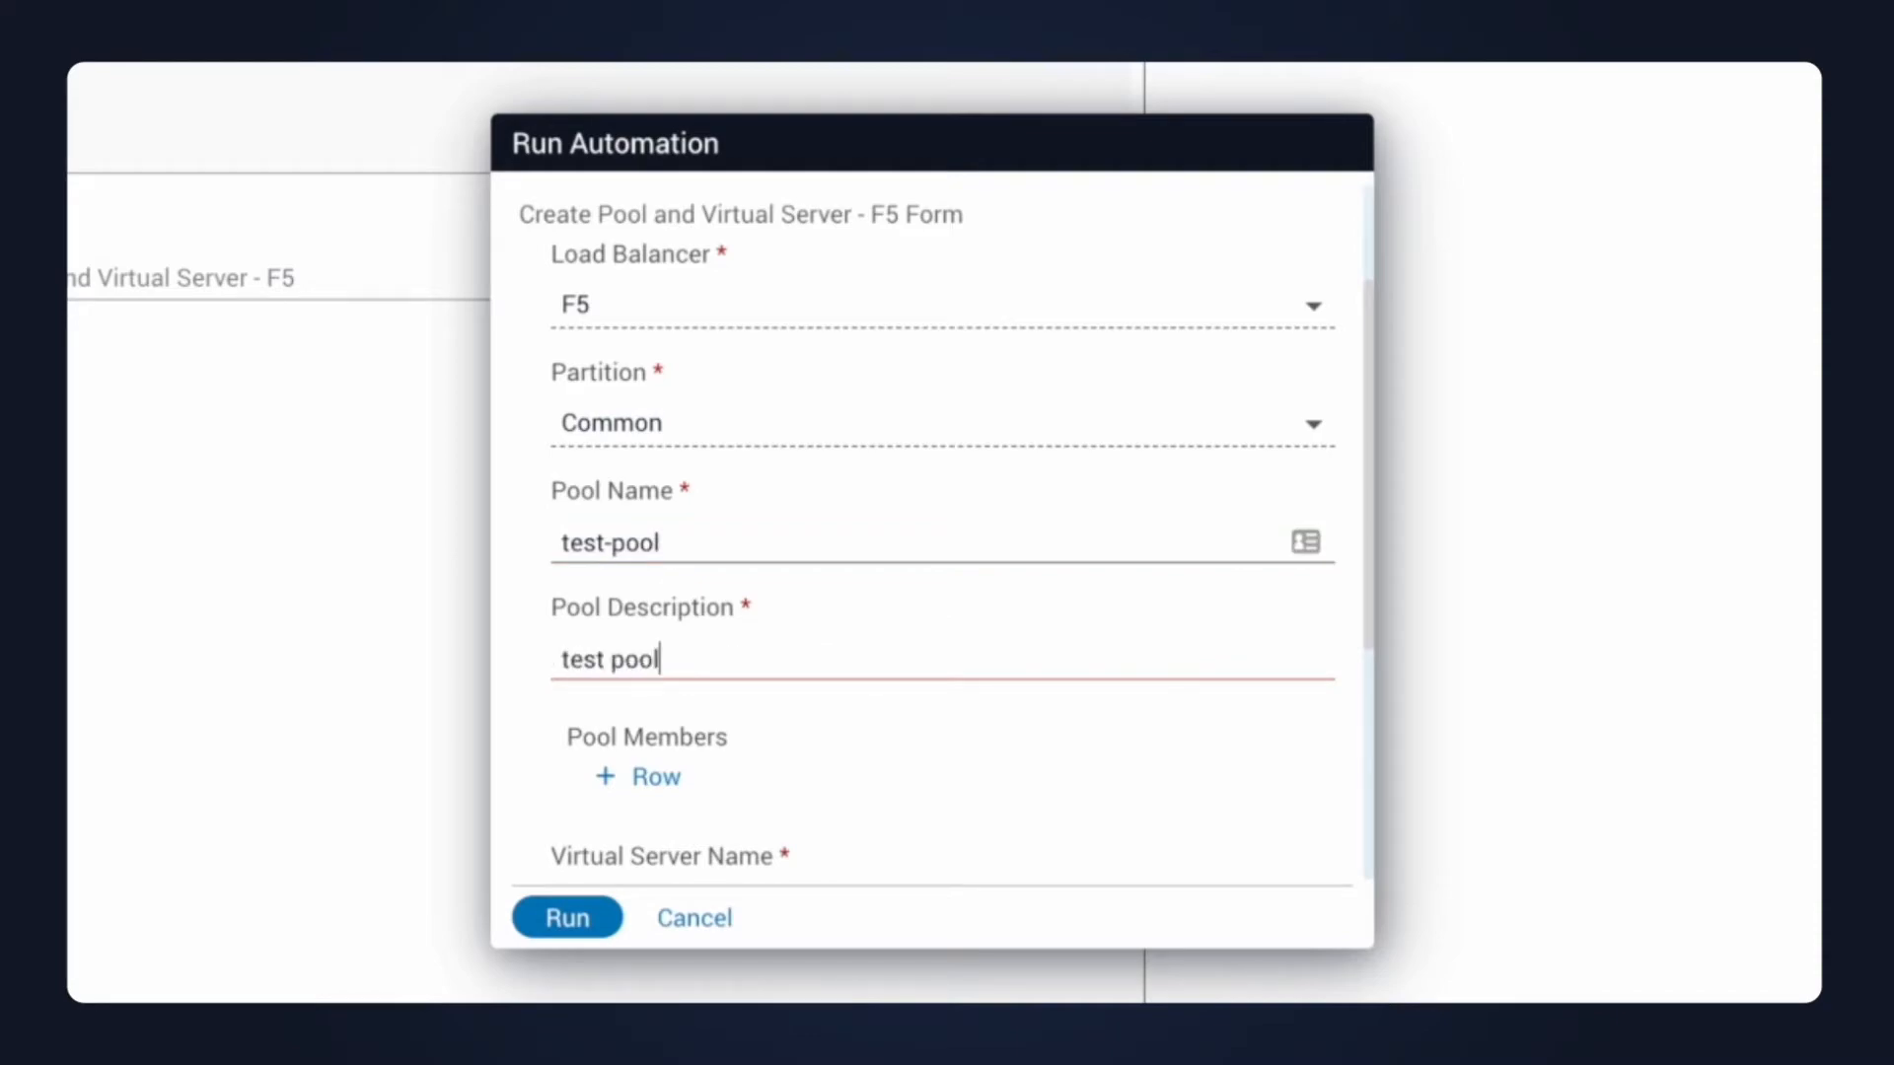
Add two pool members on port 80 at addresses 10.20.0.1 and 10.20.0.2.
{"action": "left_click", "coordinate": [637, 778]}
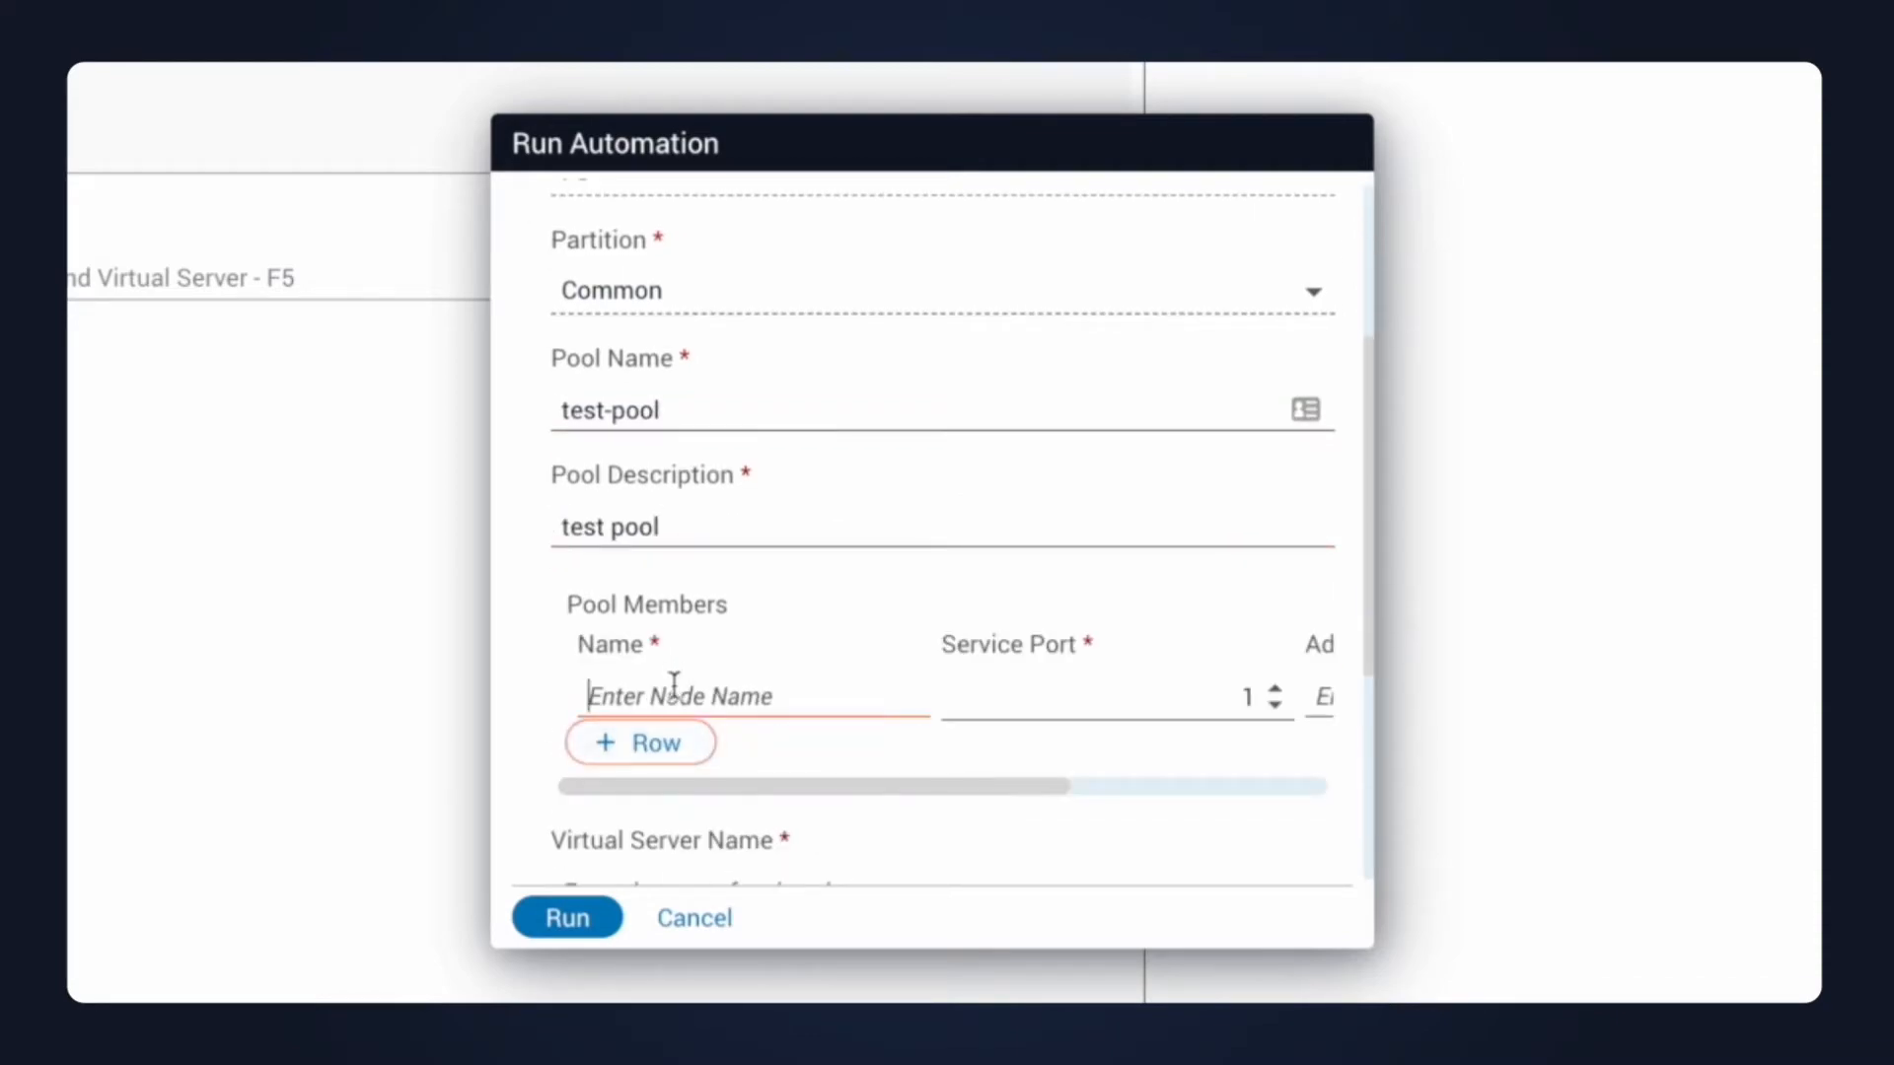
{"action": "type", "text": "mem"}
{"action": "left_click", "coordinate": [1319, 697]}
{"action": "type", "text": "1"}
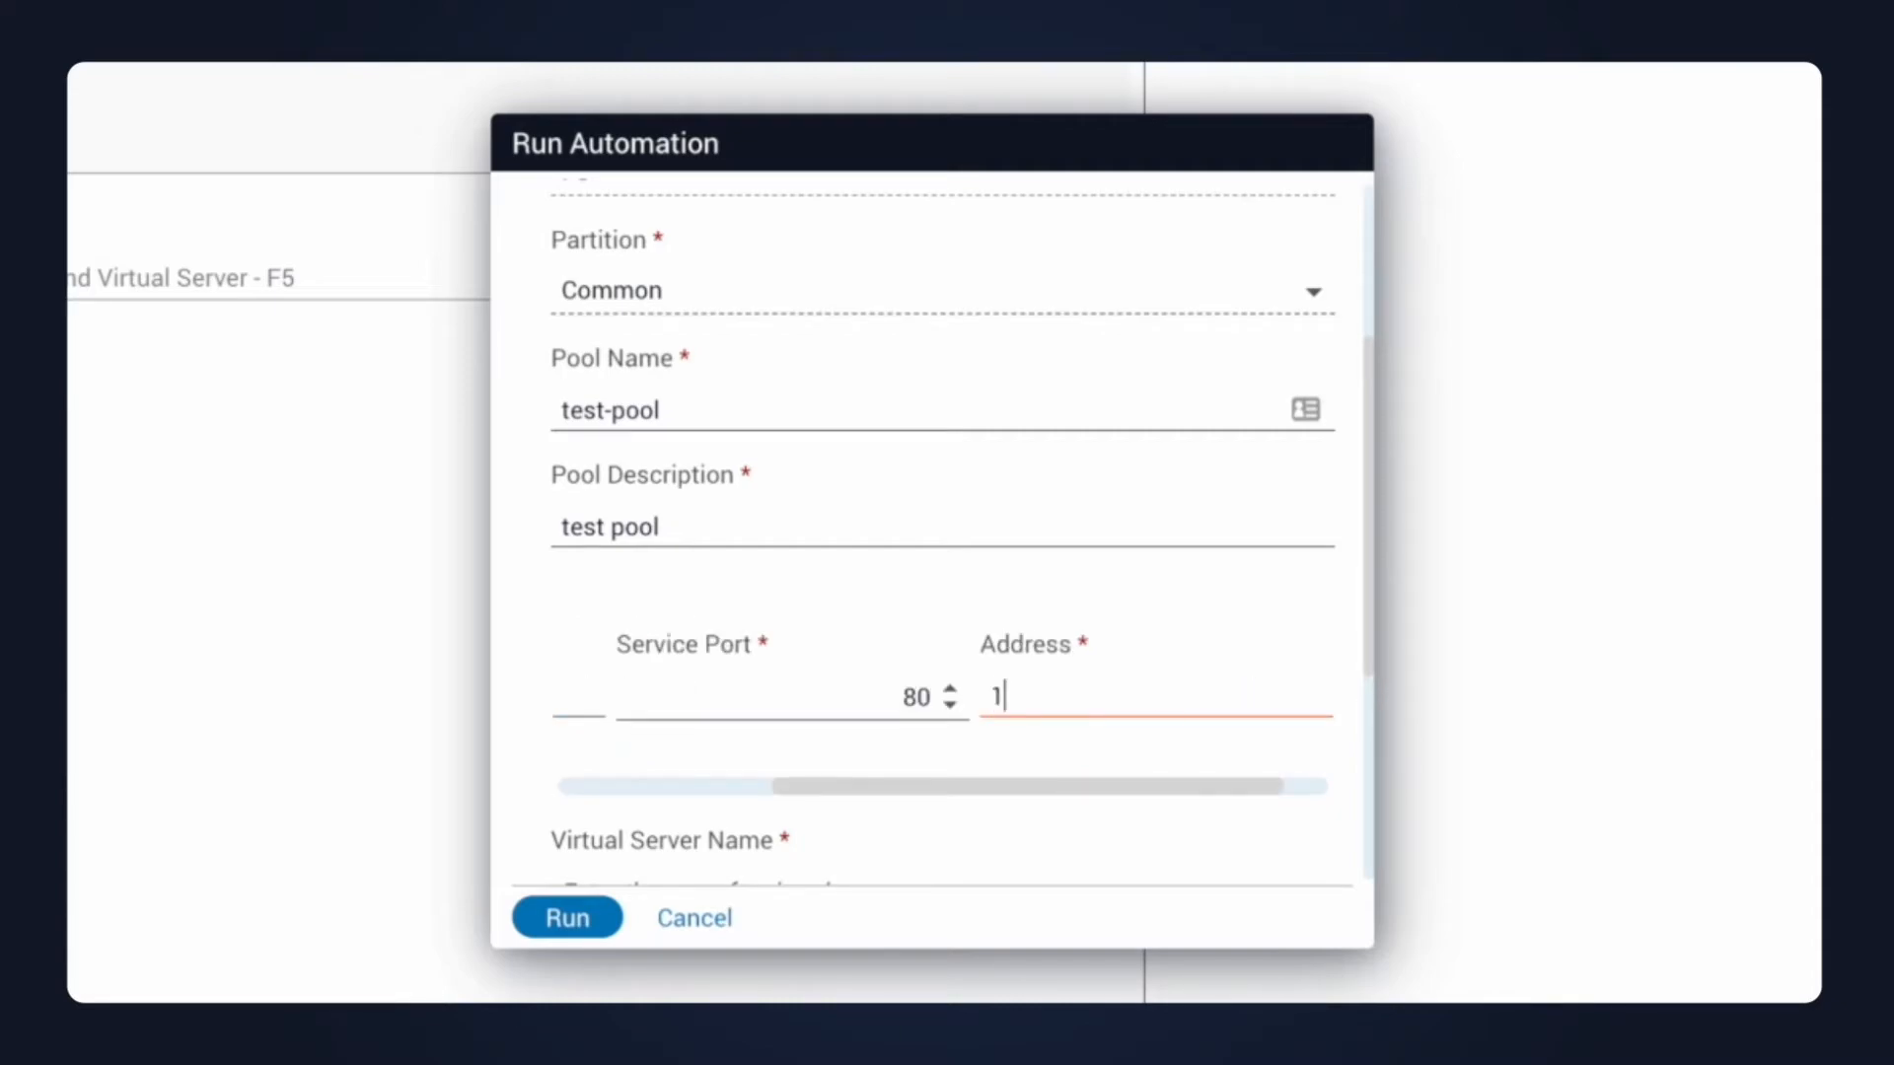
{"action": "type", "text": "0."}
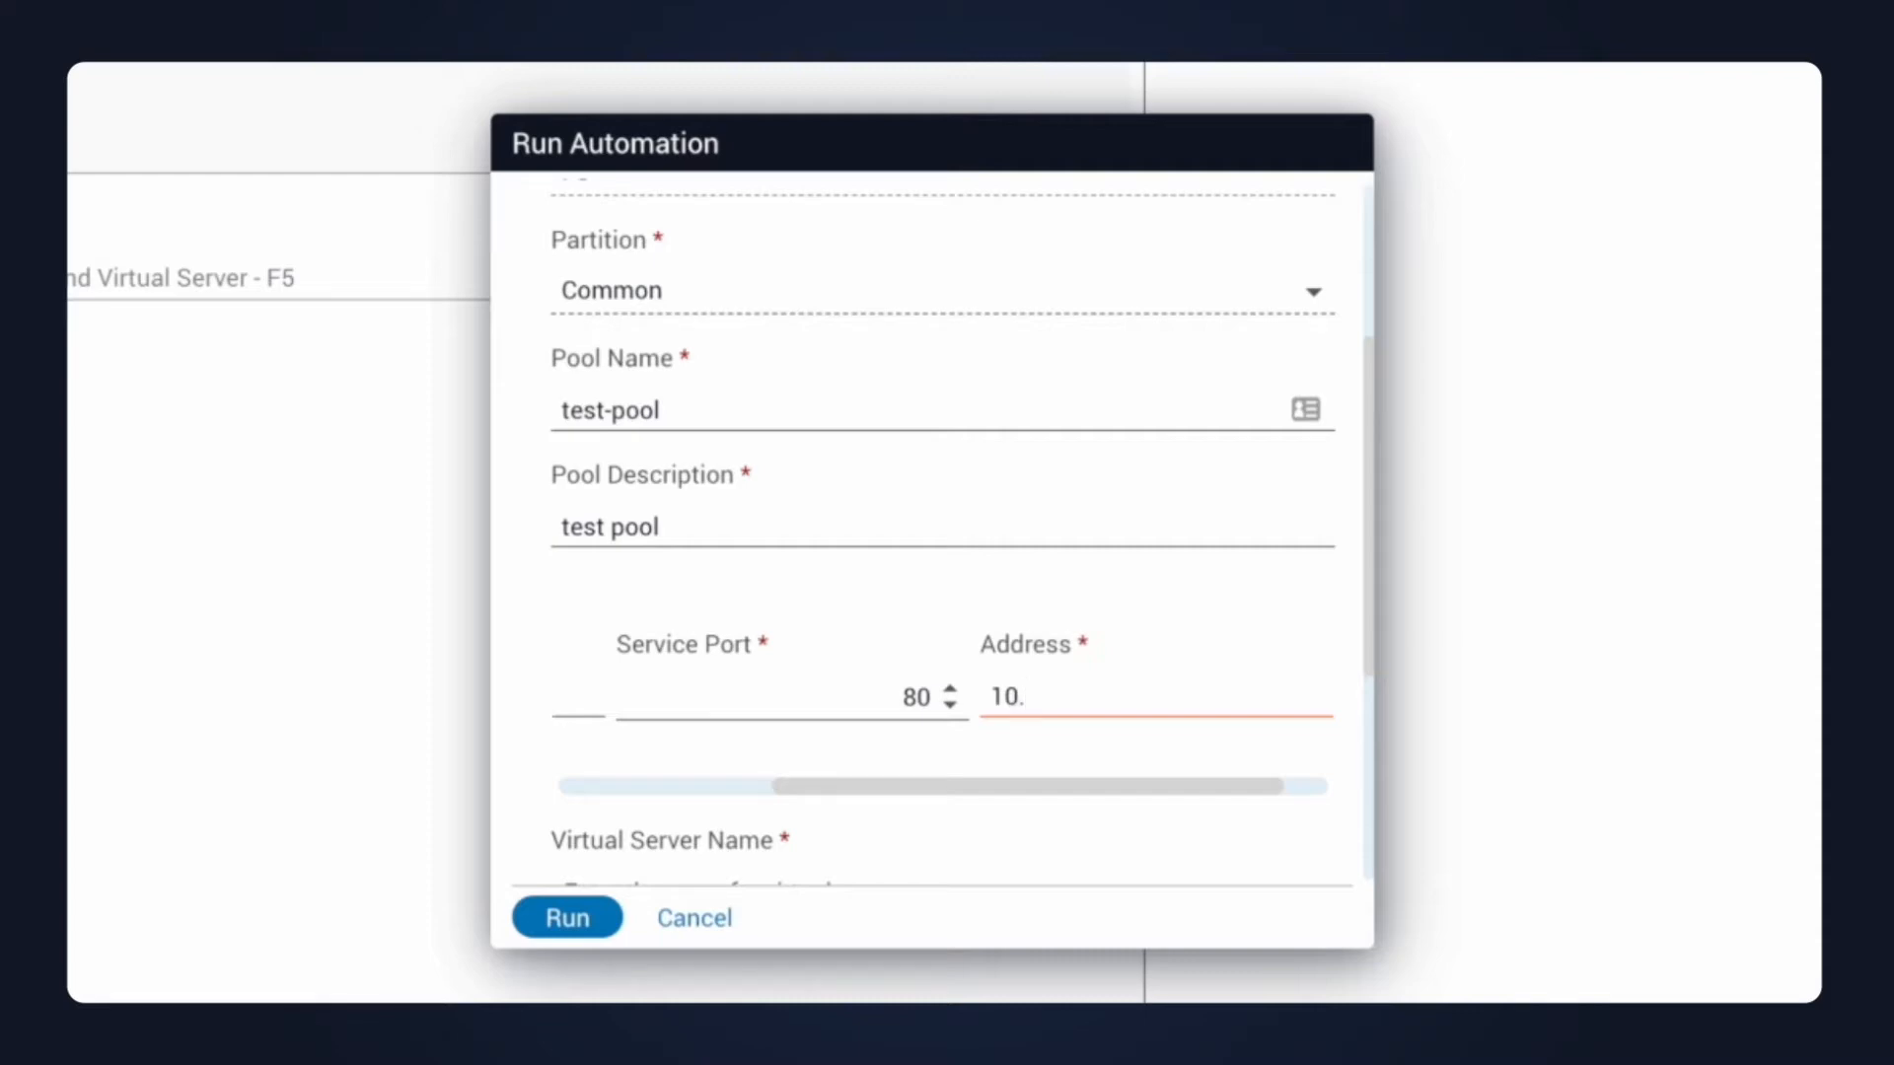
{"action": "type", "text": "20.0.1"}
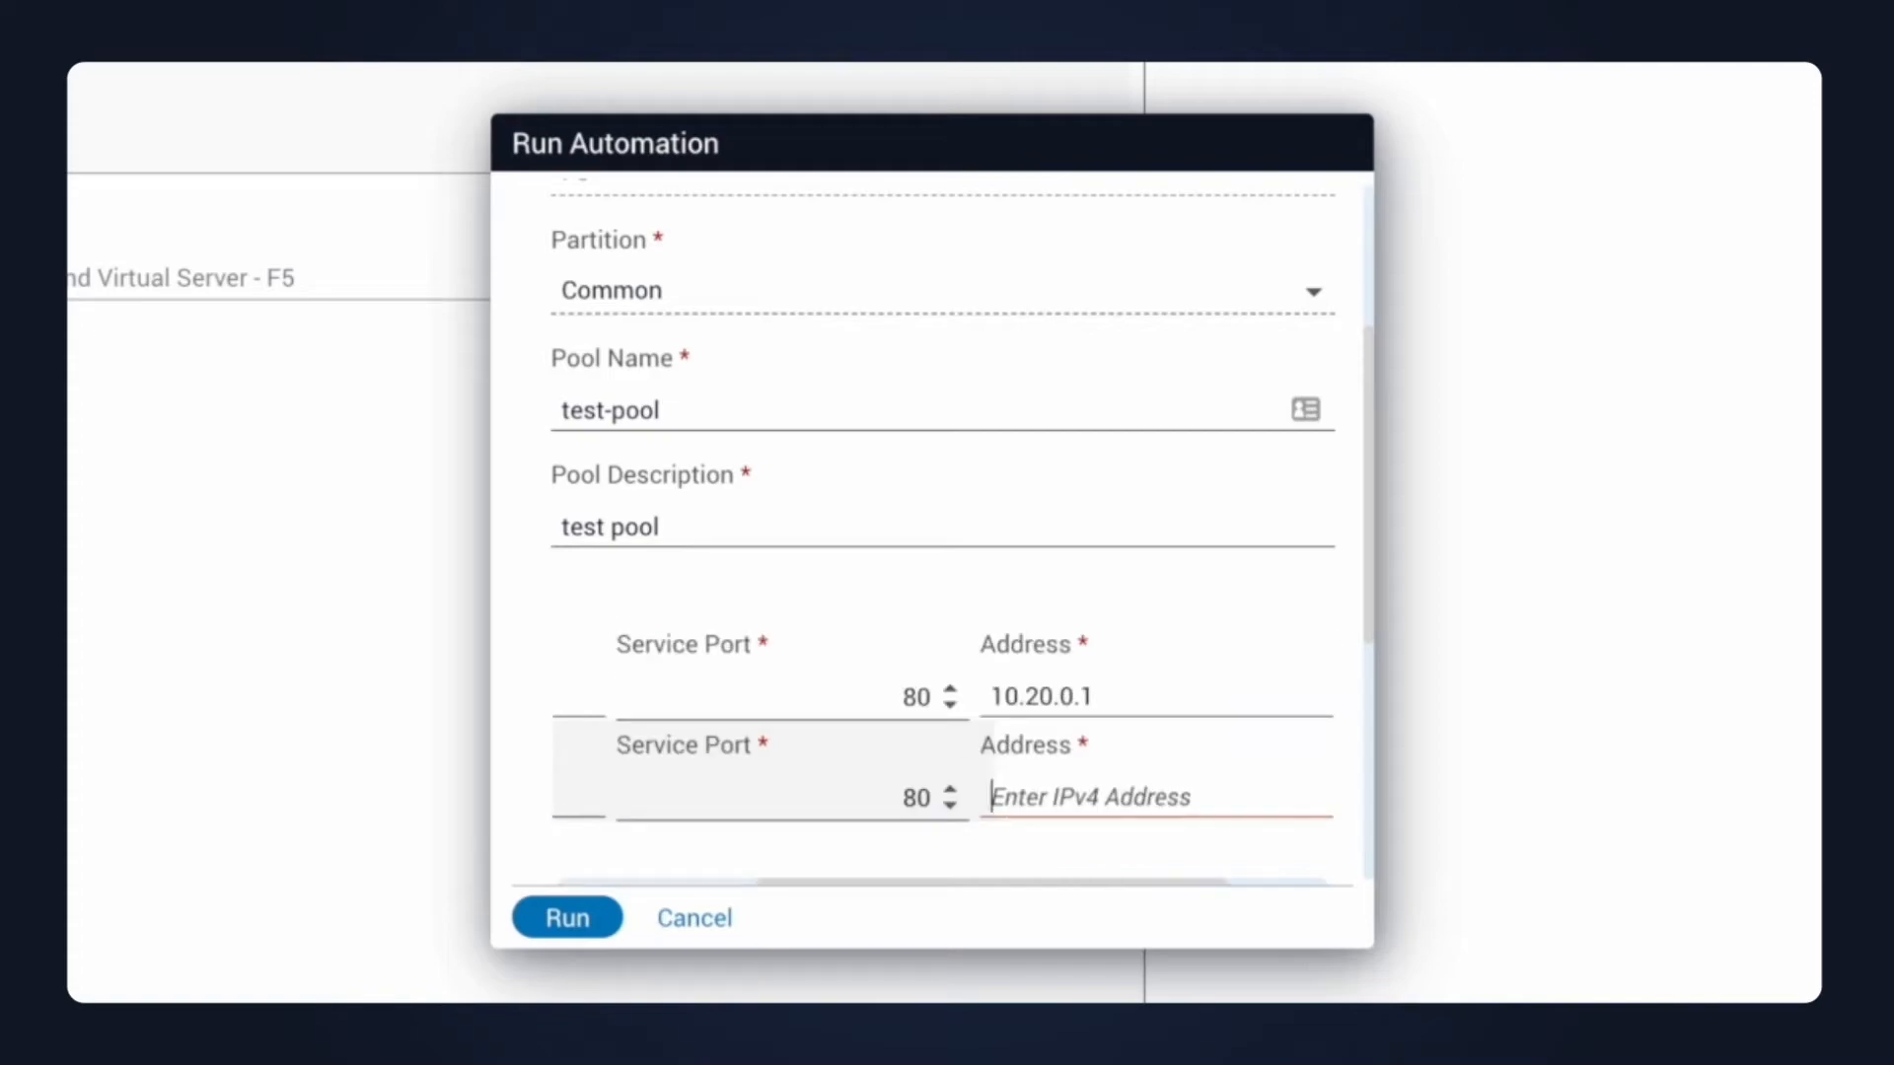
{"action": "type", "text": "10.20.0.2"}
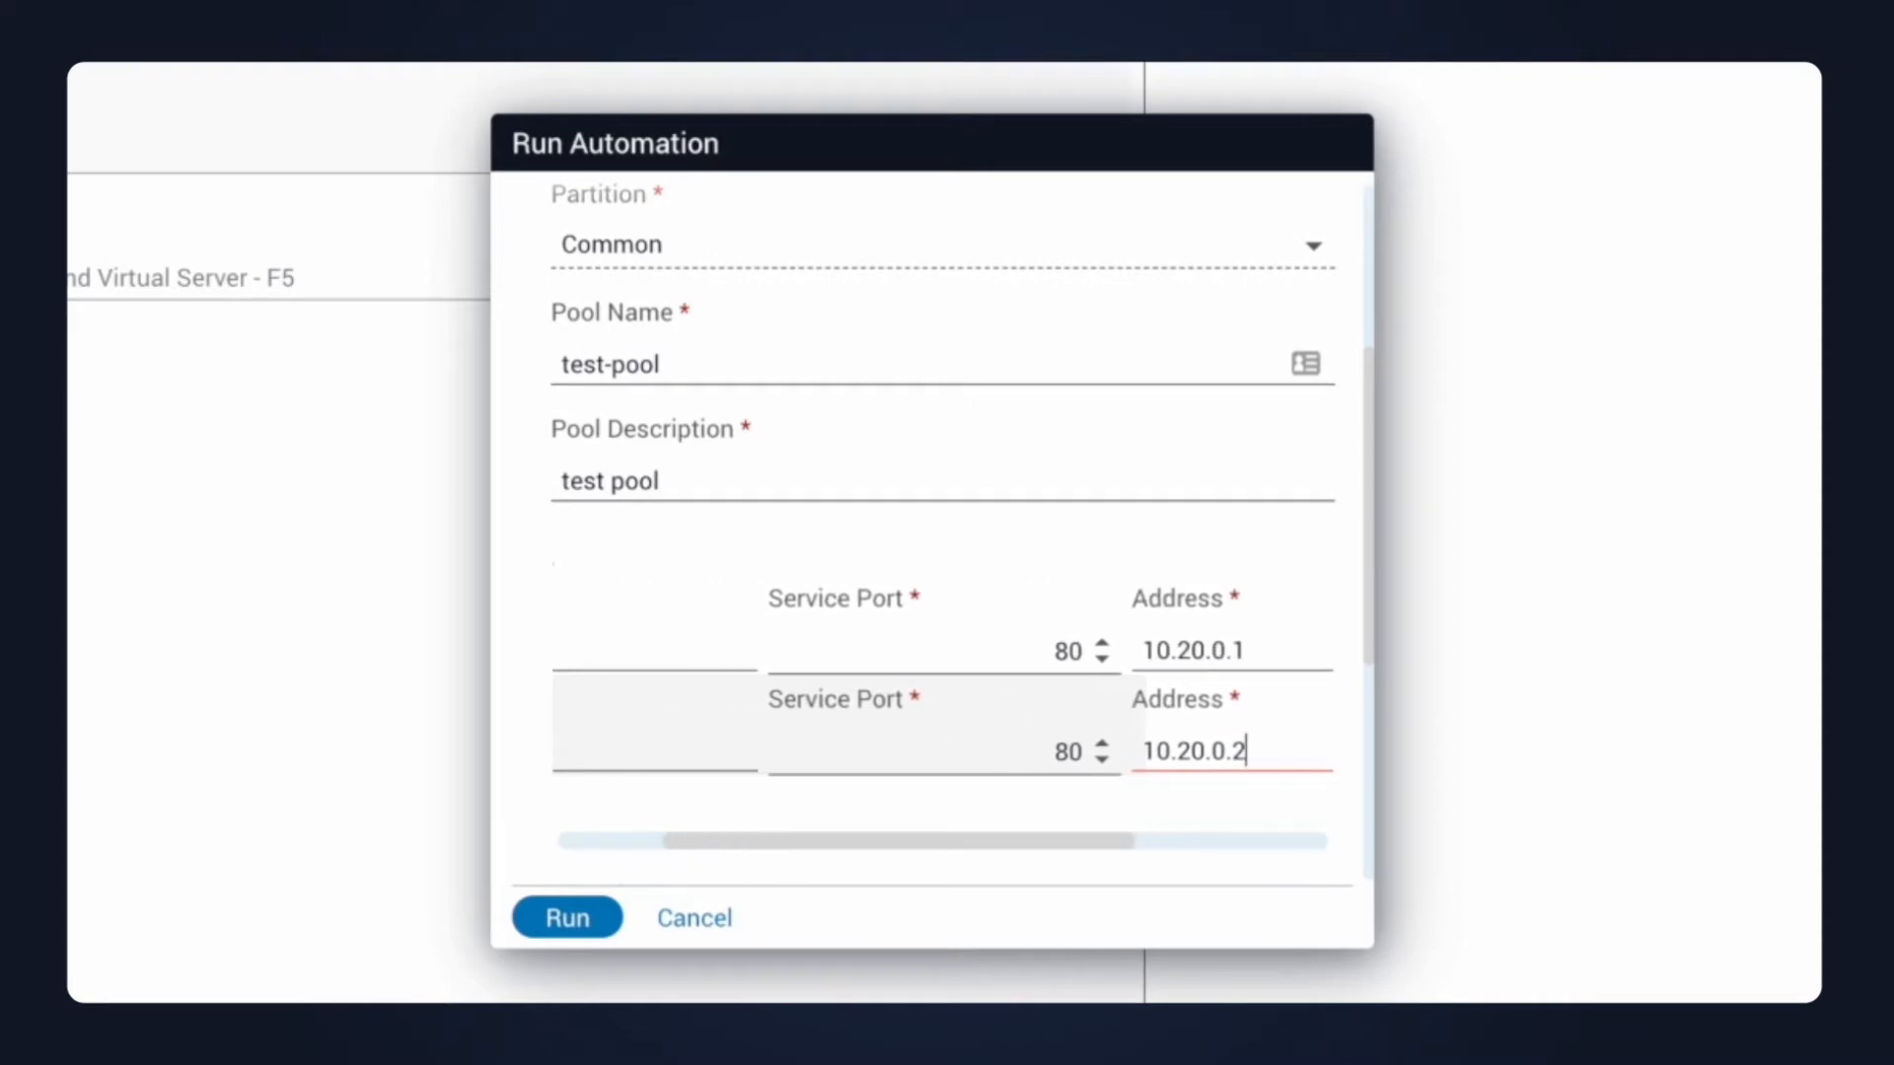
Enter virtual server testvs-1, description test virtual server, destination 20.20.20.20 port 443.
{"action": "scroll", "scroll_direction": "down", "scroll_amount": 3}
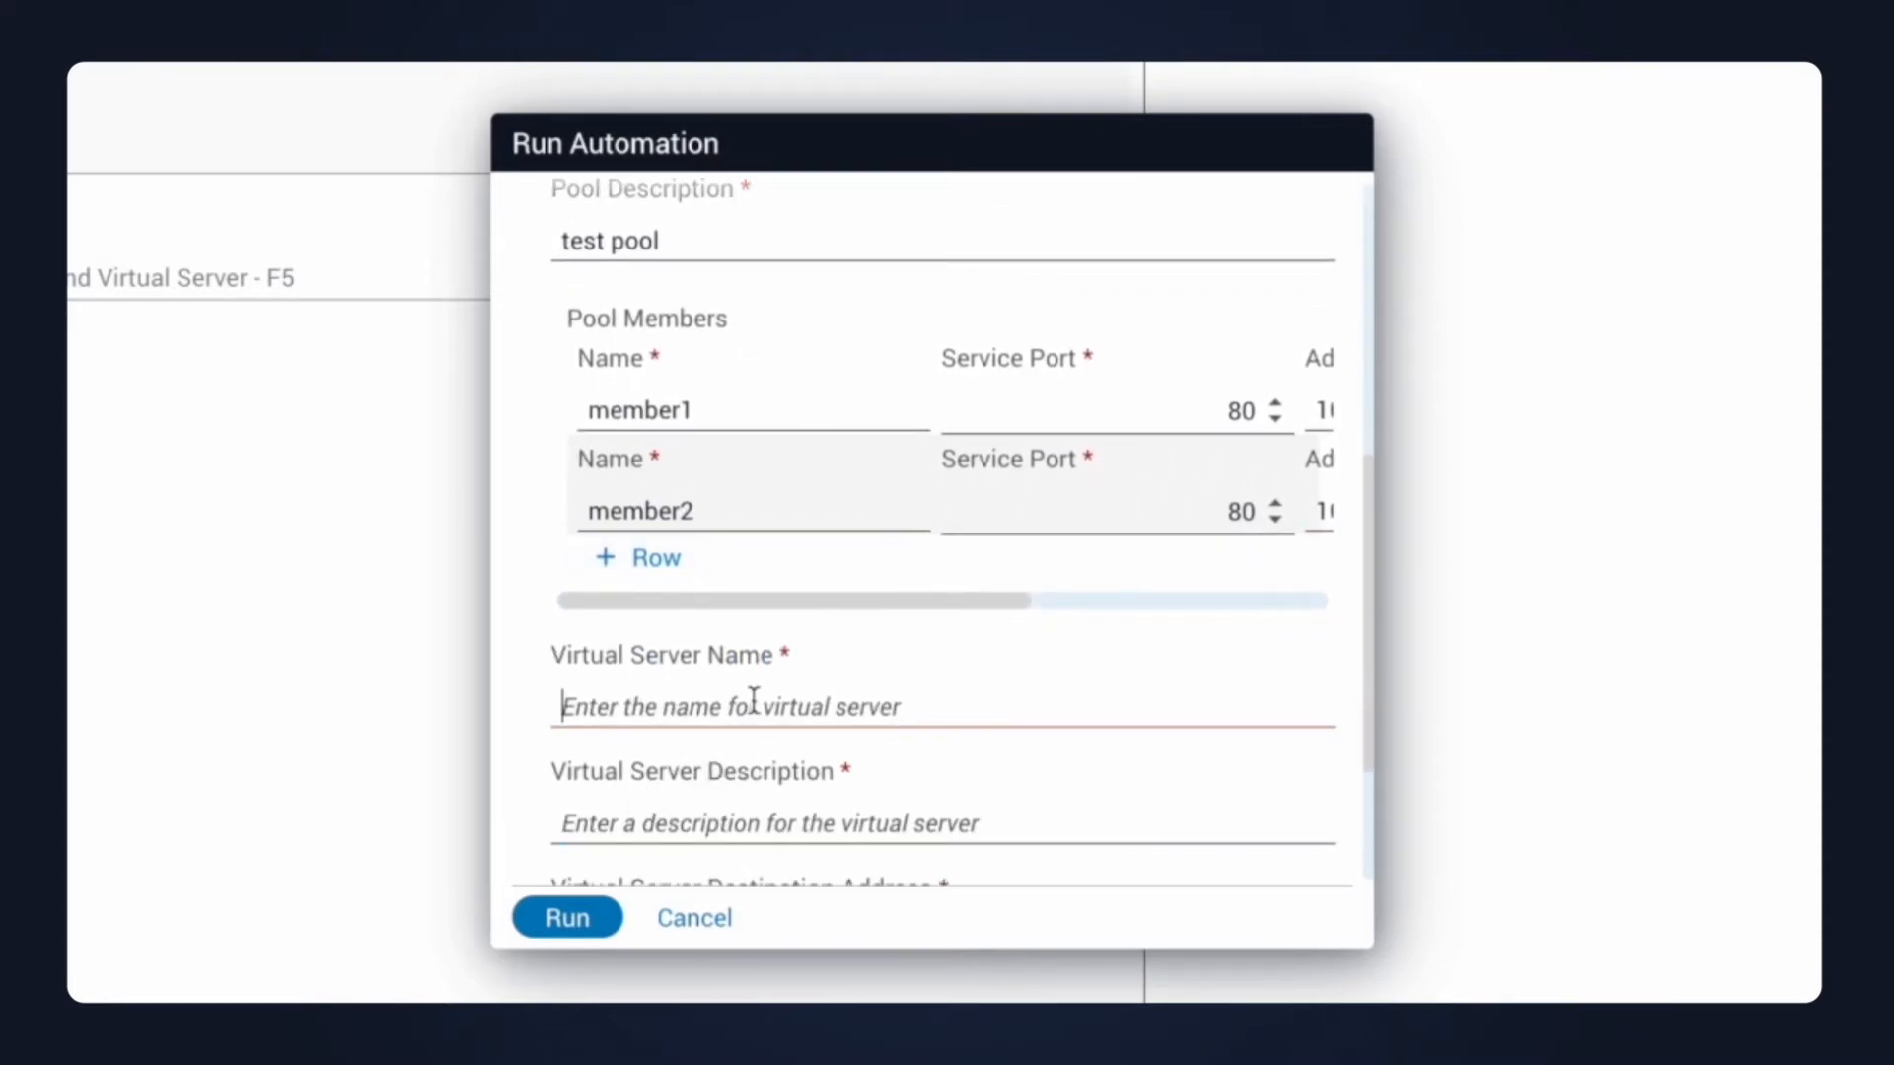
{"action": "type", "text": "testvs-1"}
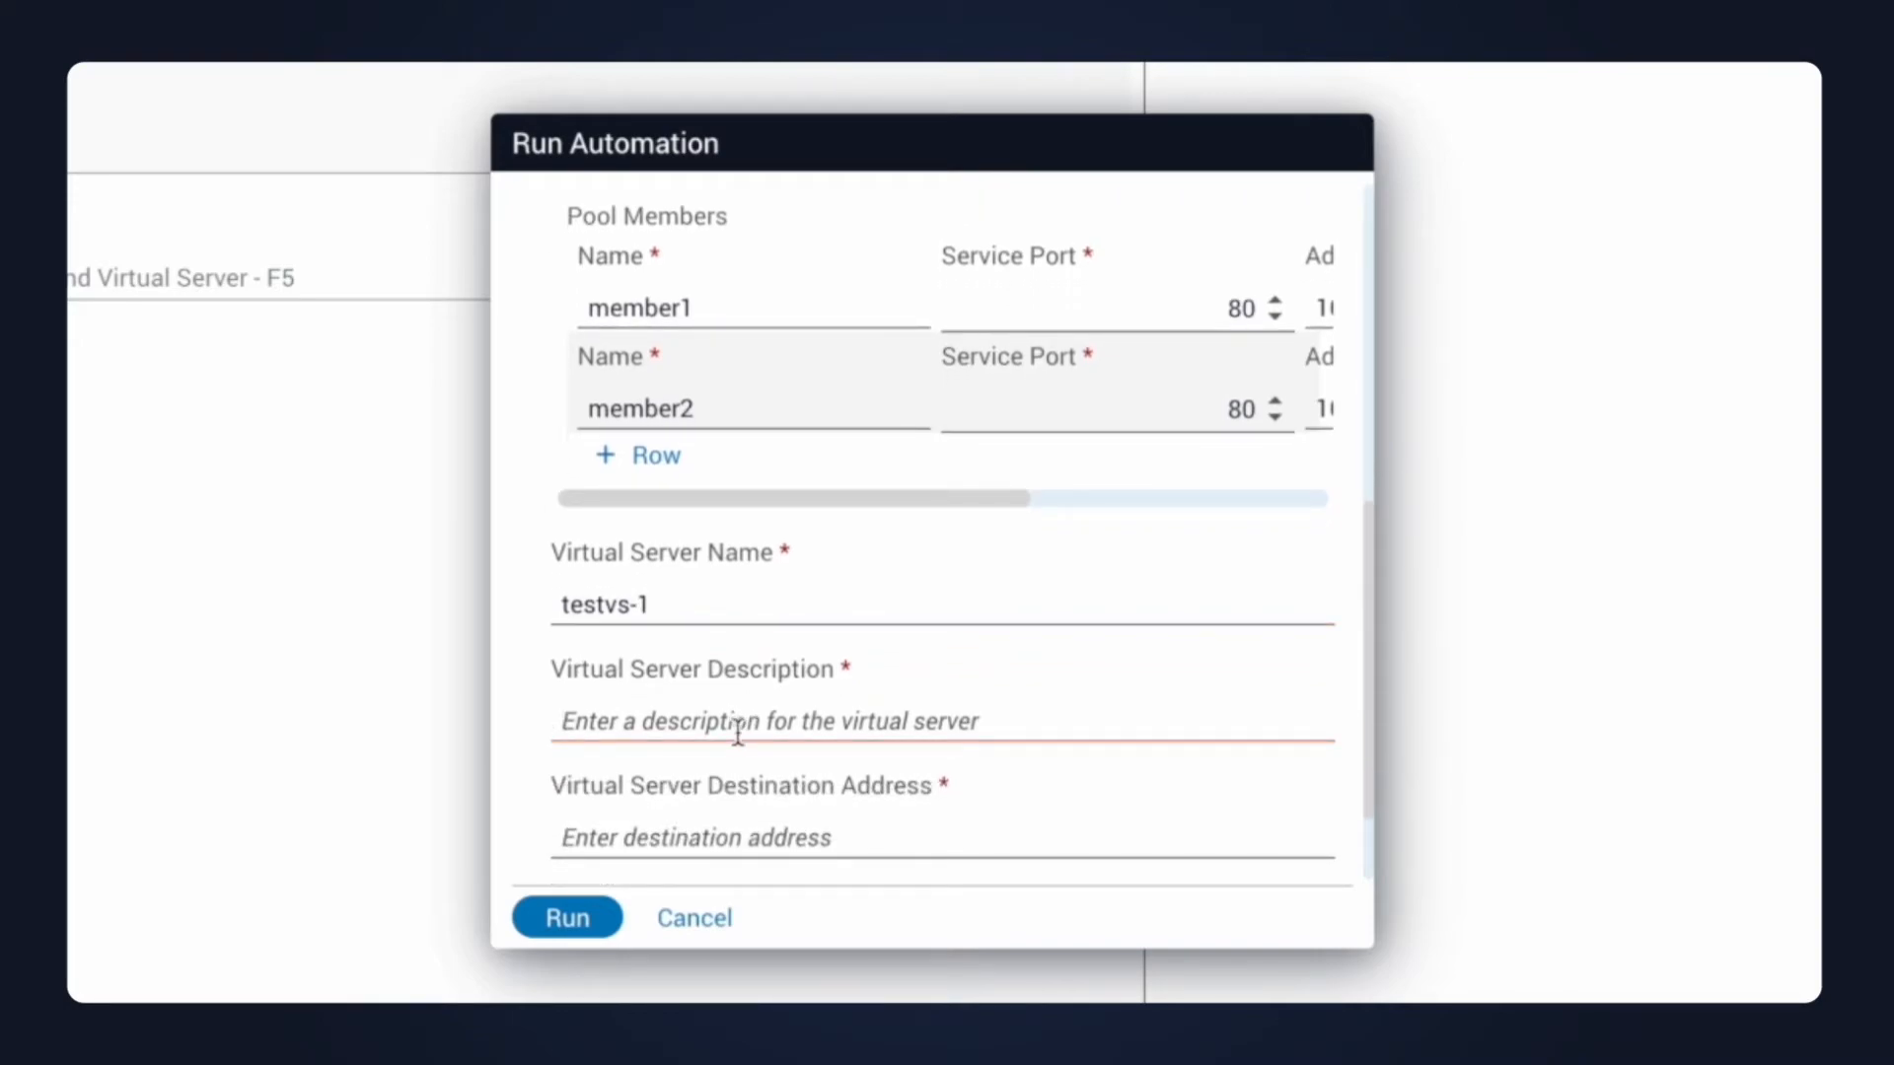
{"action": "type", "text": "test virtual server"}
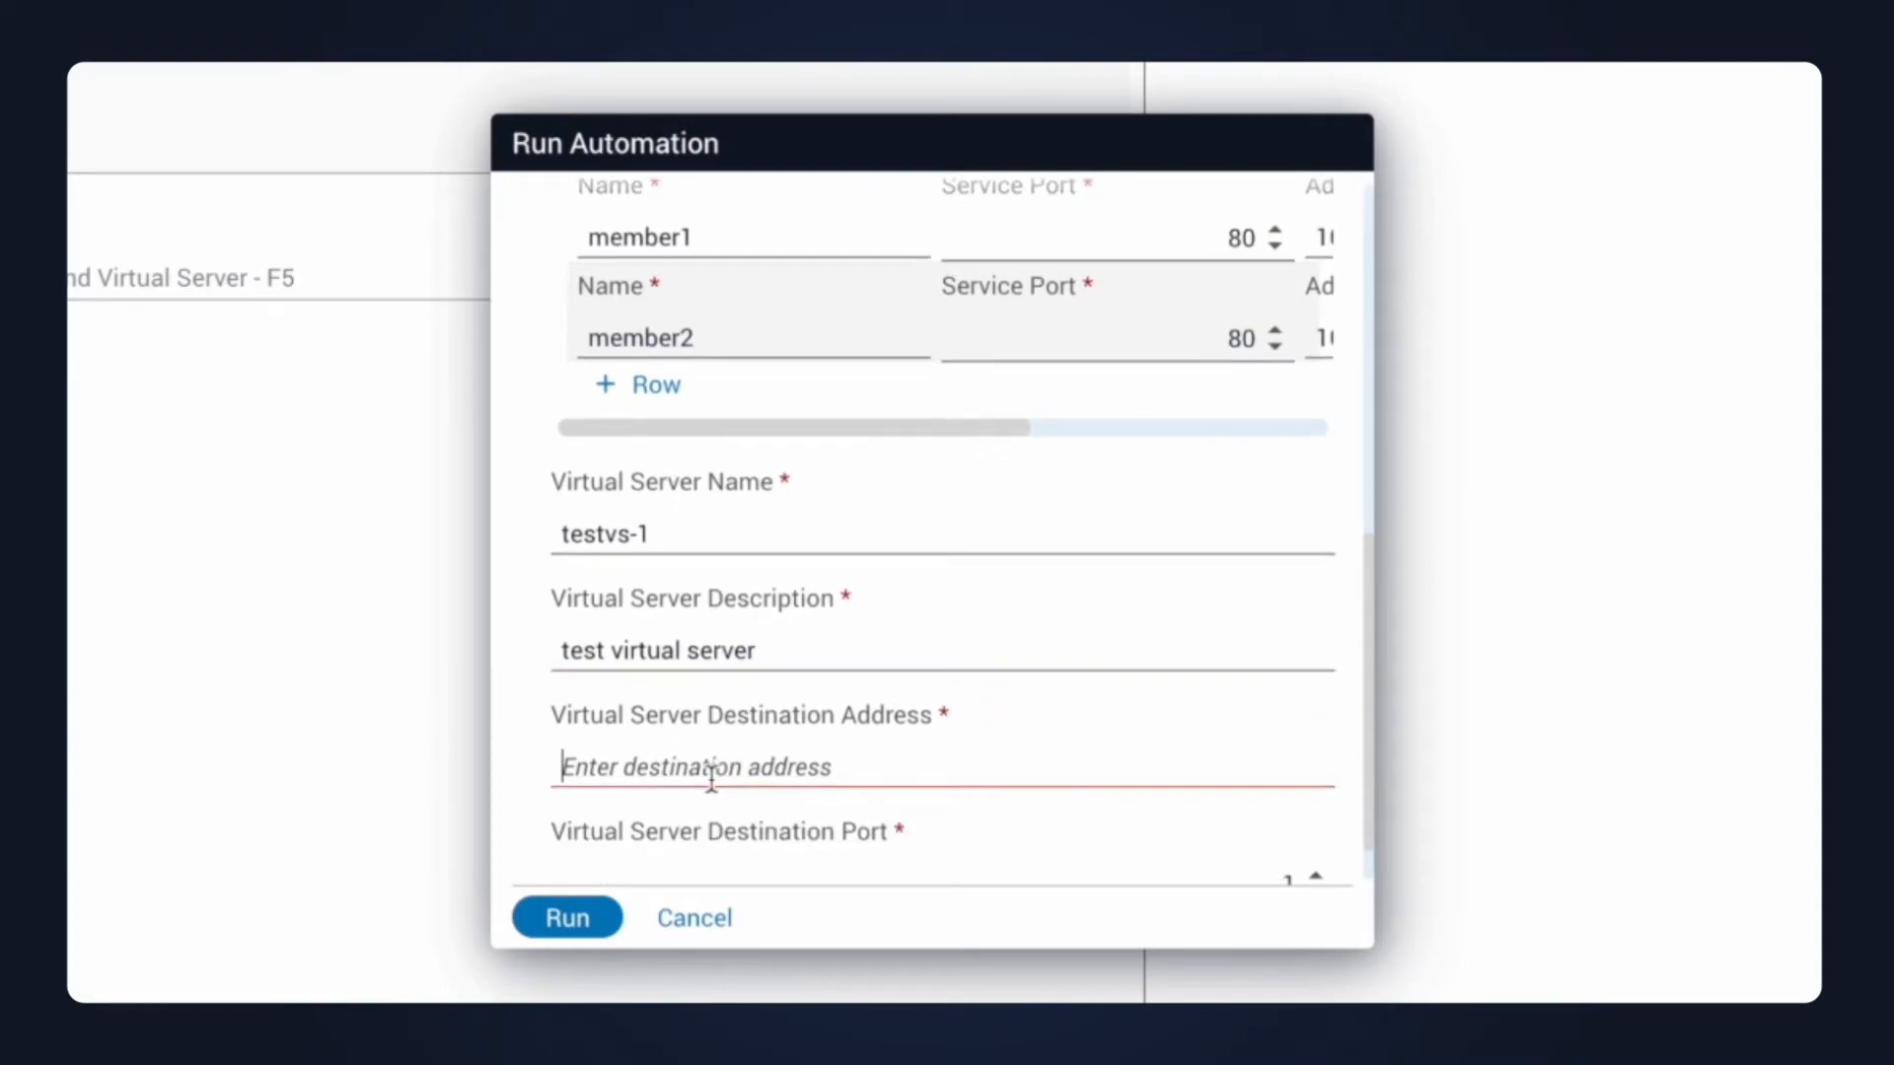
{"action": "type", "text": "20.20.20.20"}
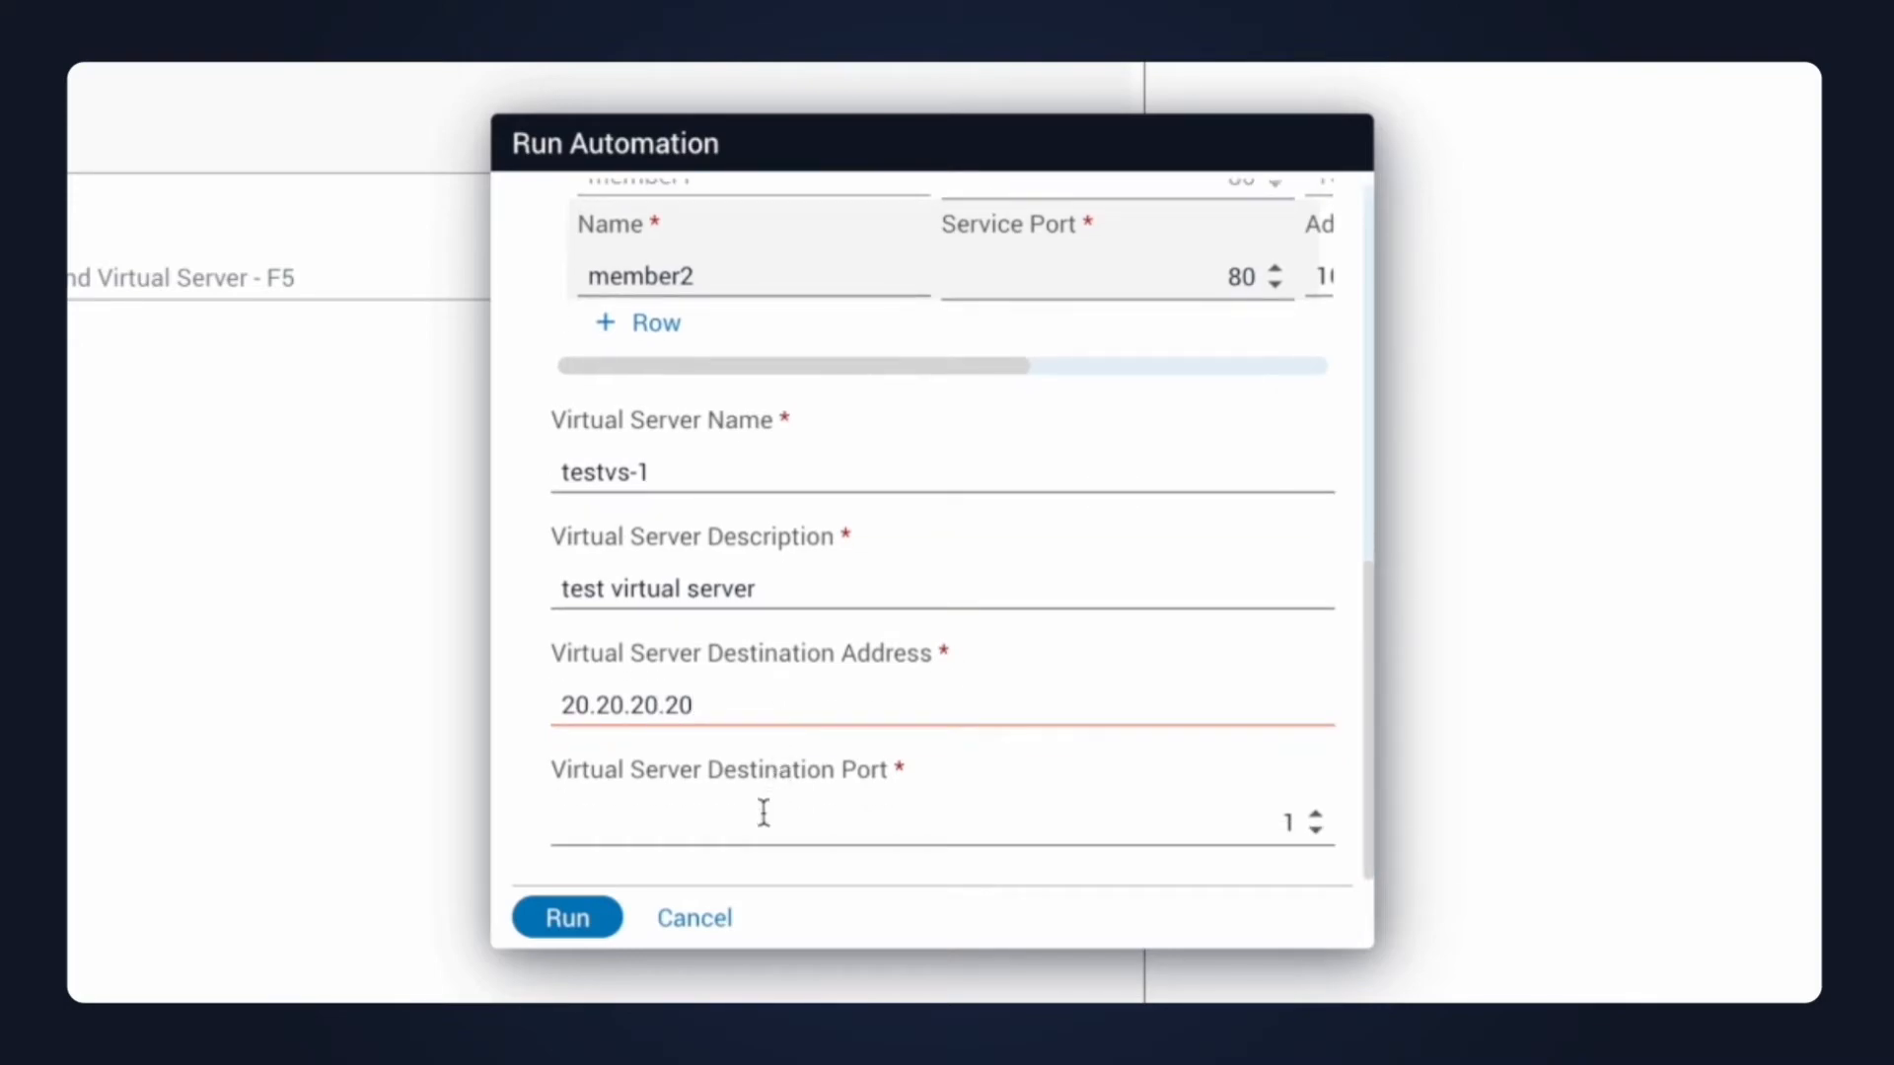
{"action": "type", "text": "443"}
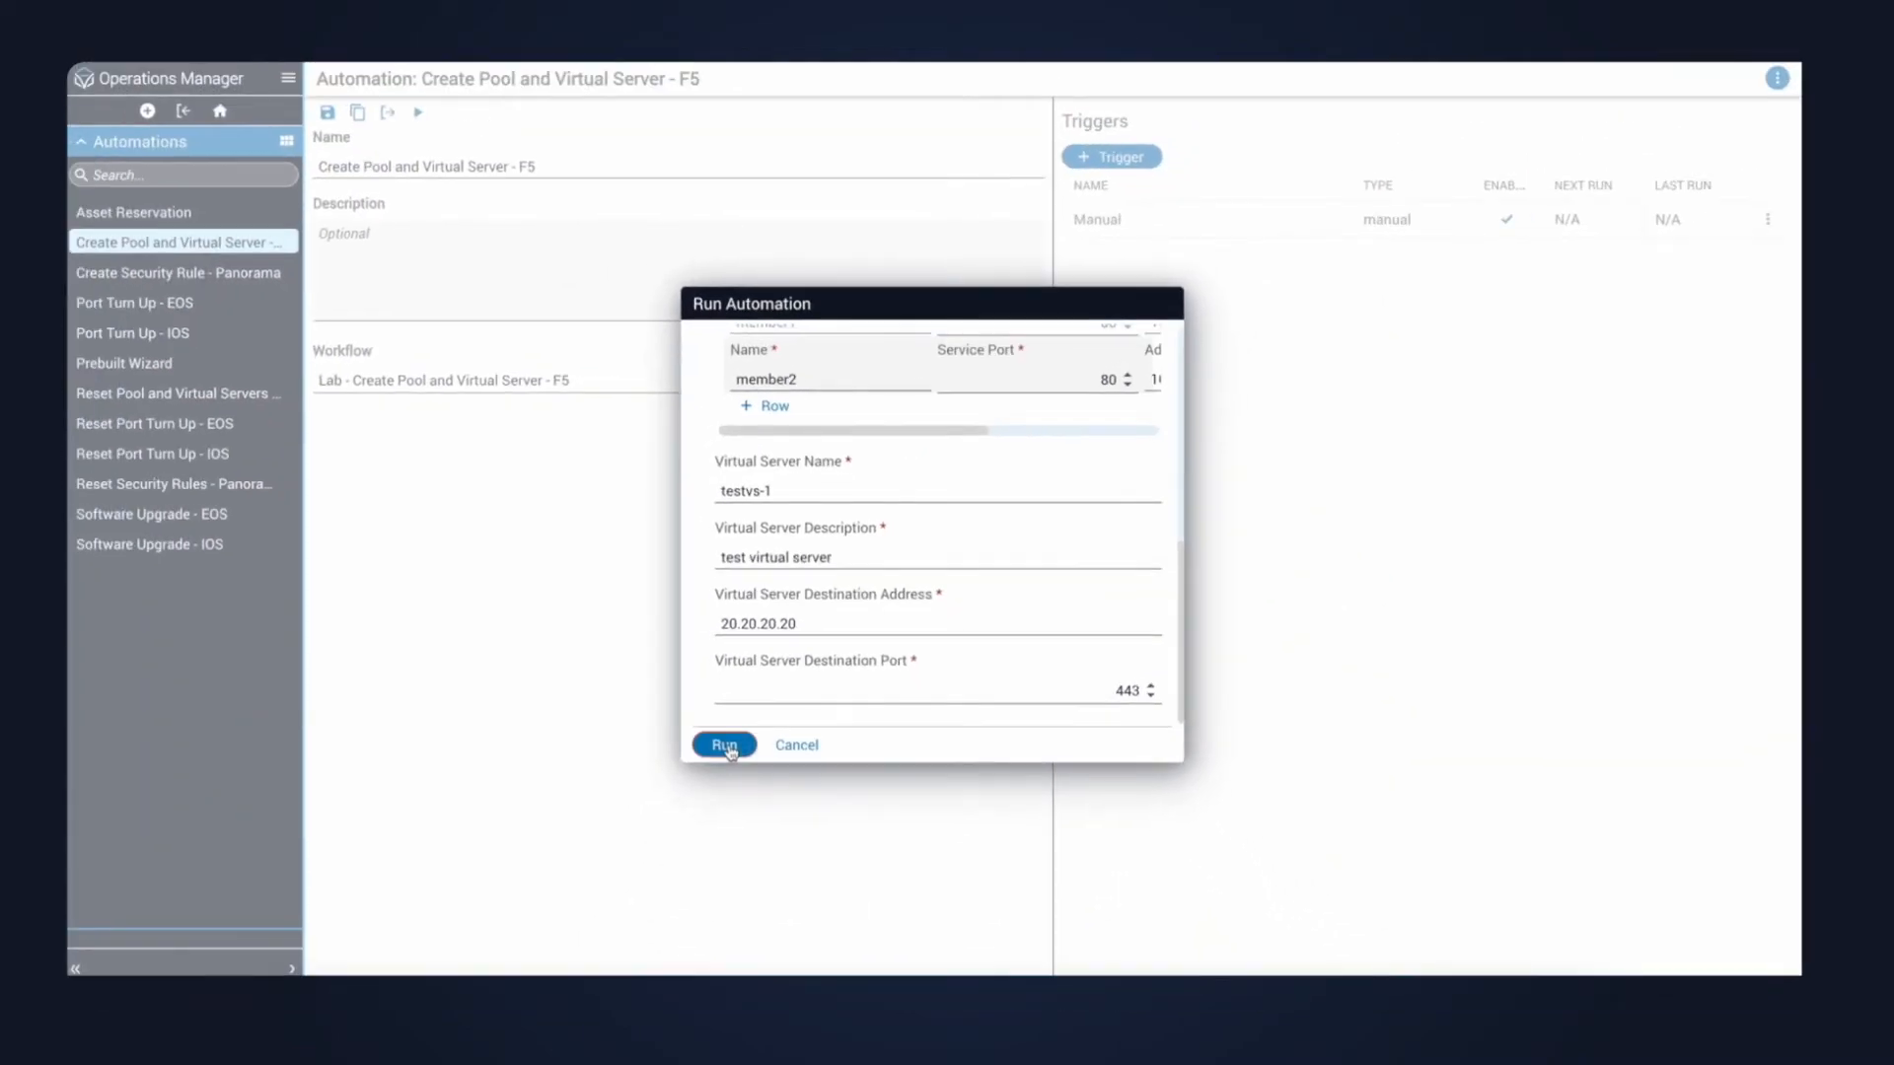
Run the automation with the entered values and view the completed job as a workflow diagram.
{"action": "left_click", "coordinate": [722, 746]}
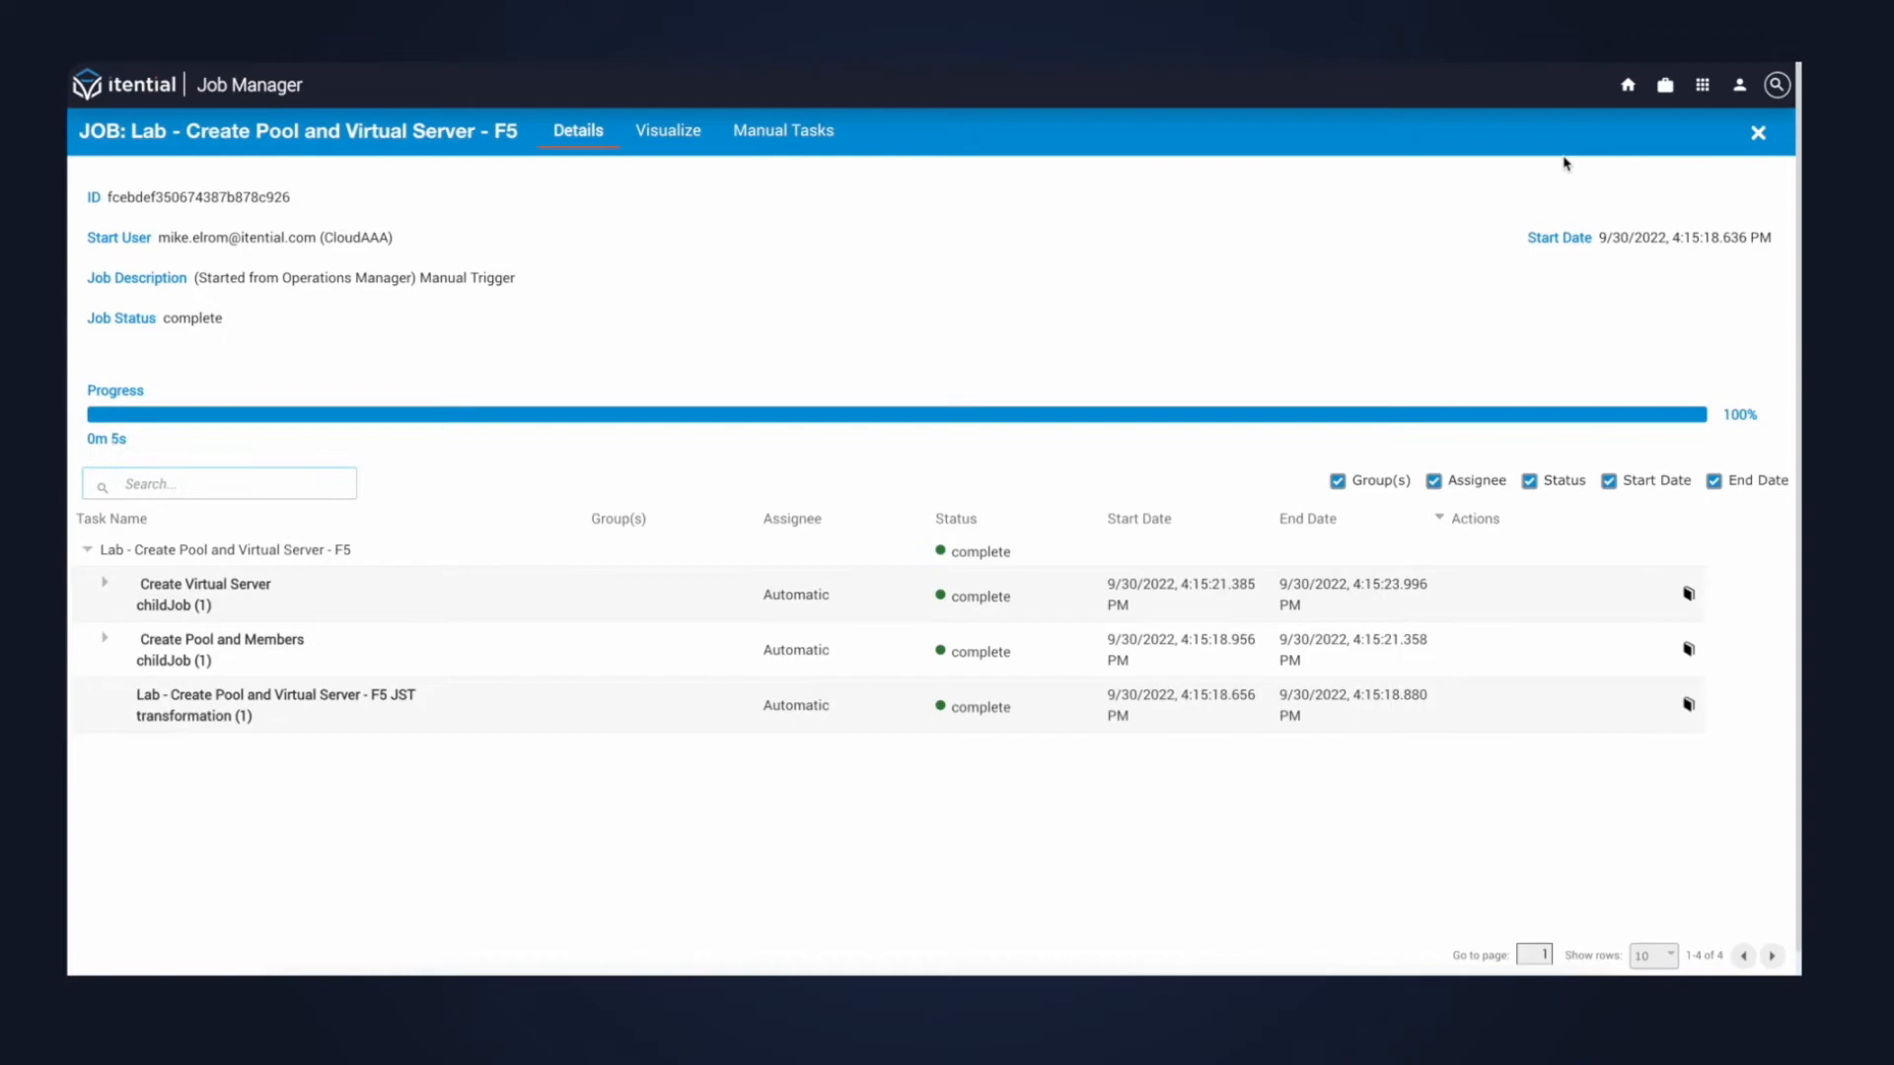
{"action": "mouse_move", "coordinate": [838, 168]}
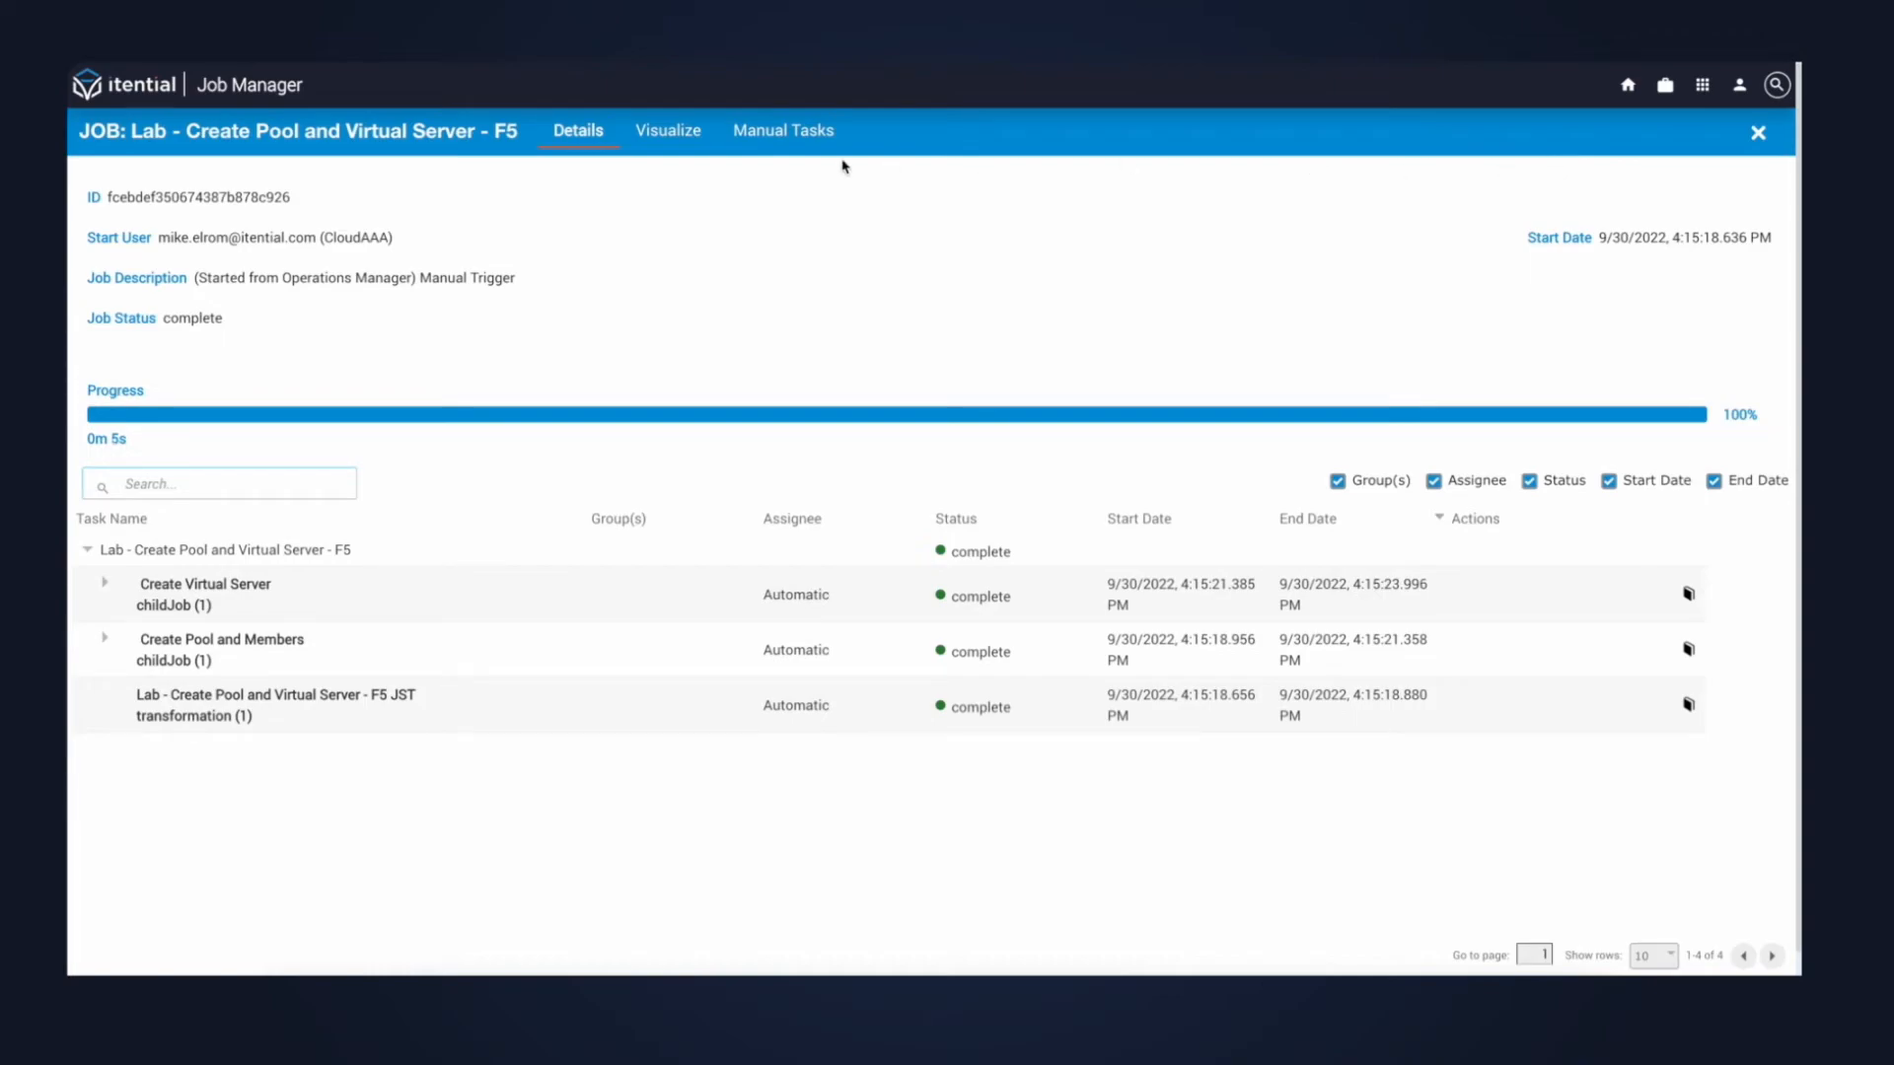
{"action": "left_click", "coordinate": [667, 130]}
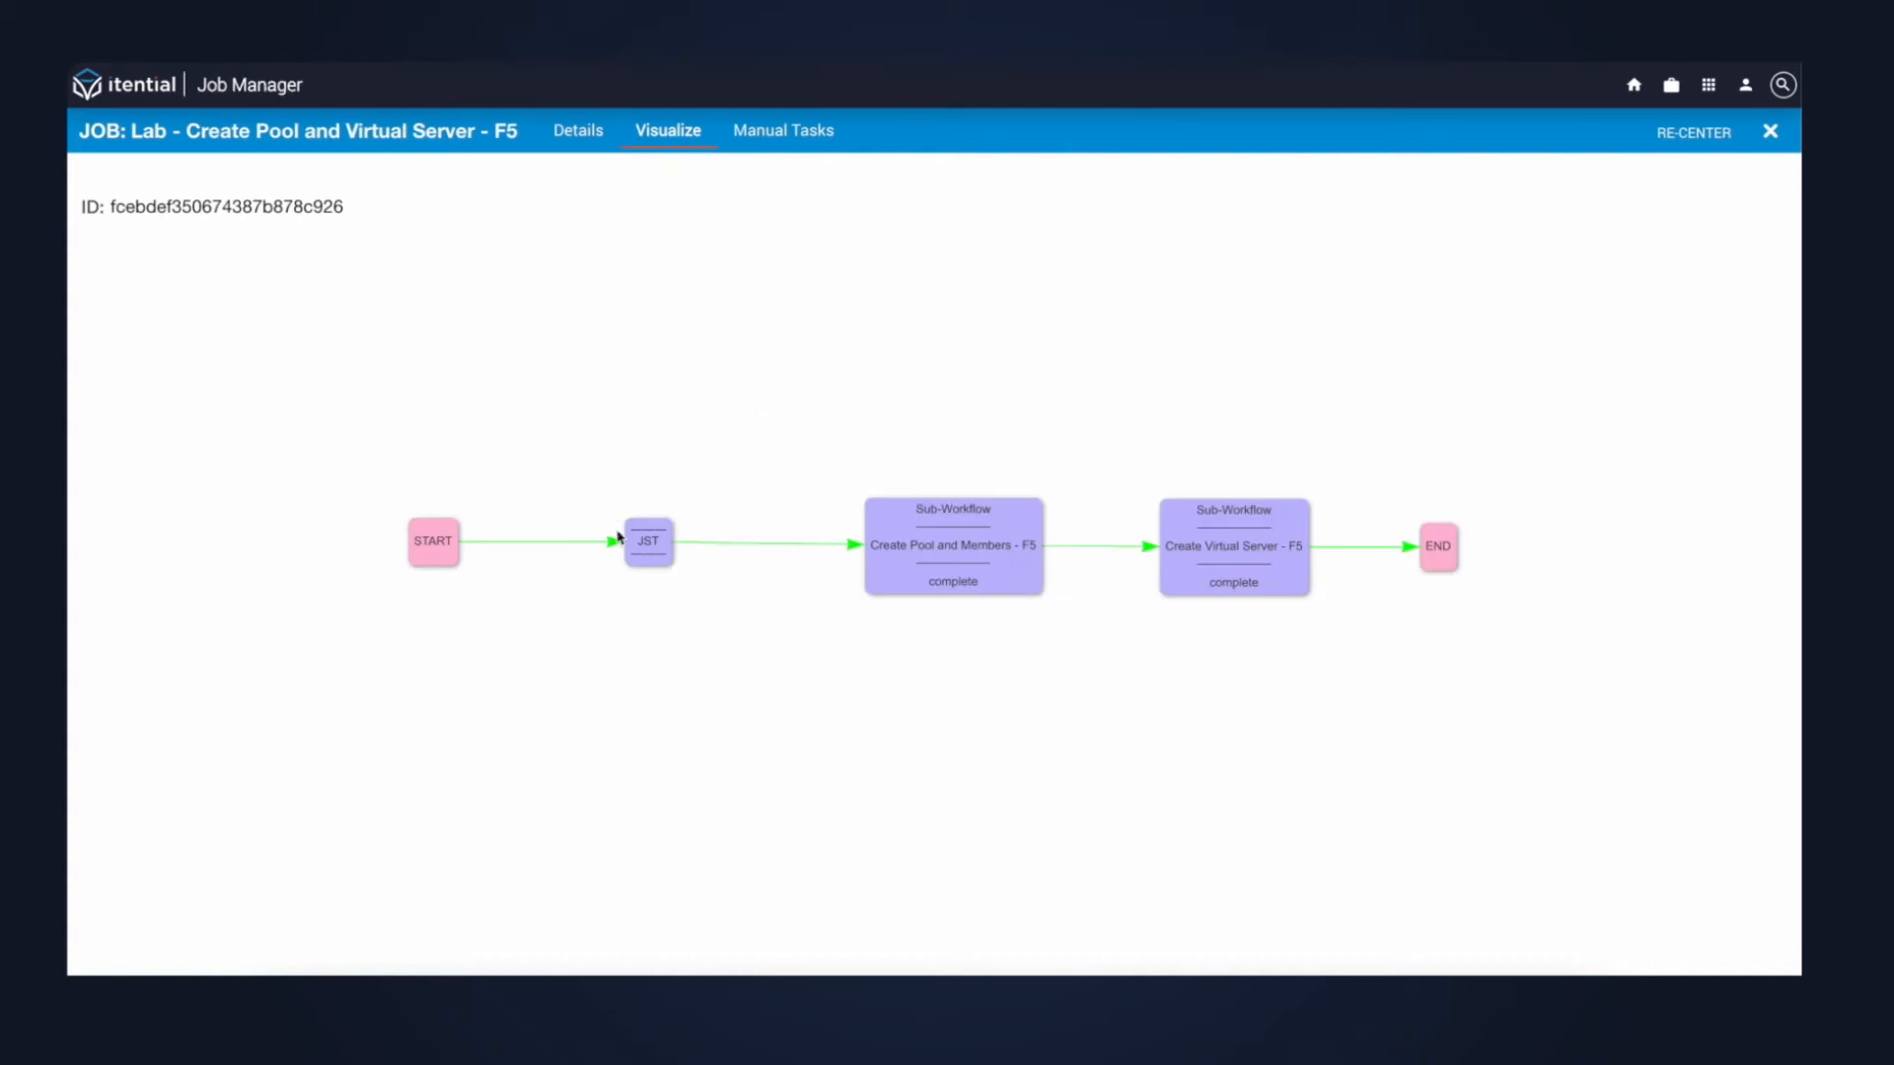
{"action": "mouse_move", "coordinate": [982, 552]}
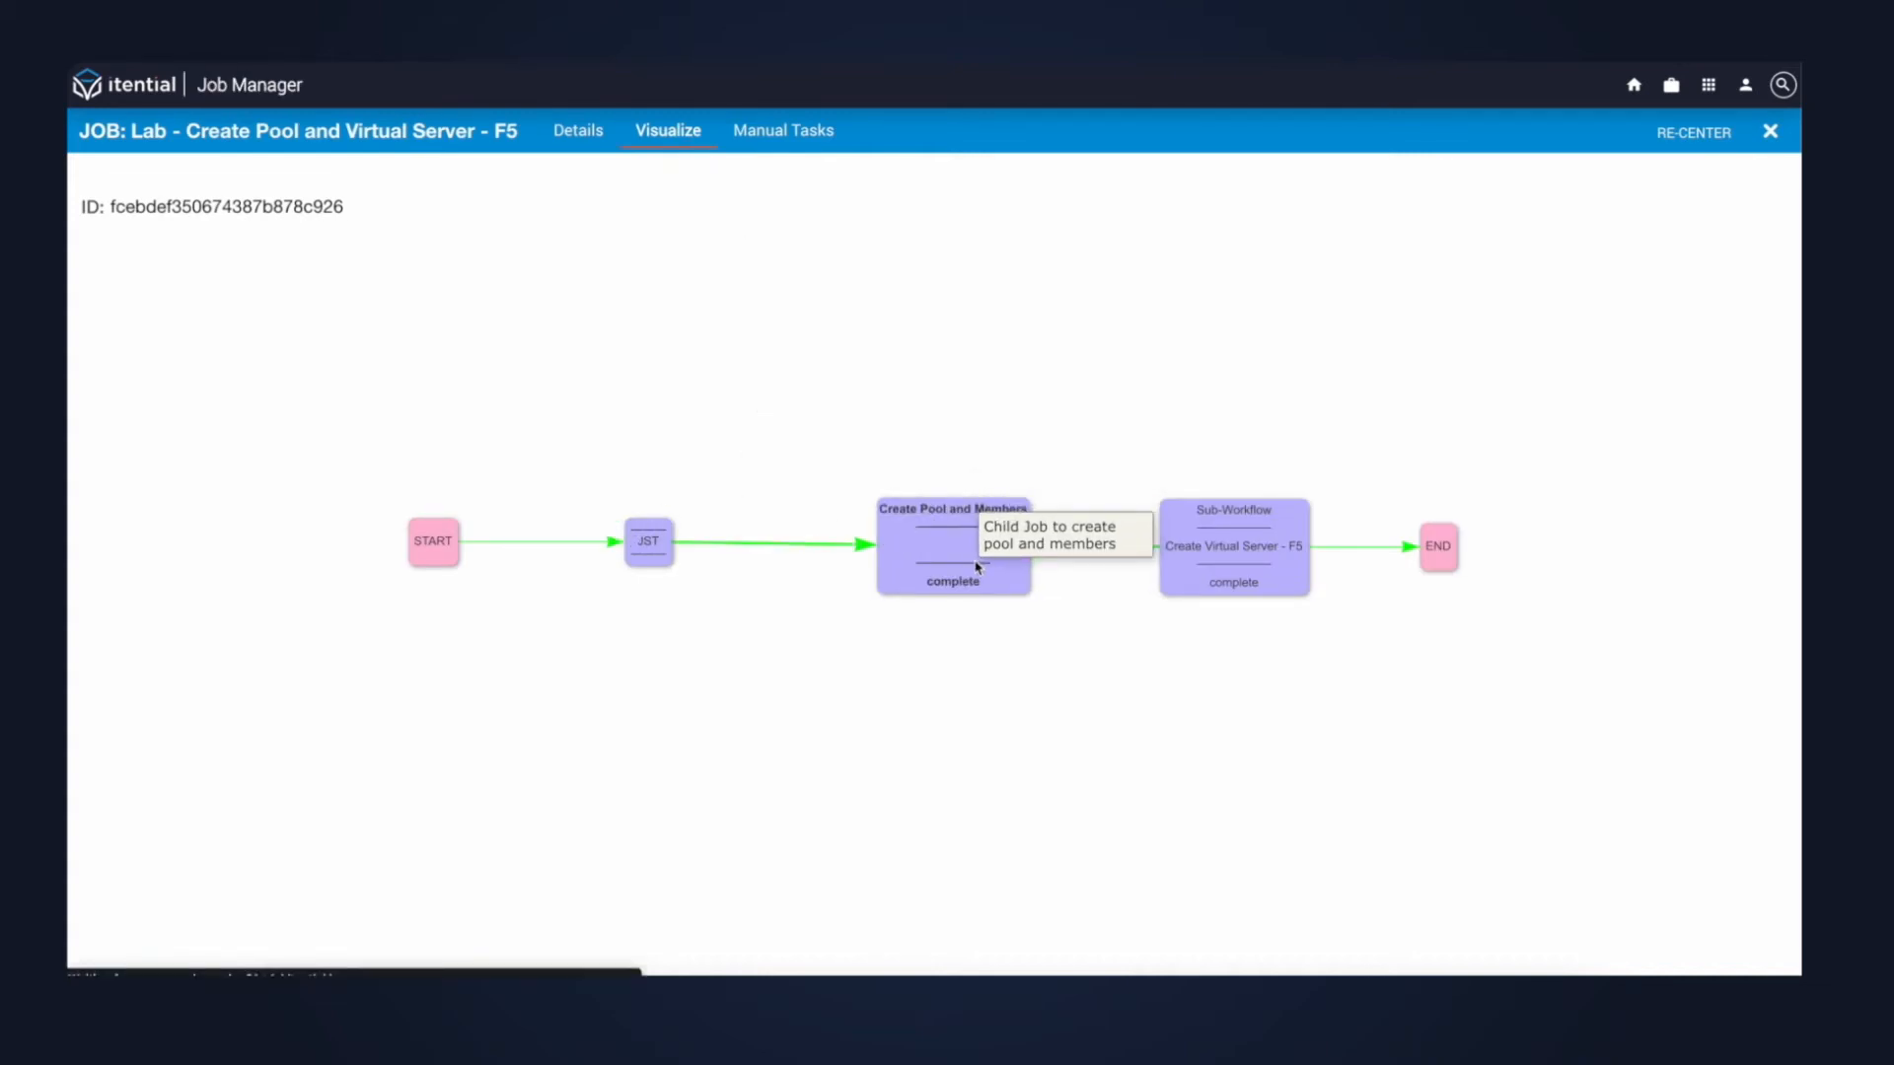
Show the Create Pool and Members - F5 child job's workflow diagram.
{"action": "left_click", "coordinate": [952, 559]}
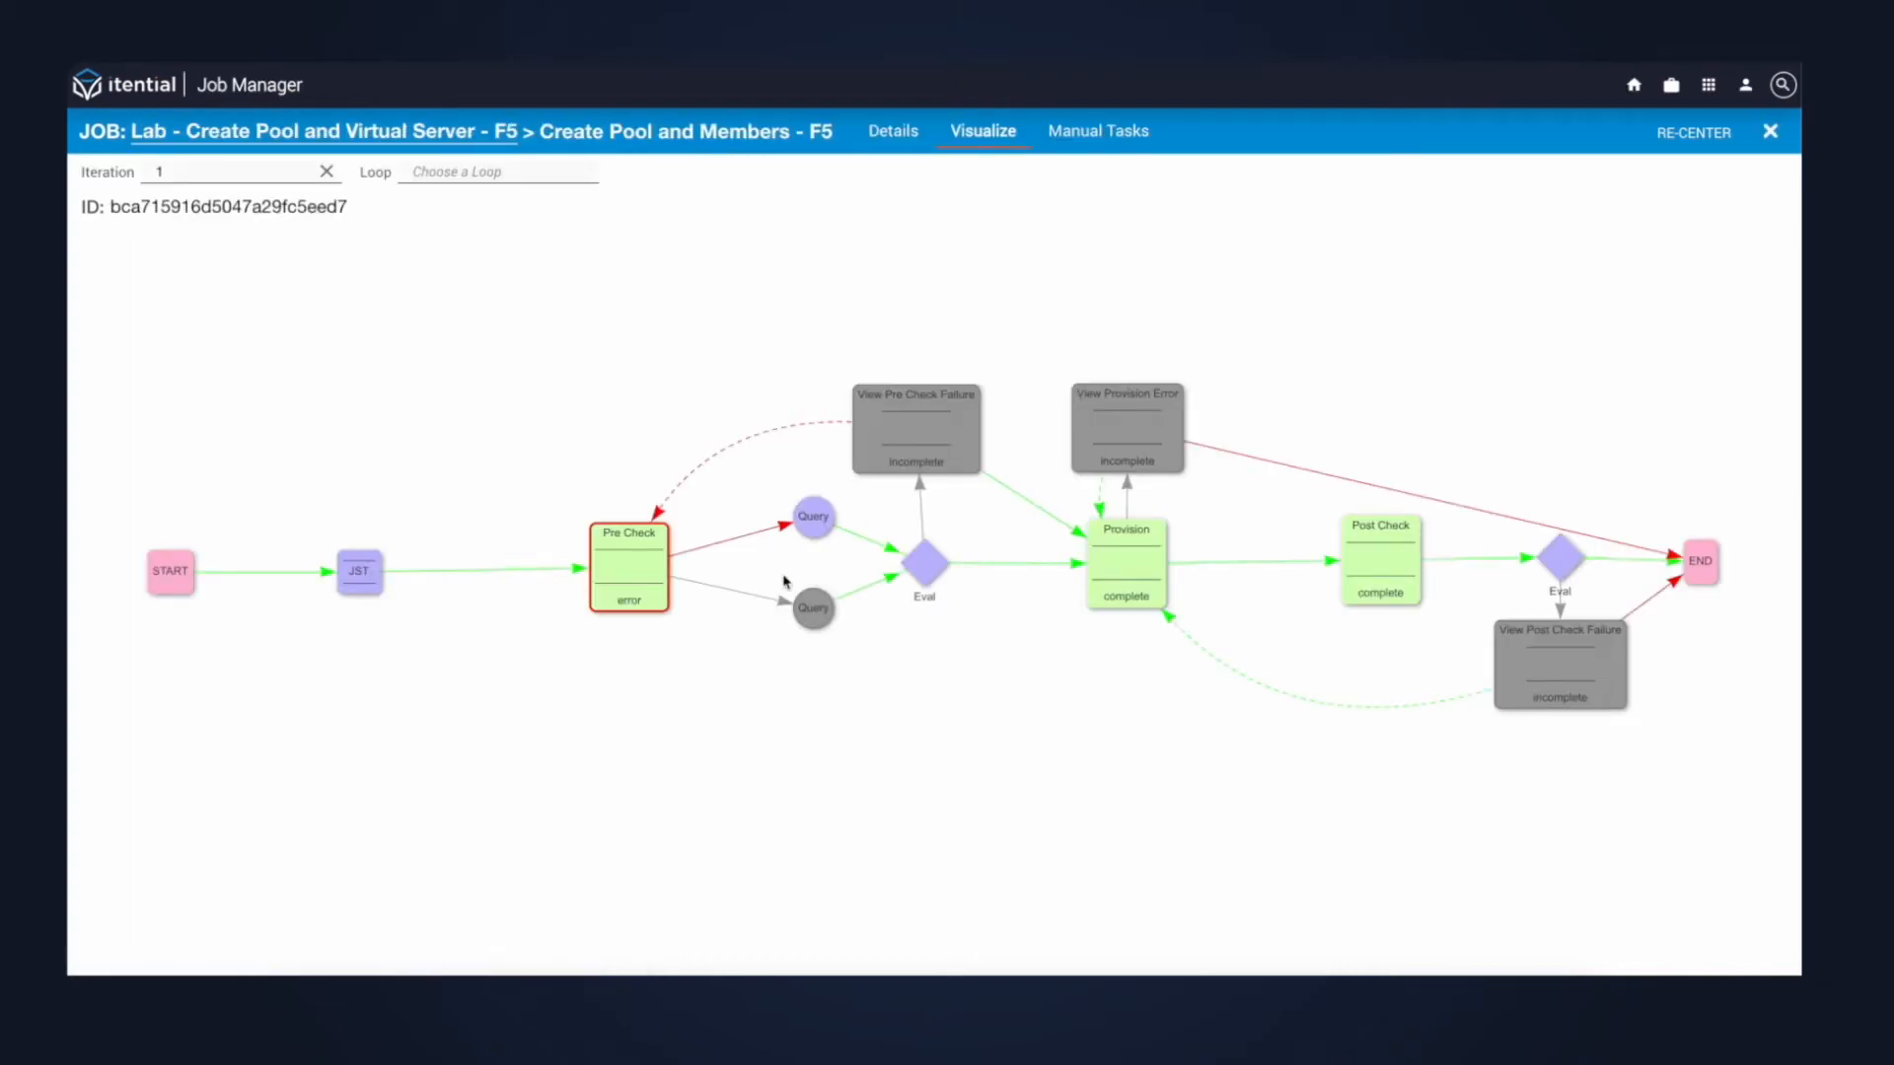
{"action": "mouse_move", "coordinate": [639, 579]}
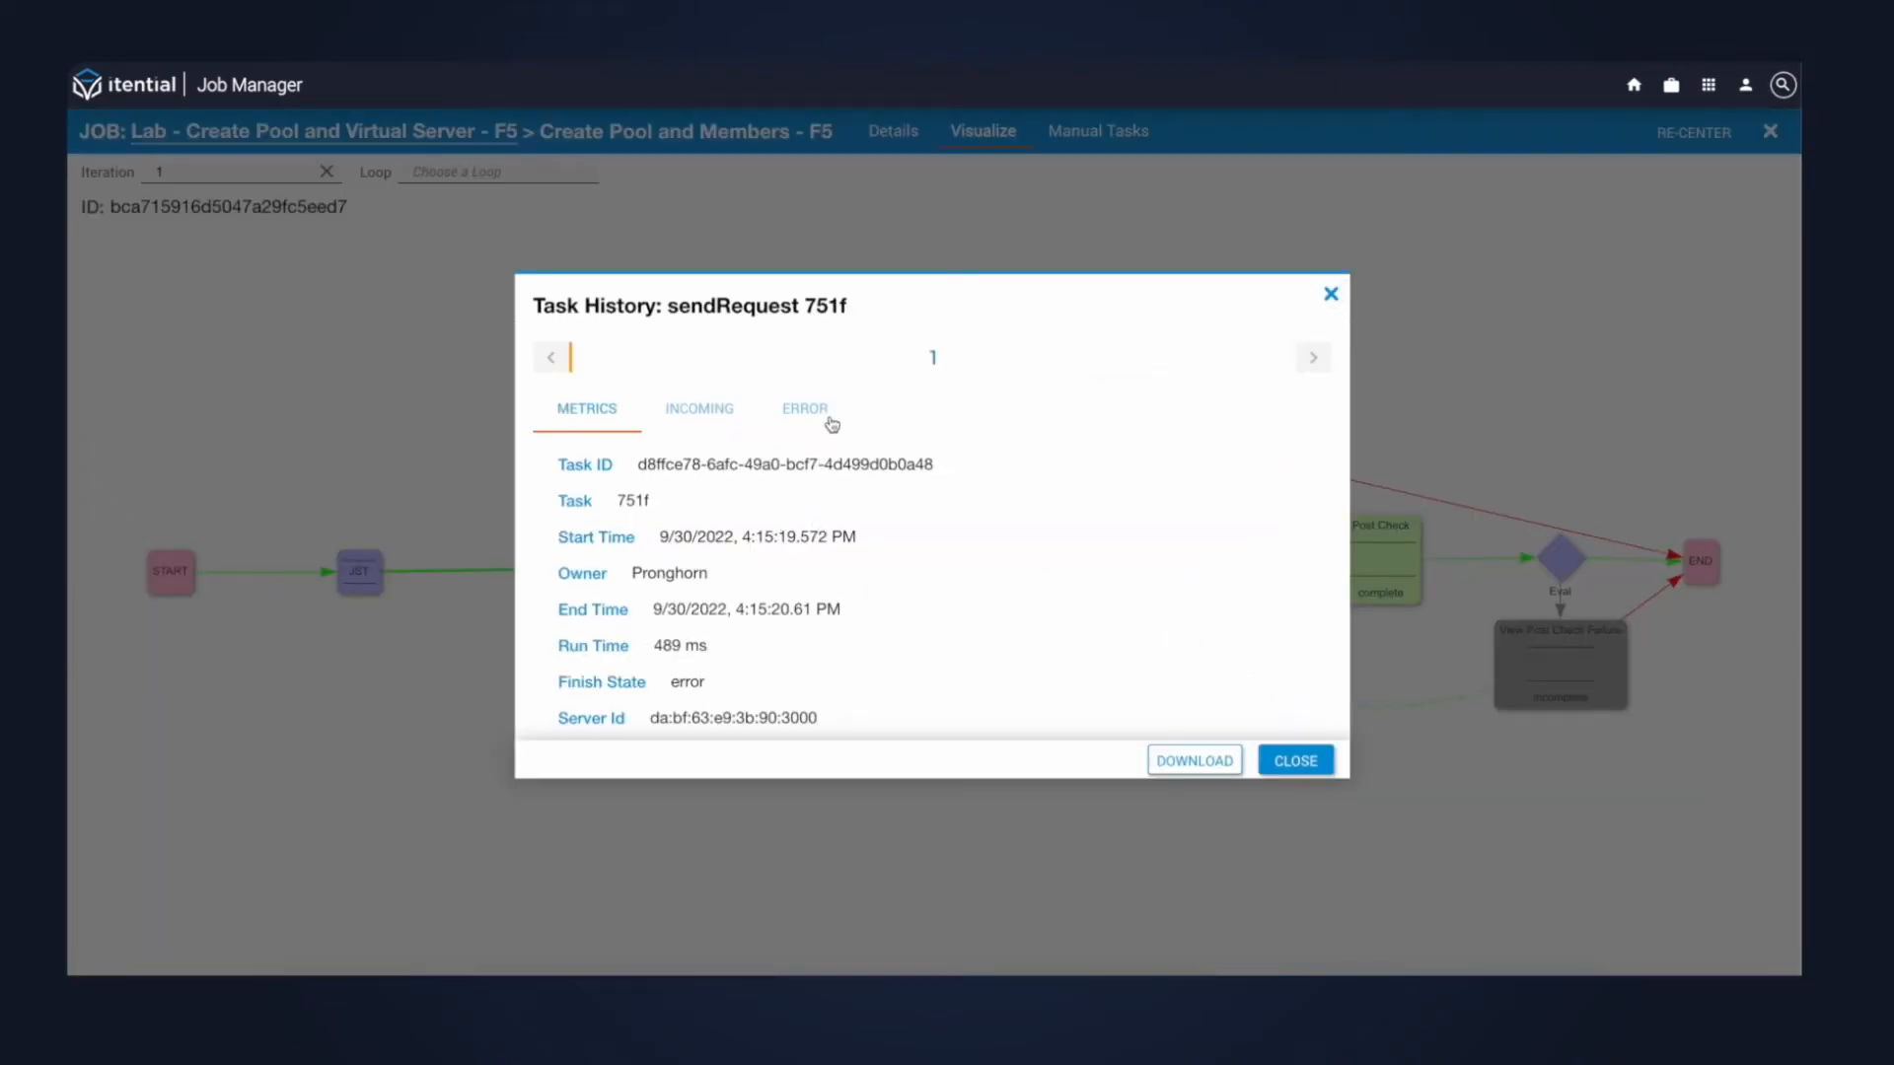
Inspect the Pre Check task's 404 error output and close its history.
{"action": "left_click", "coordinate": [805, 408]}
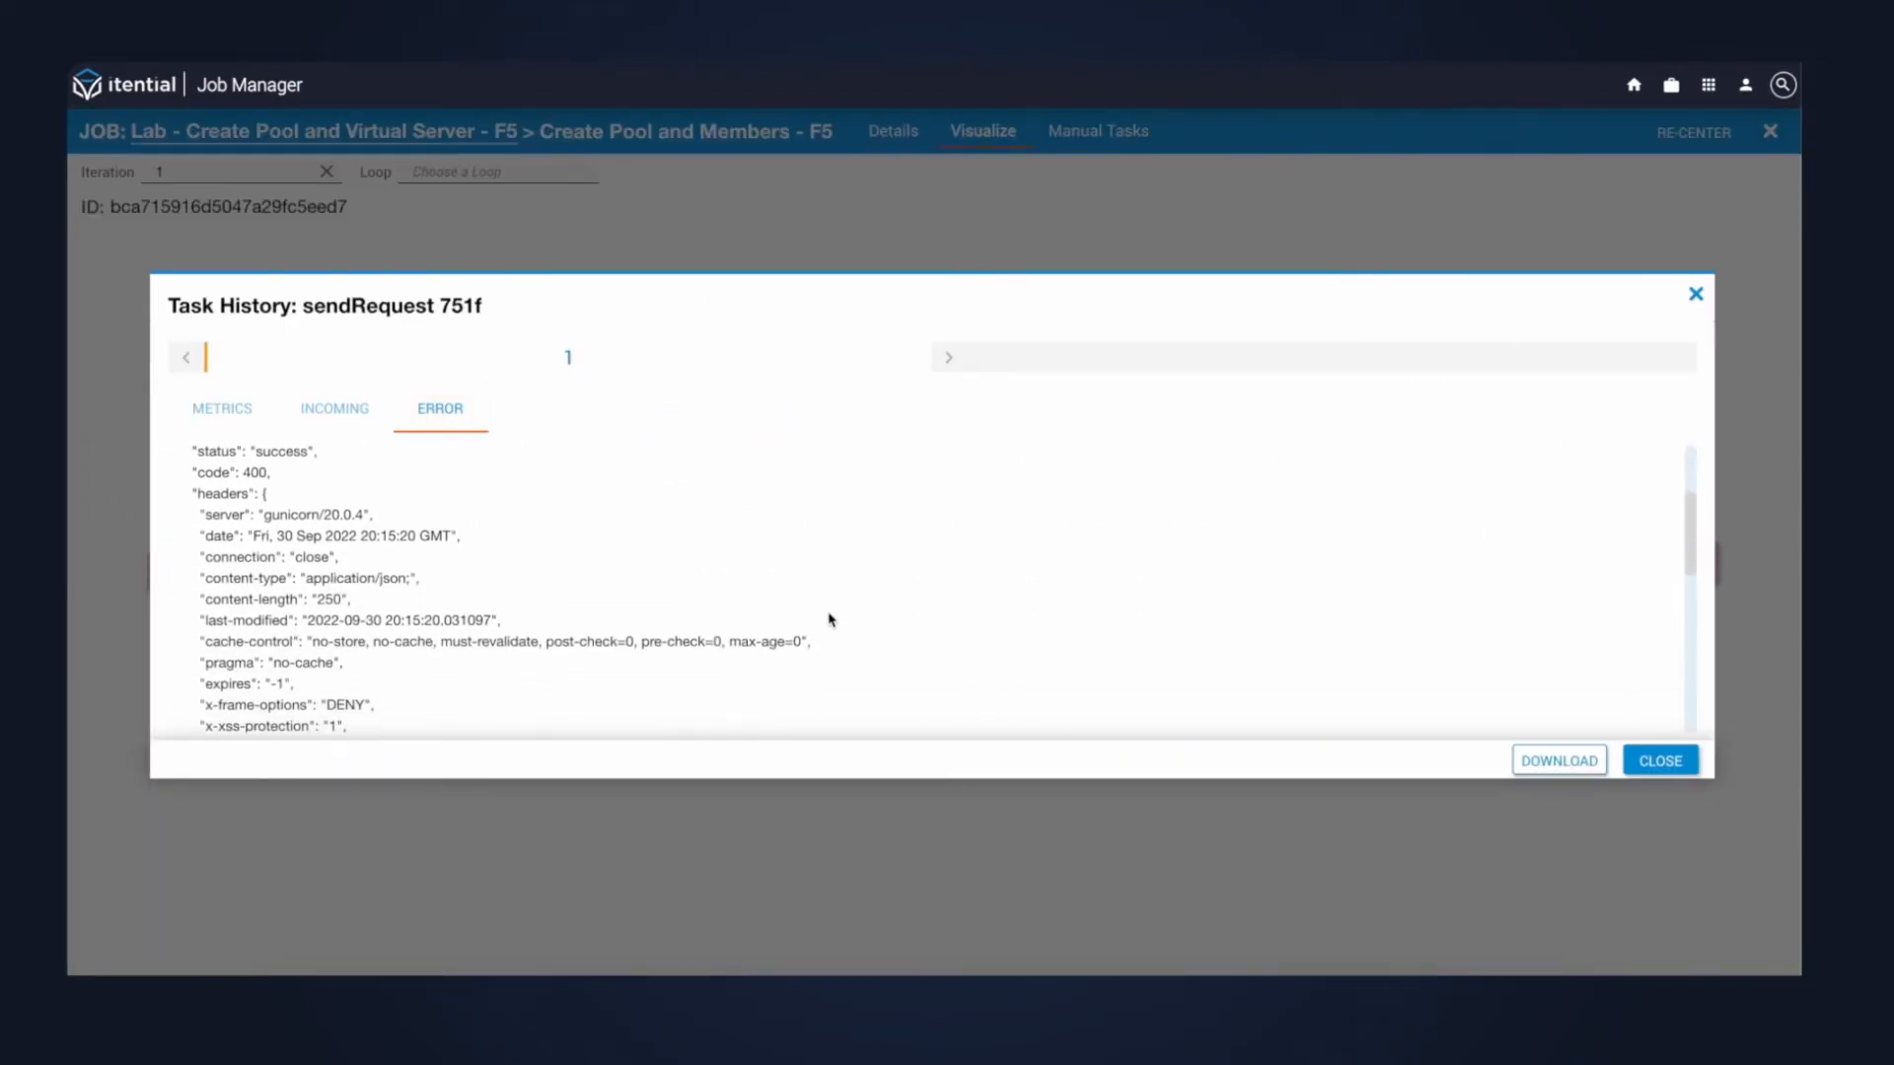
{"action": "scroll", "scroll_direction": "down", "scroll_amount": 3}
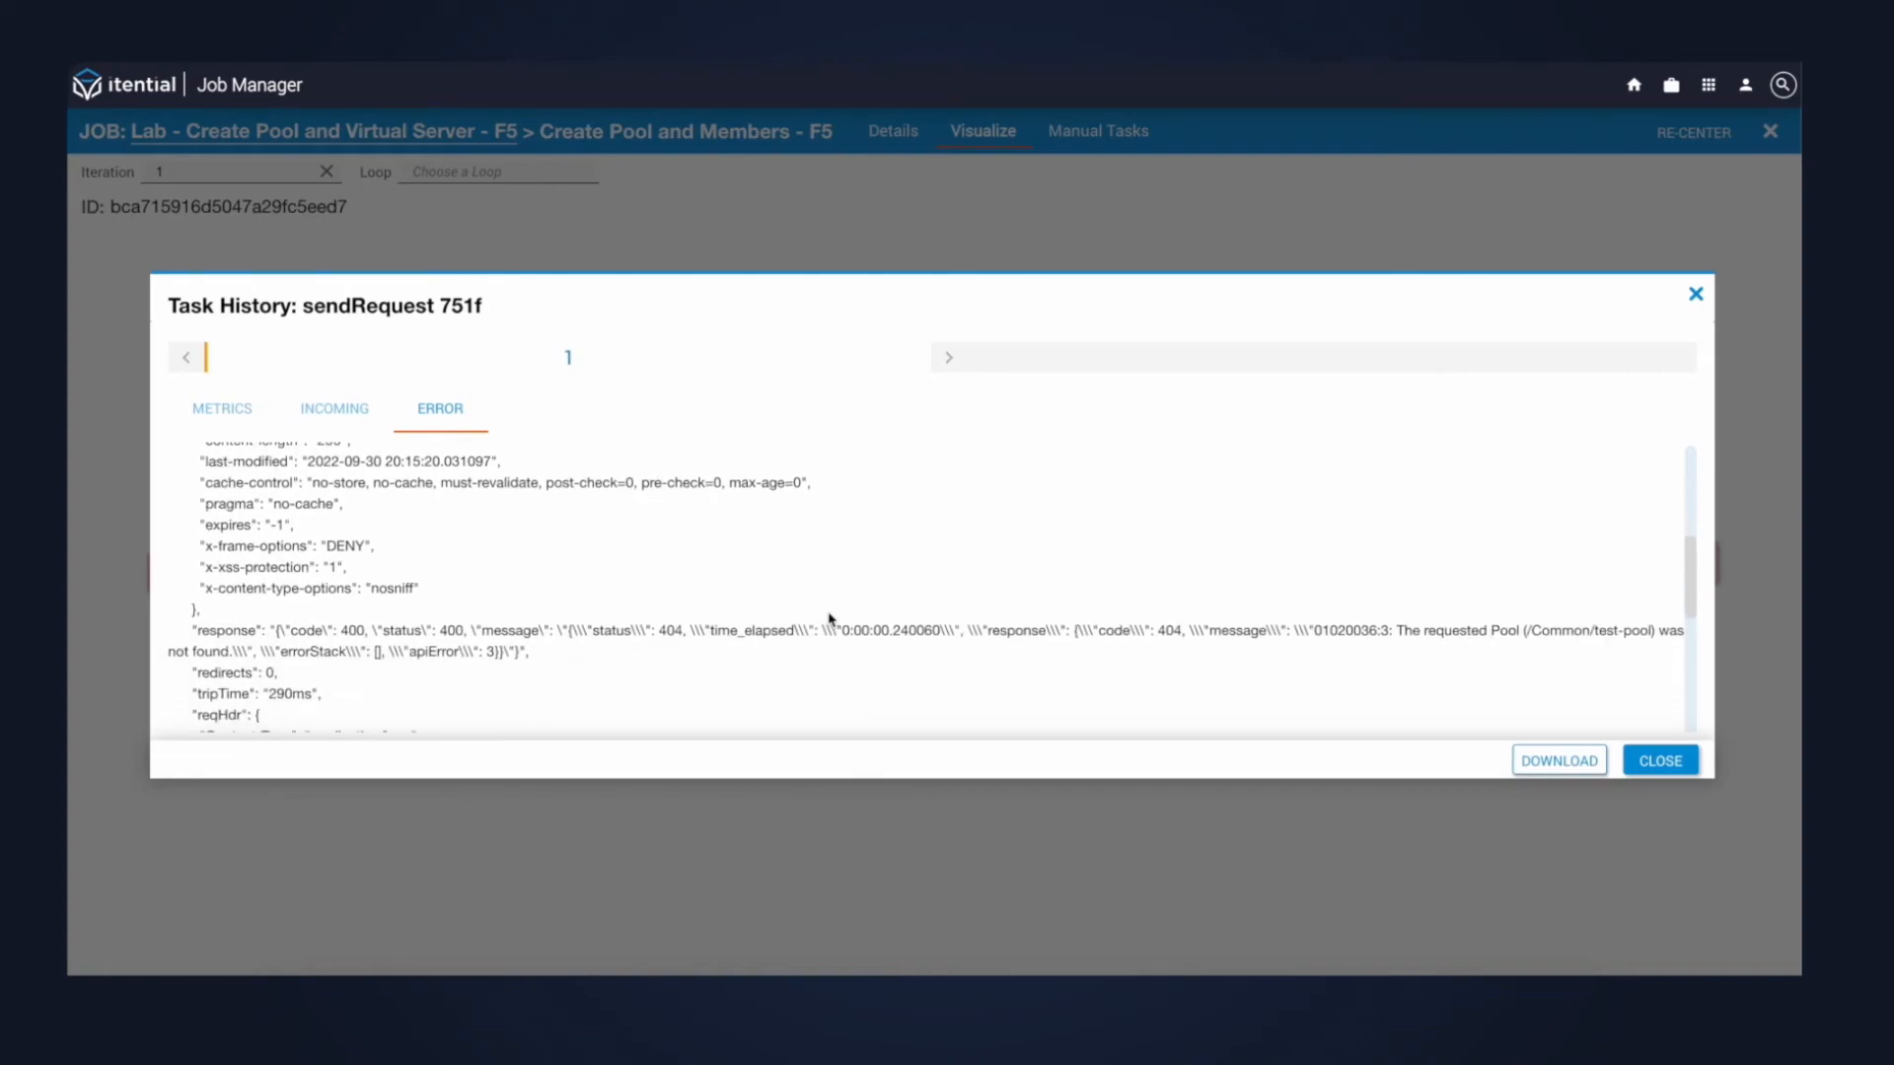
{"action": "mouse_move", "coordinate": [1085, 647]}
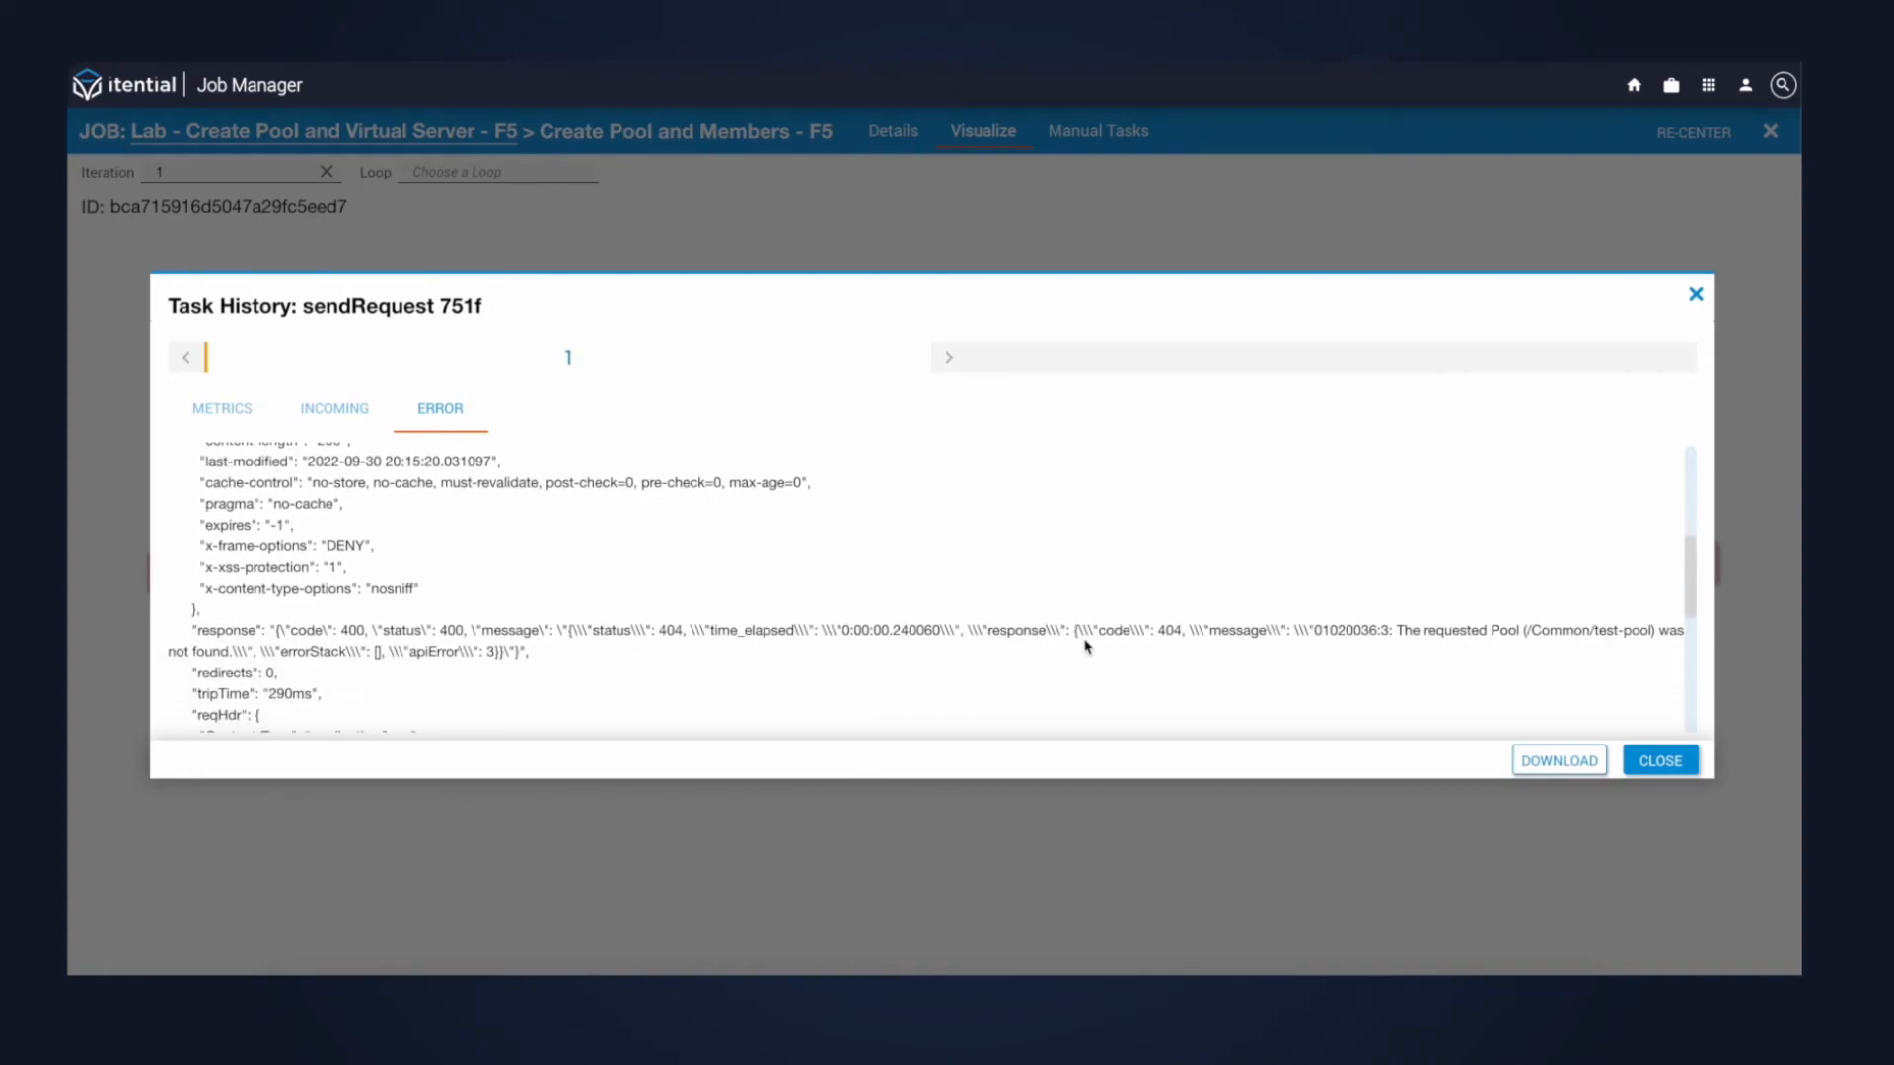
{"action": "left_click", "coordinate": [1661, 761]}
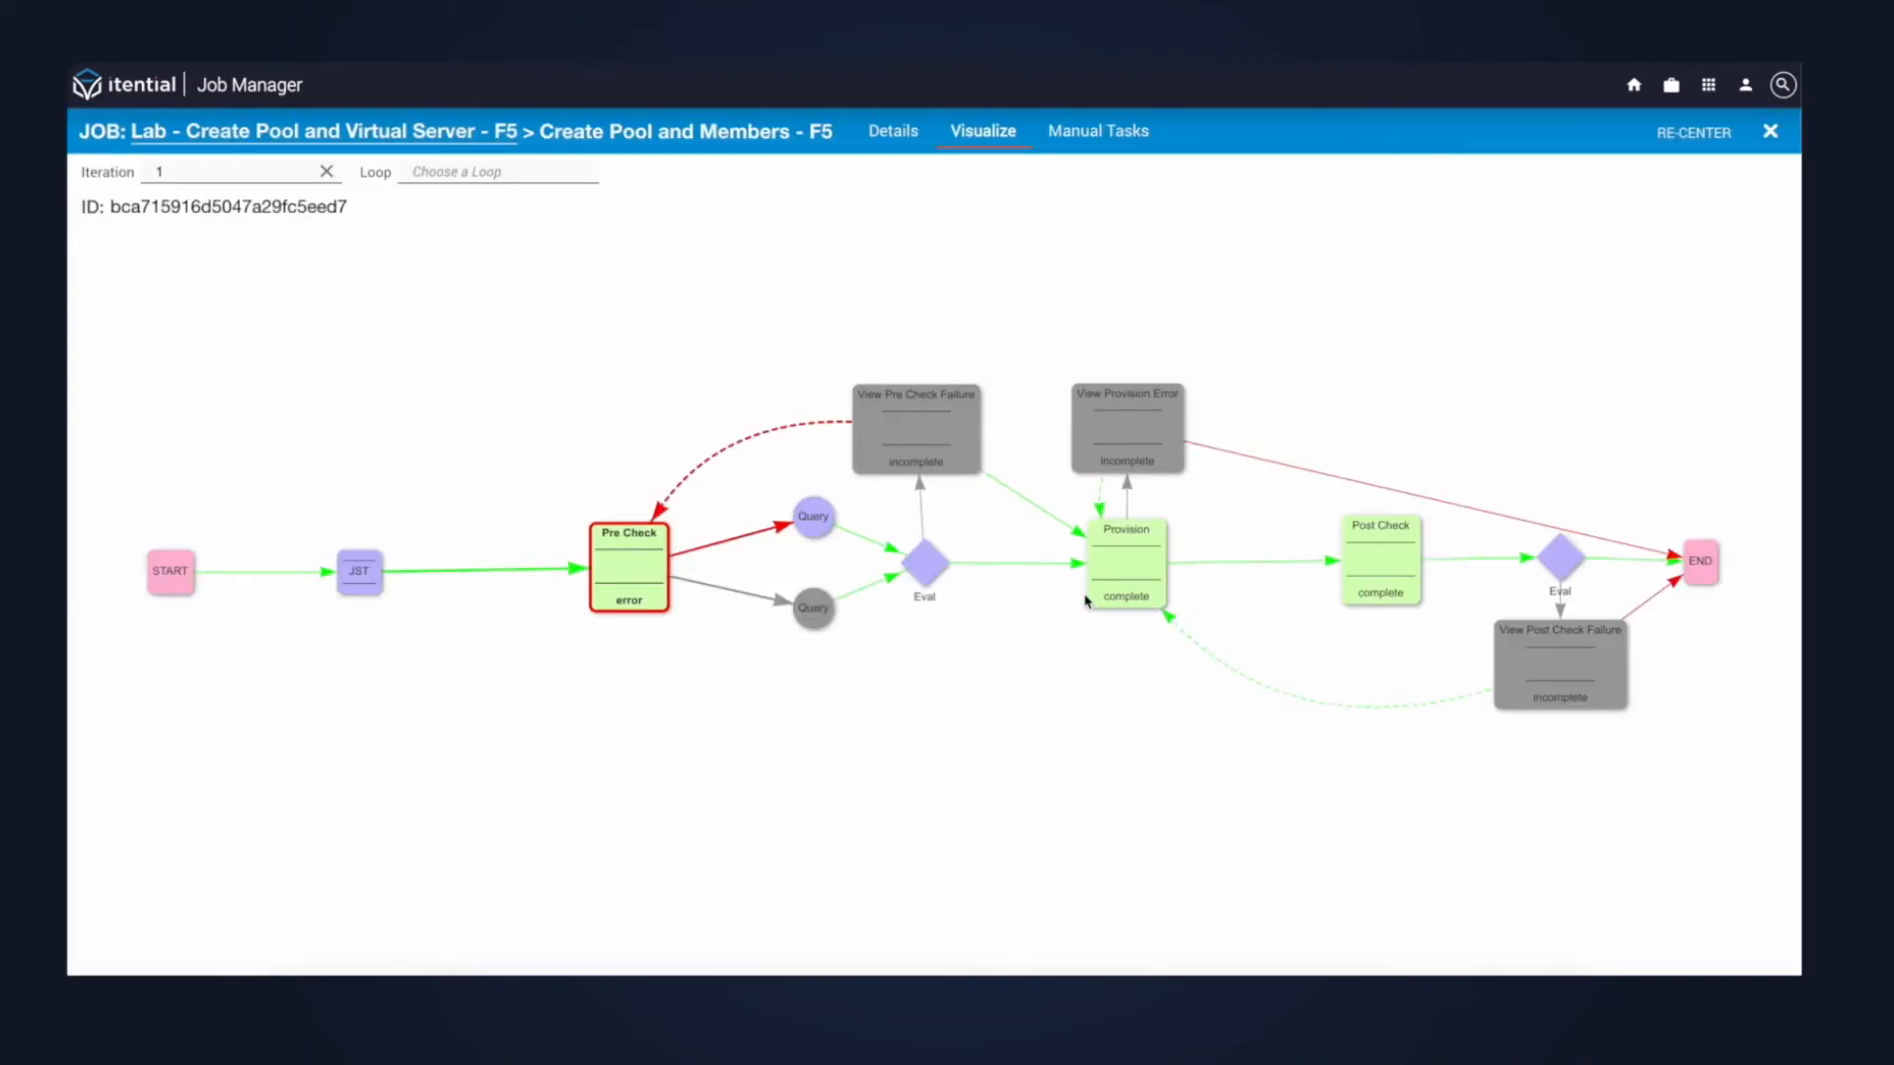
{"action": "mouse_move", "coordinate": [1122, 560]}
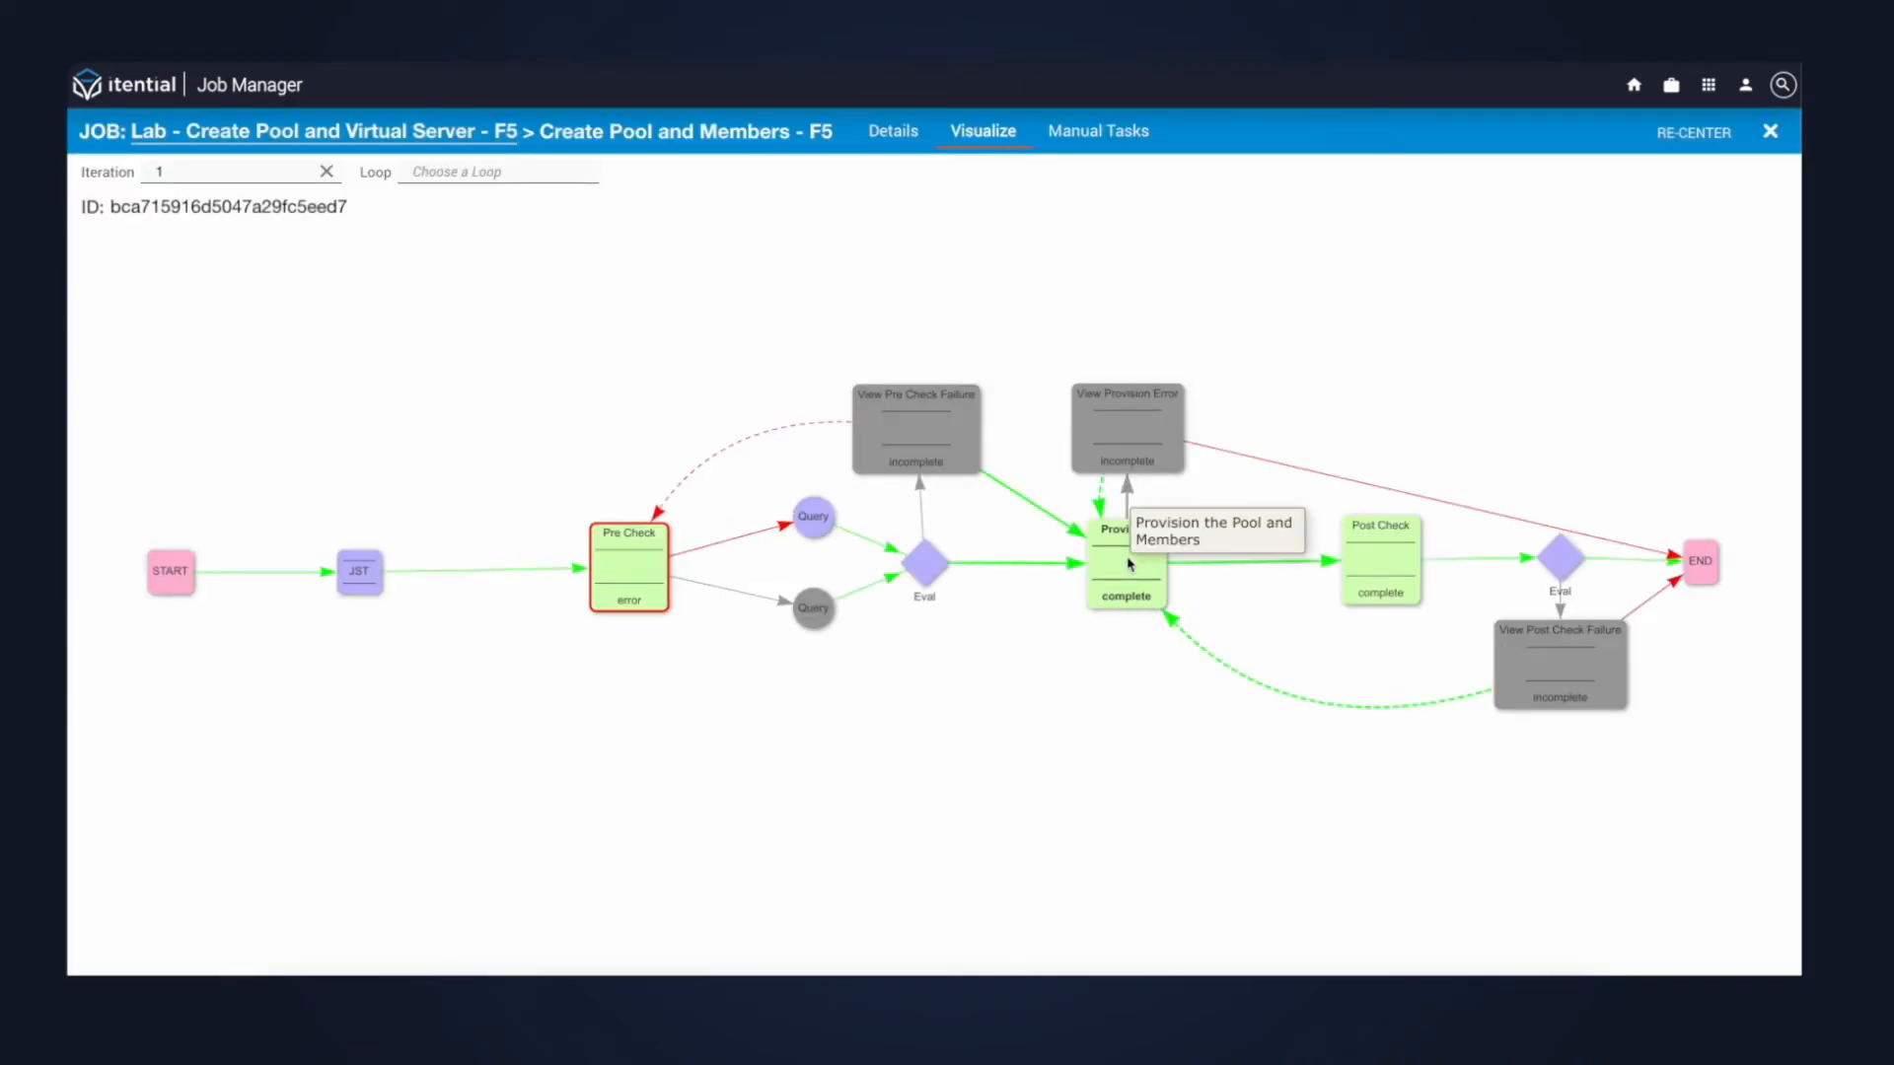
Review the Provision task's outgoing test-pool response, then return to the parent job diagram.
{"action": "left_click", "coordinate": [1109, 556]}
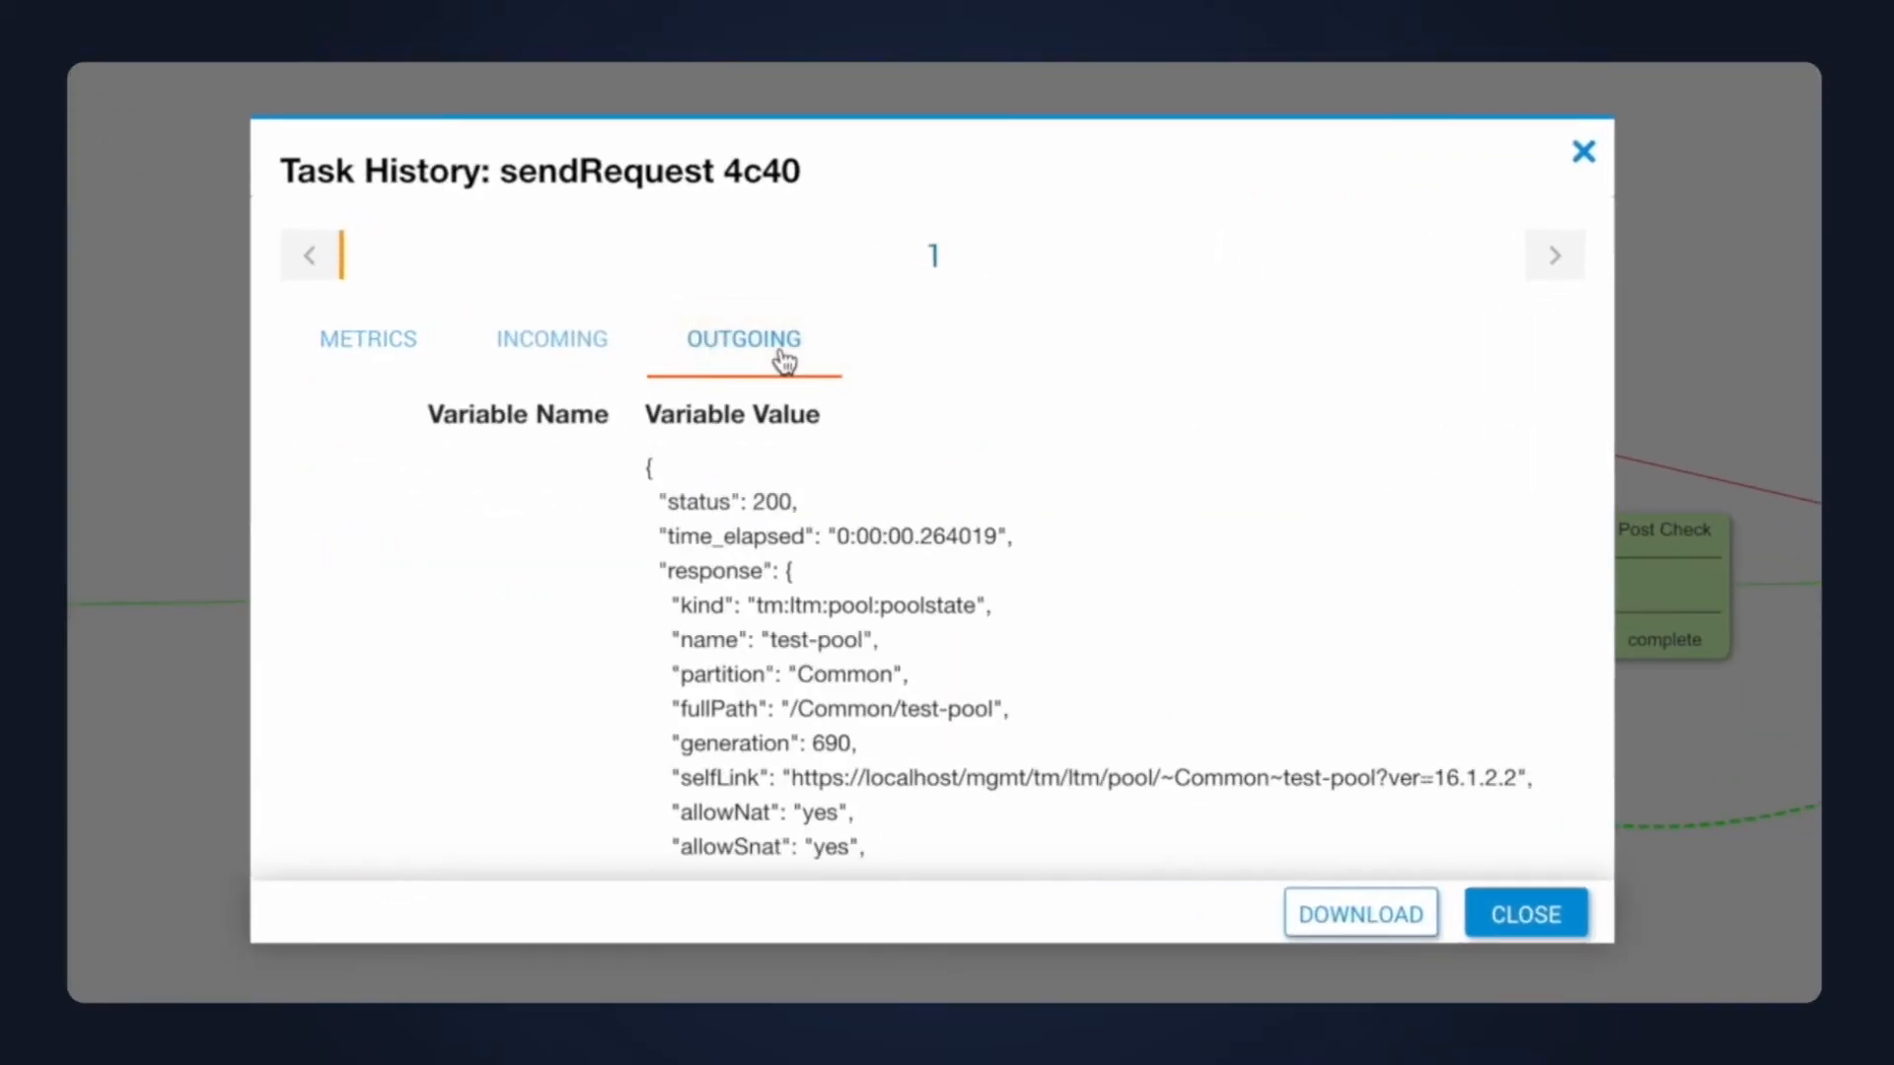
{"action": "scroll", "scroll_direction": "down", "scroll_amount": 3}
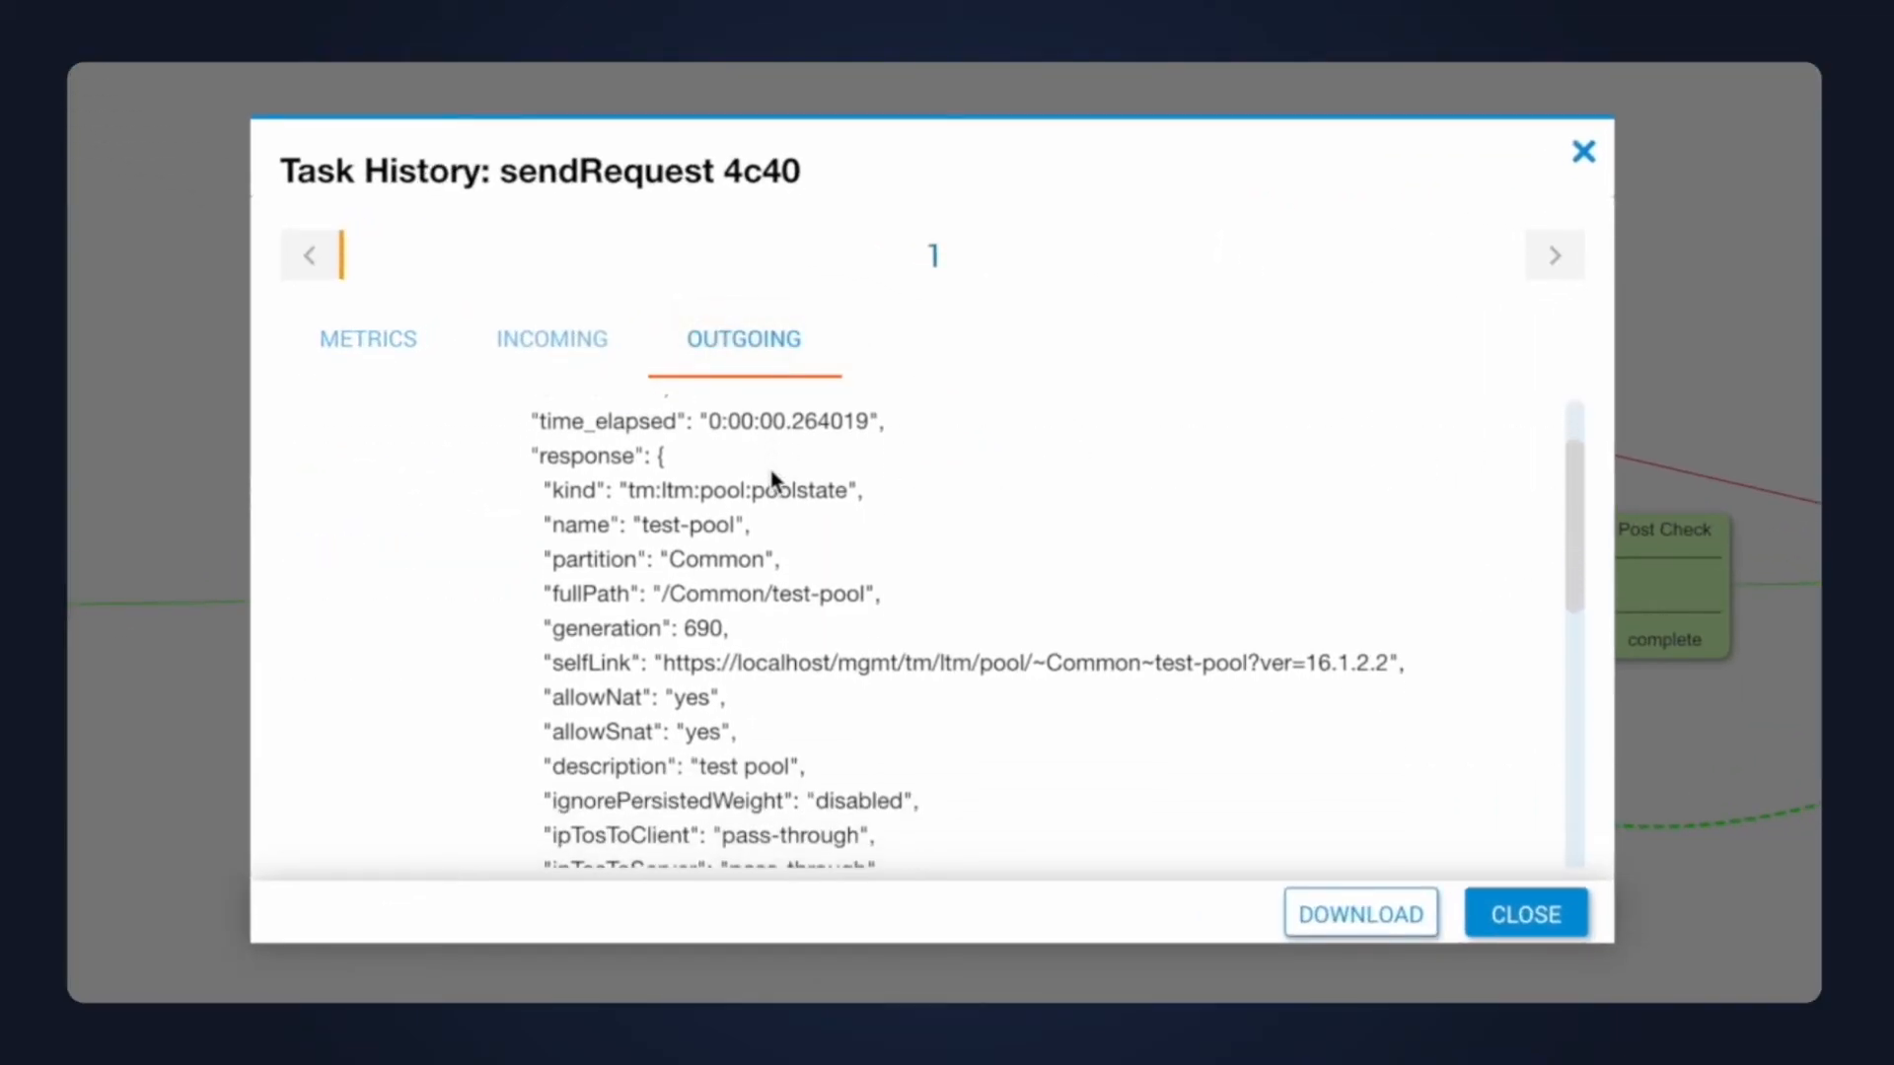
{"action": "scroll", "scroll_direction": "down", "scroll_amount": 3}
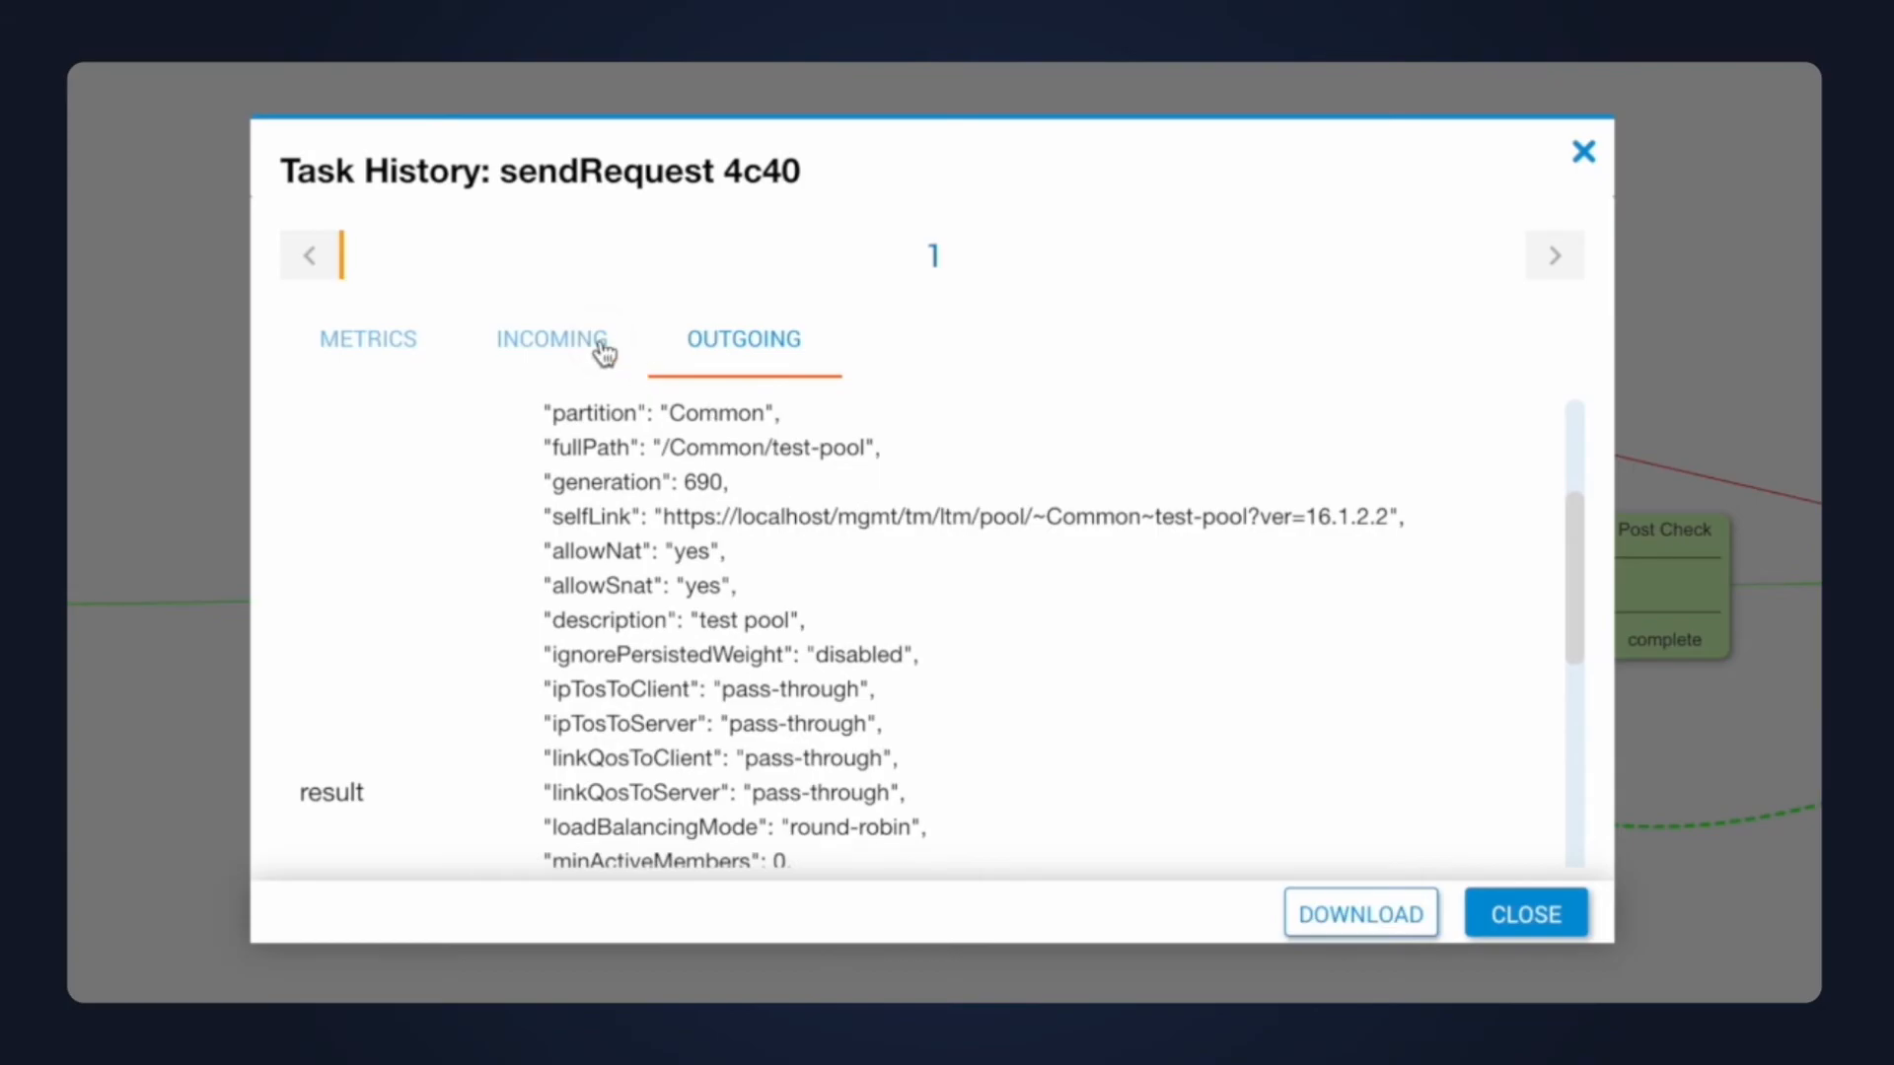
{"action": "left_click", "coordinate": [551, 340]}
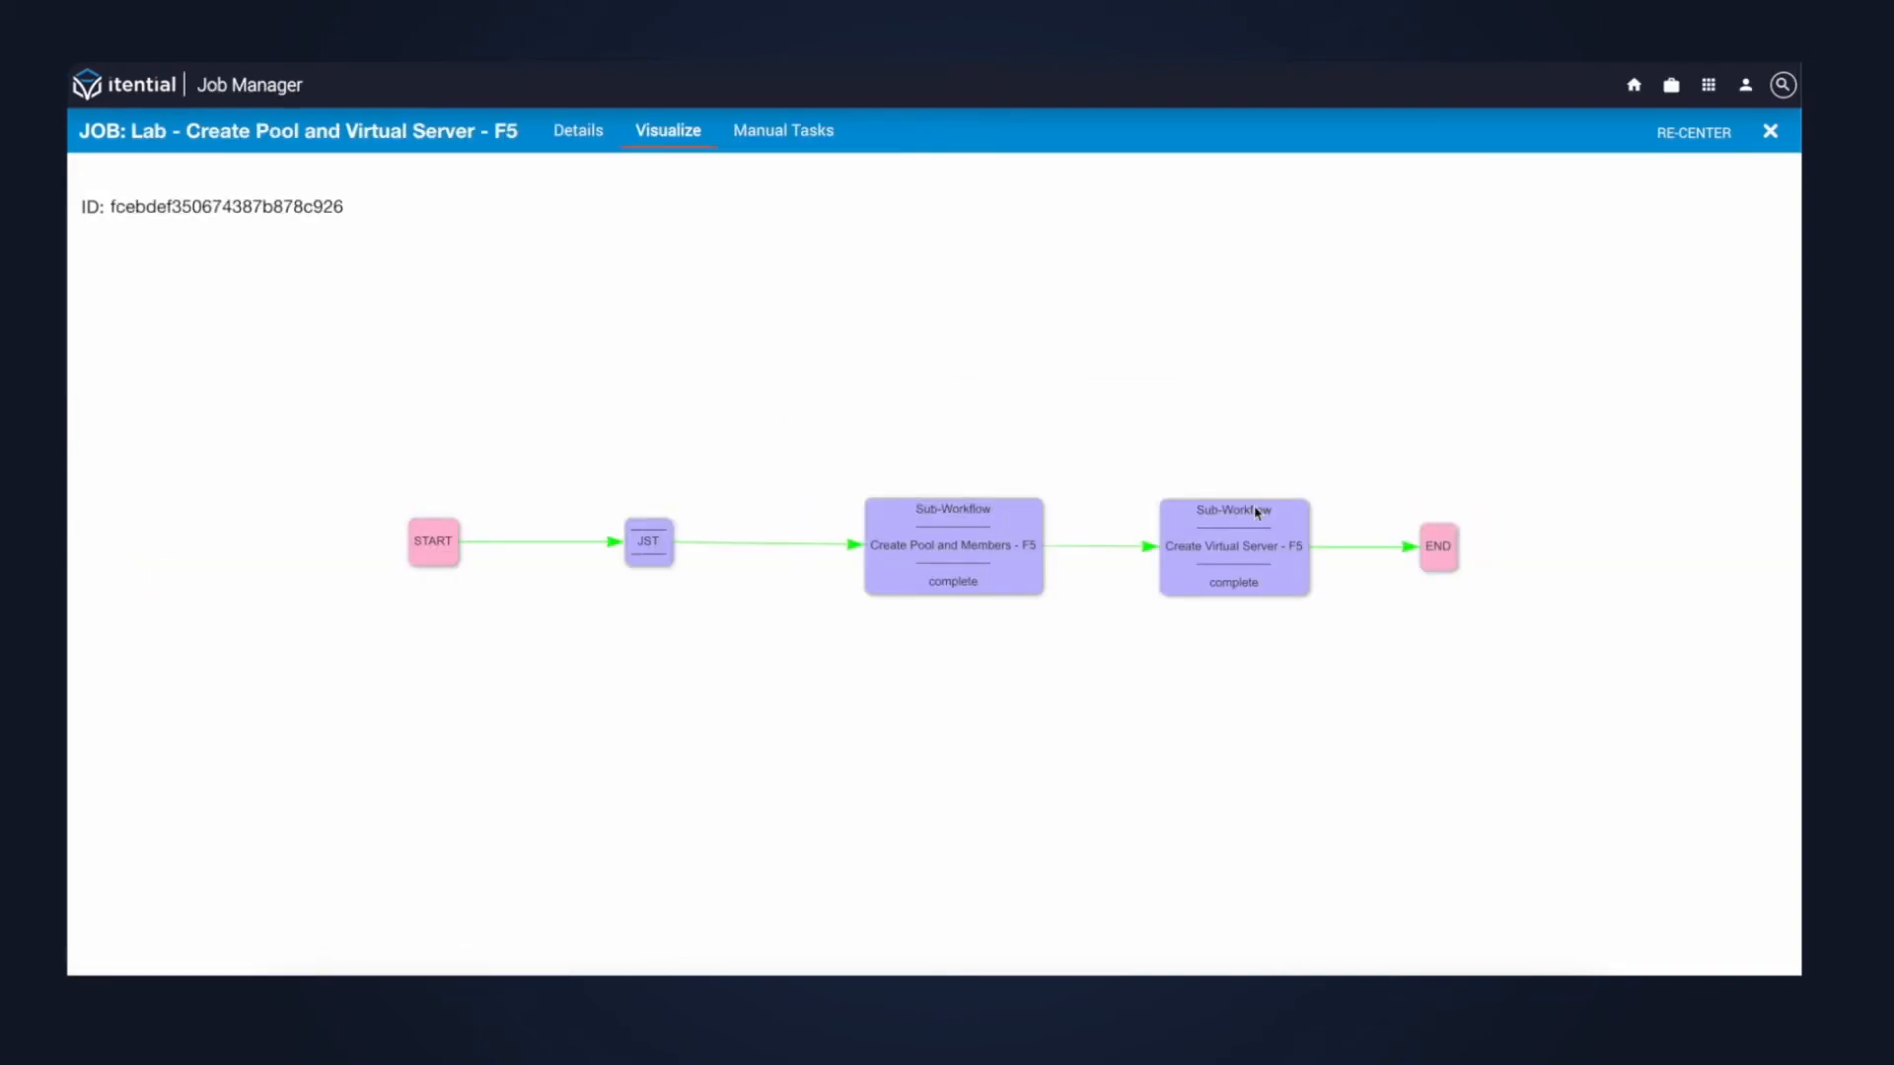
Inspect the Provision task's incoming response and outgoing request for testvs-1 in the child job.
{"action": "double_click", "coordinate": [1235, 545]}
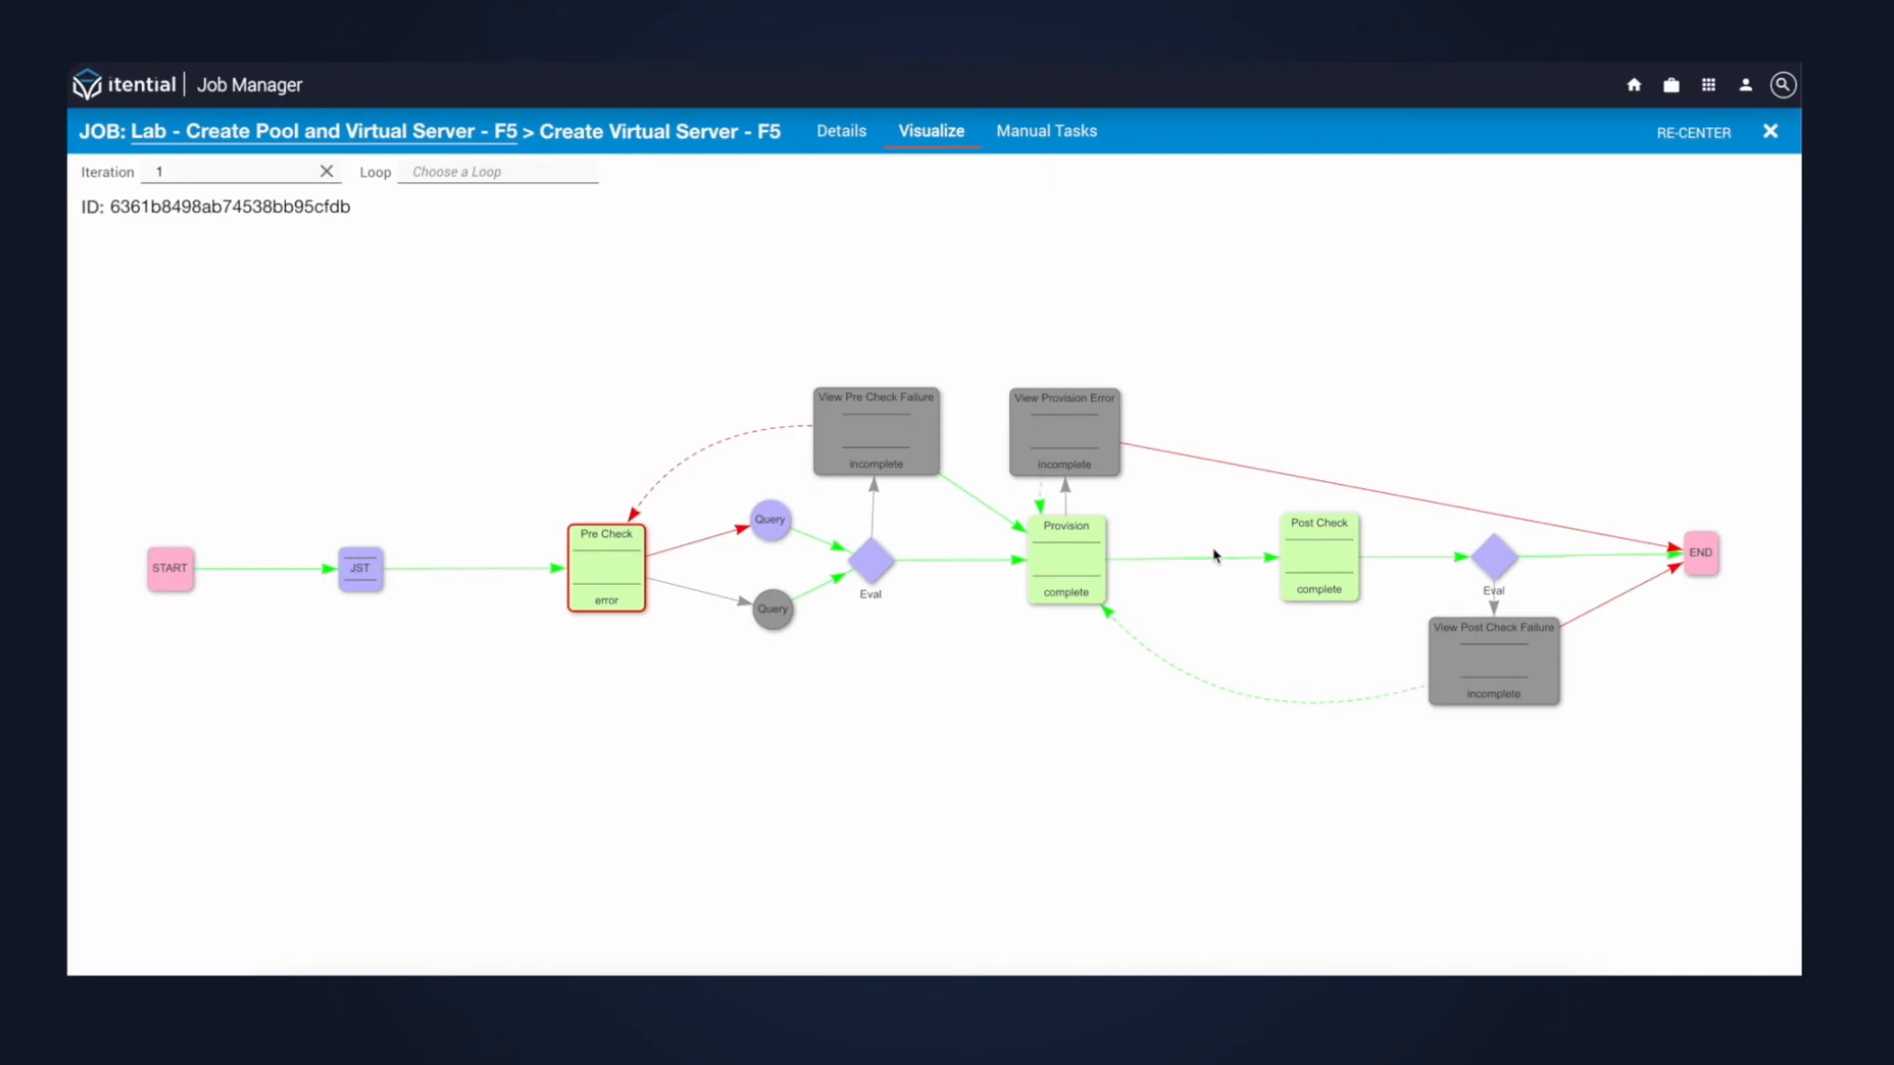
{"action": "mouse_move", "coordinate": [1067, 580]}
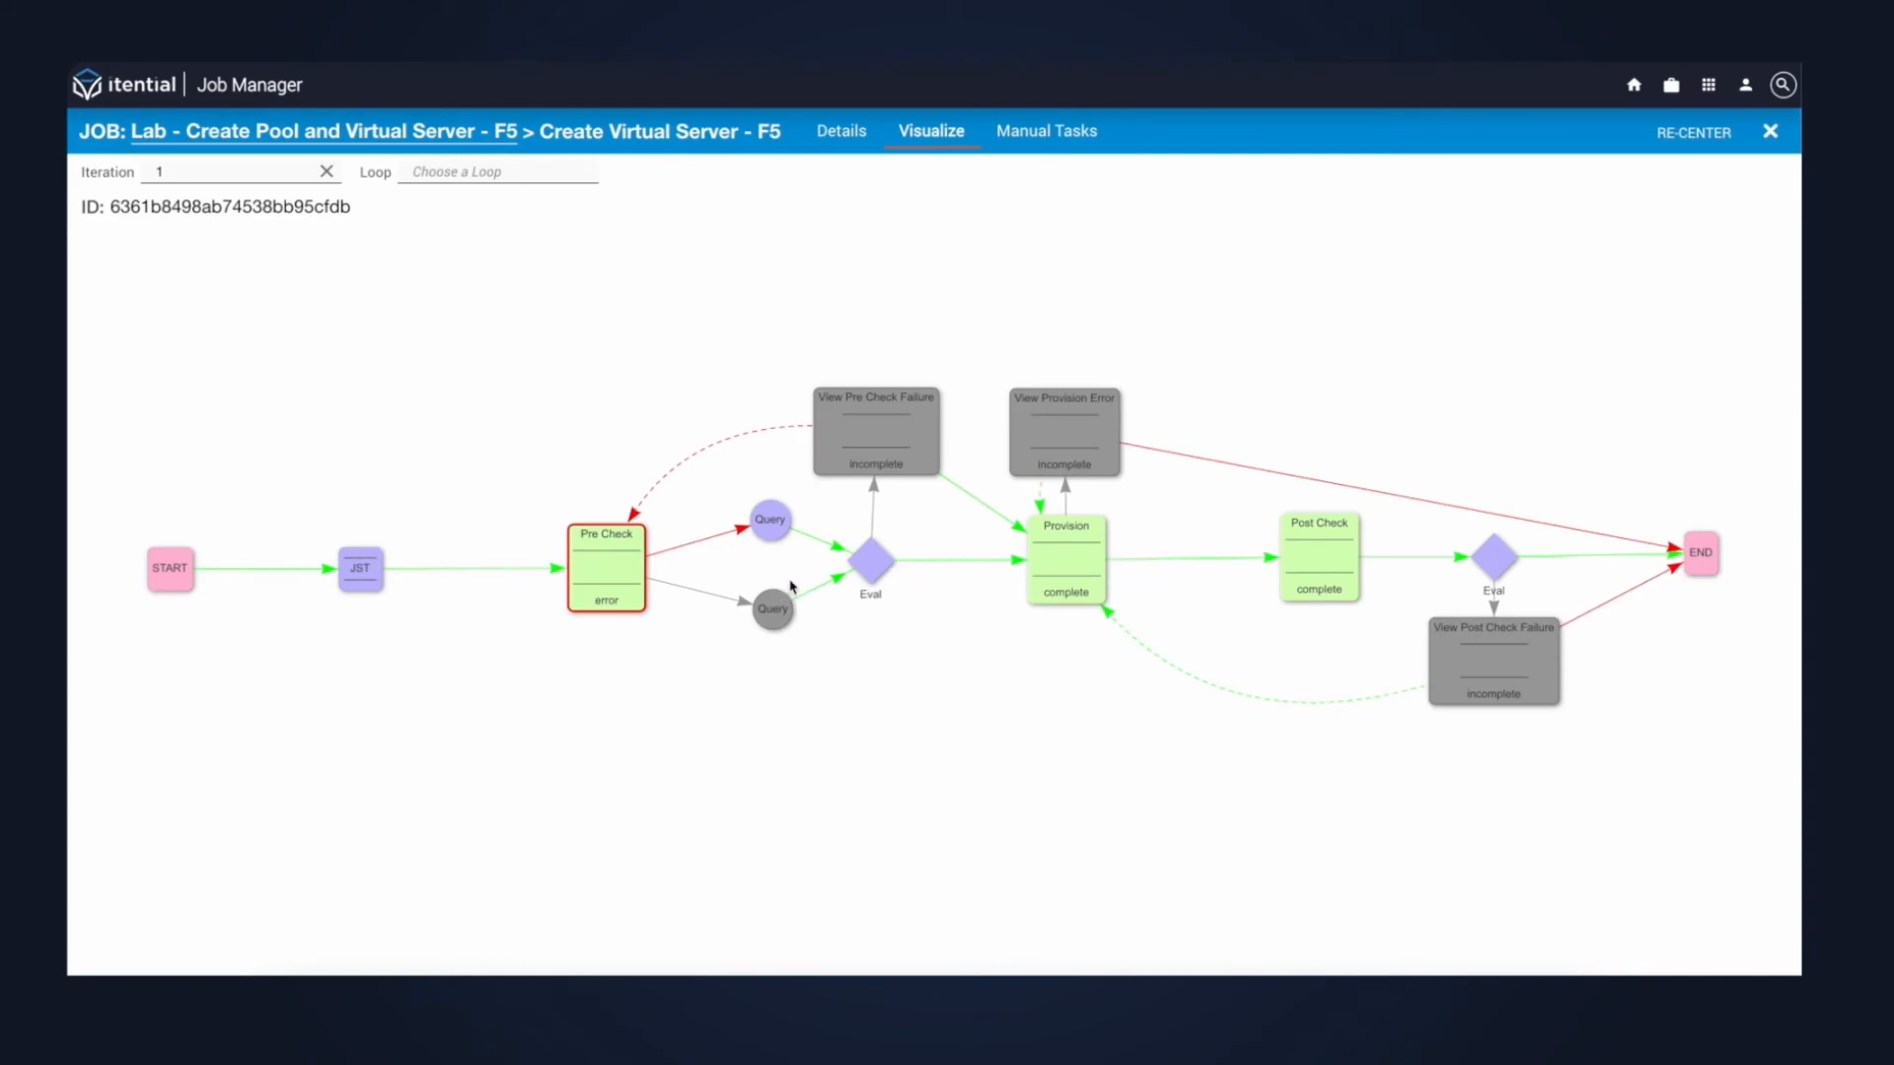
{"action": "mouse_move", "coordinate": [1057, 565]}
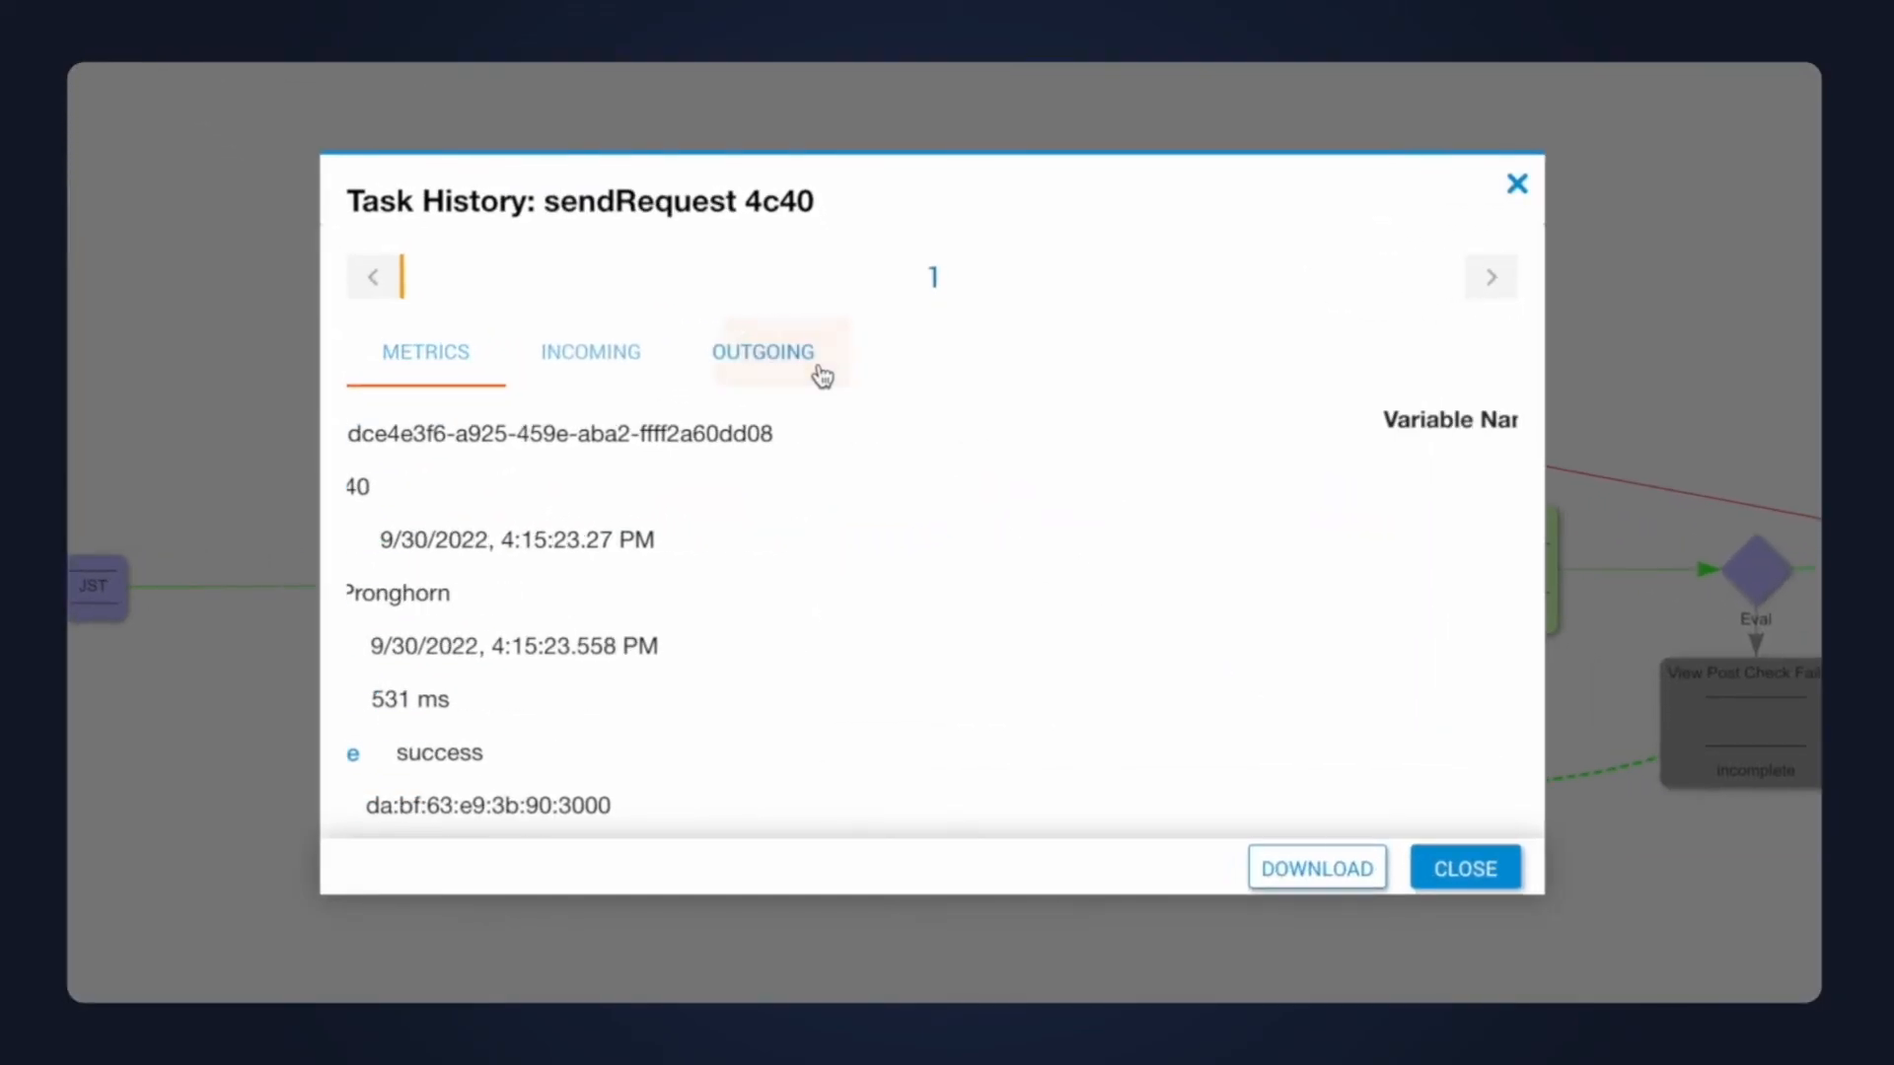
{"action": "left_click", "coordinate": [762, 351]}
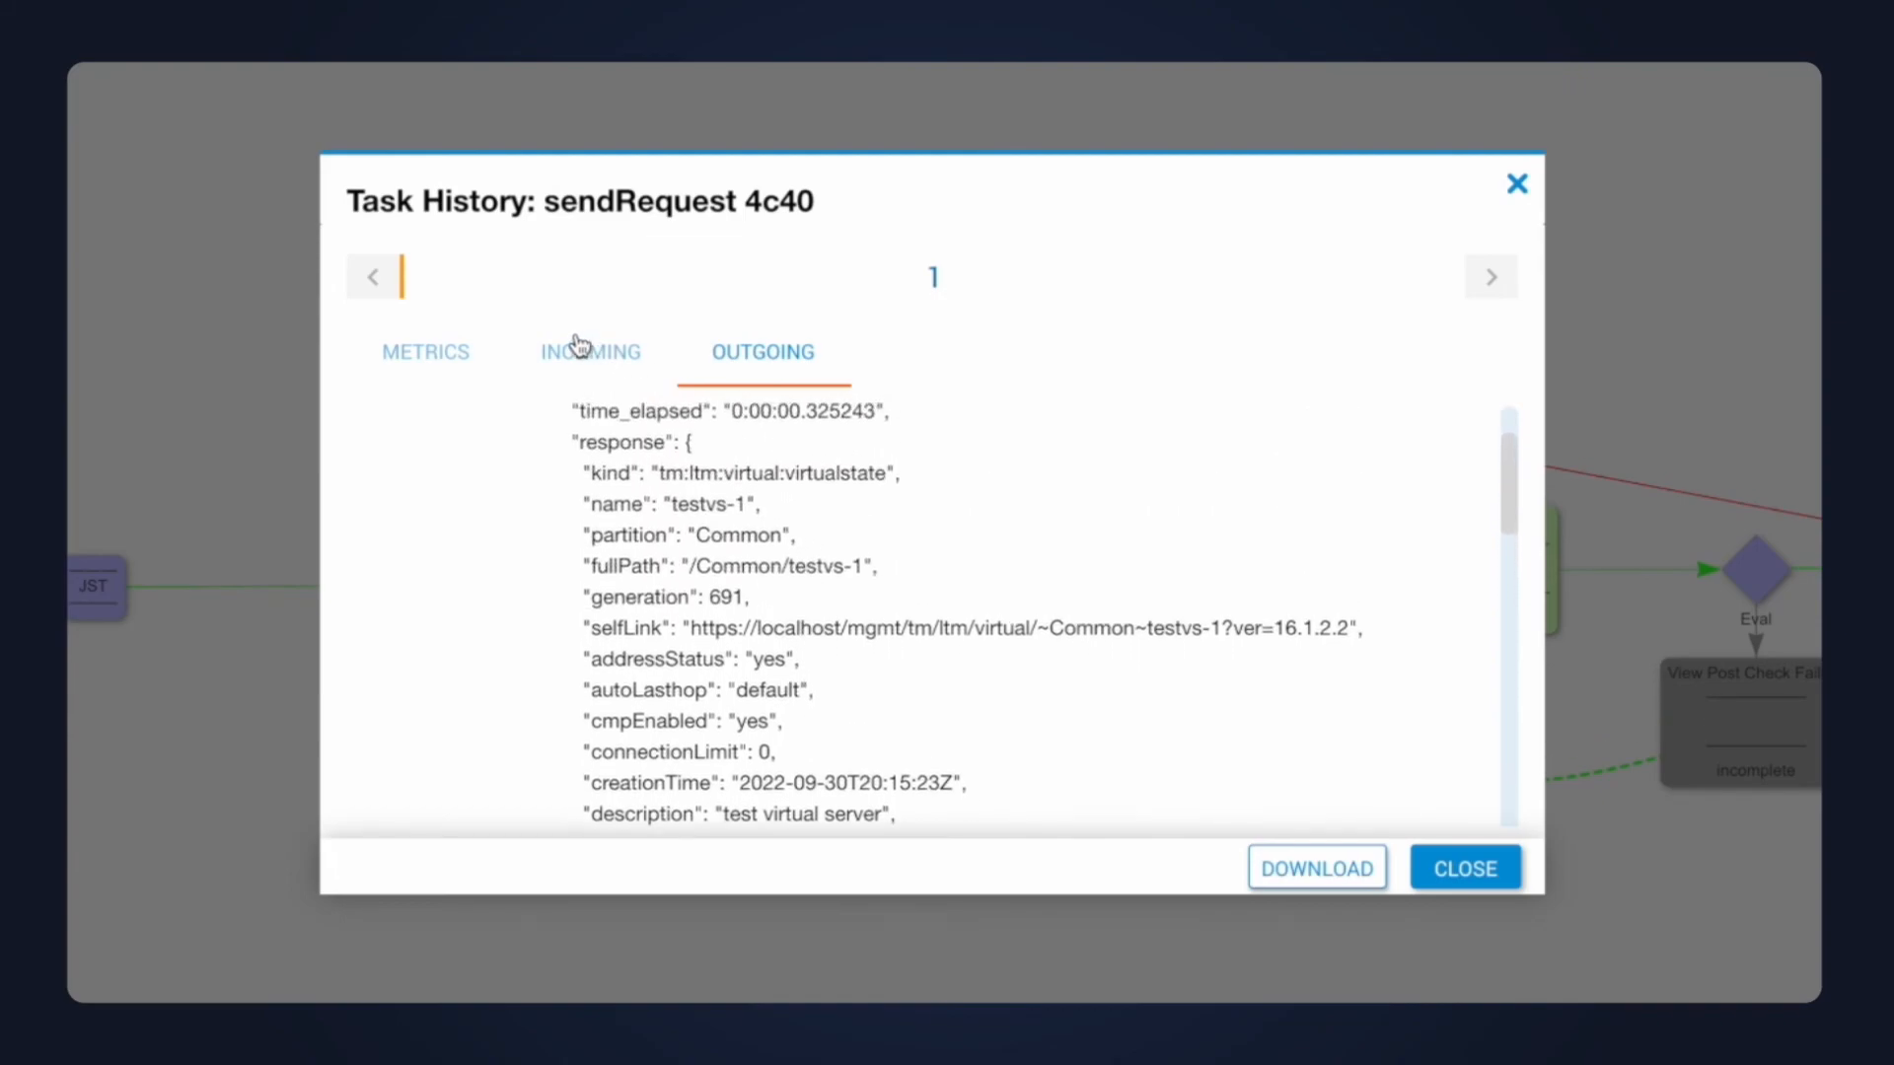
{"action": "left_click", "coordinate": [590, 351]}
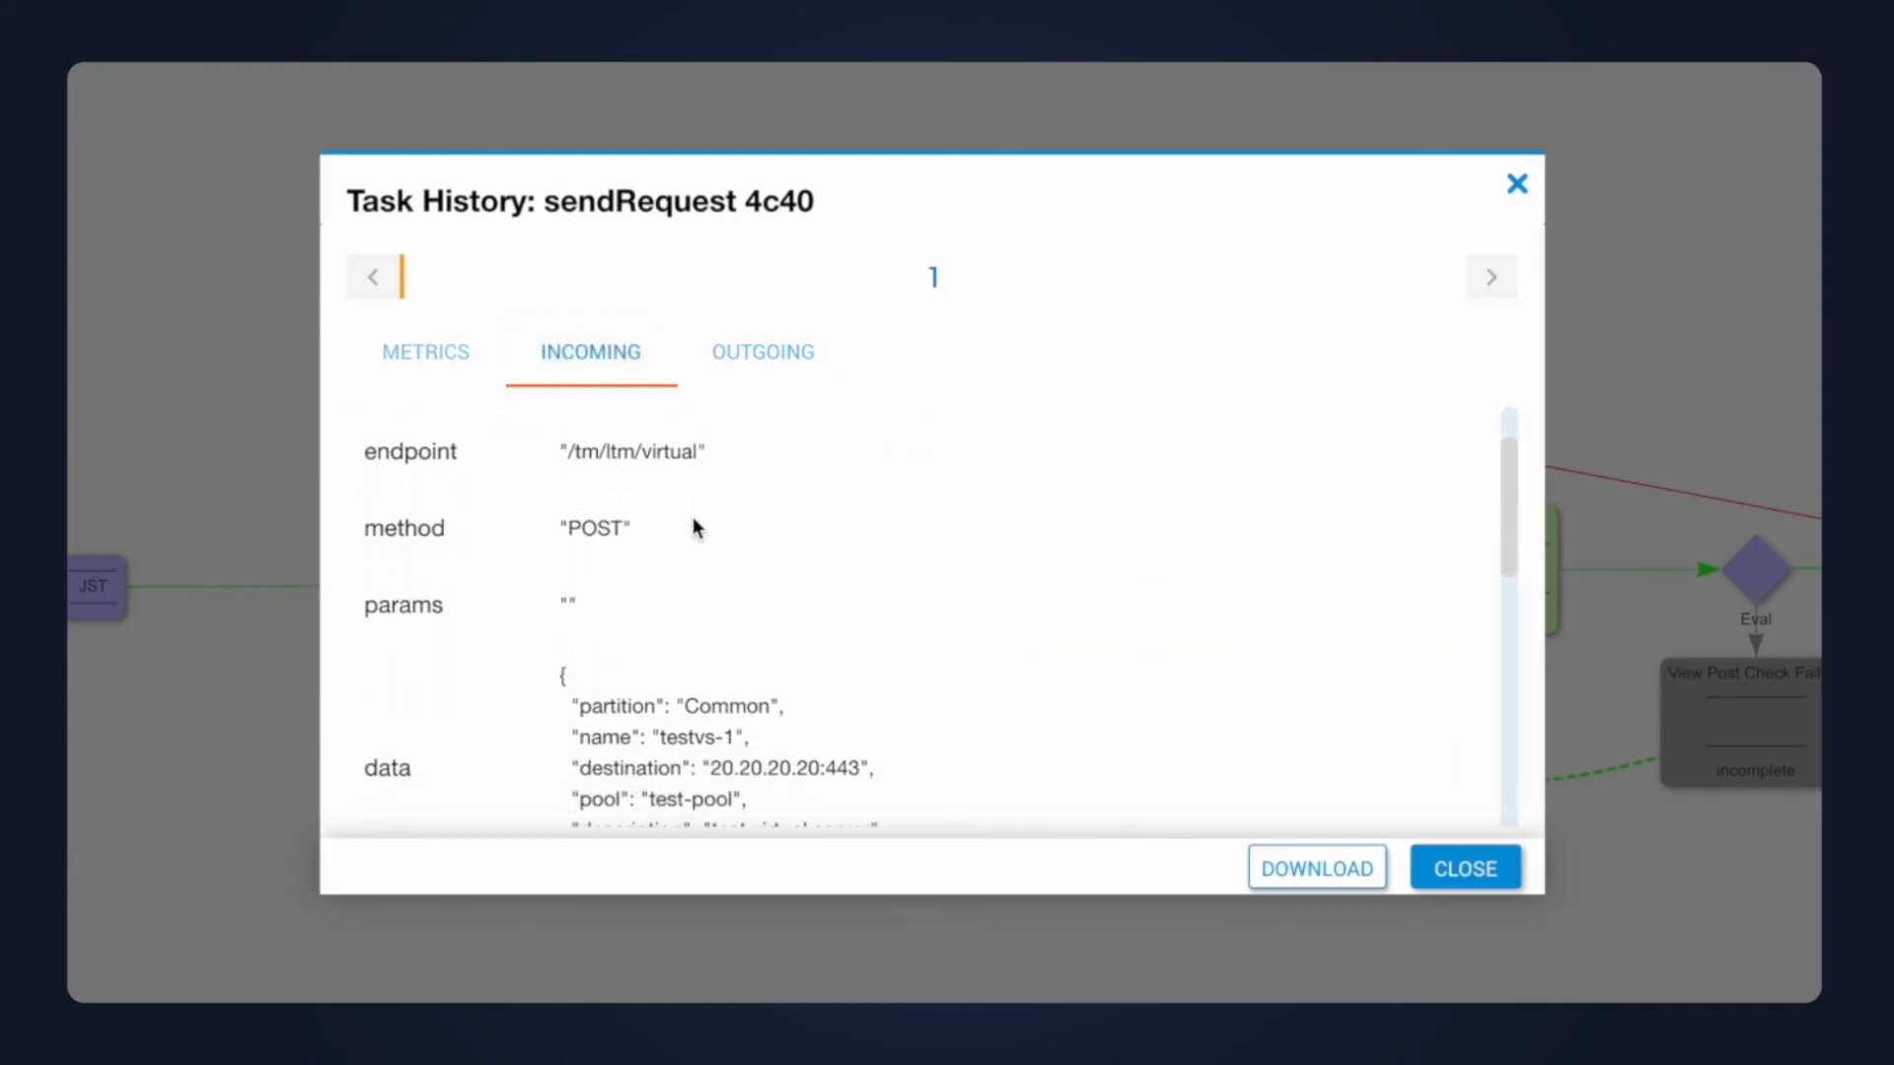
{"action": "scroll", "scroll_direction": "down", "scroll_amount": 3}
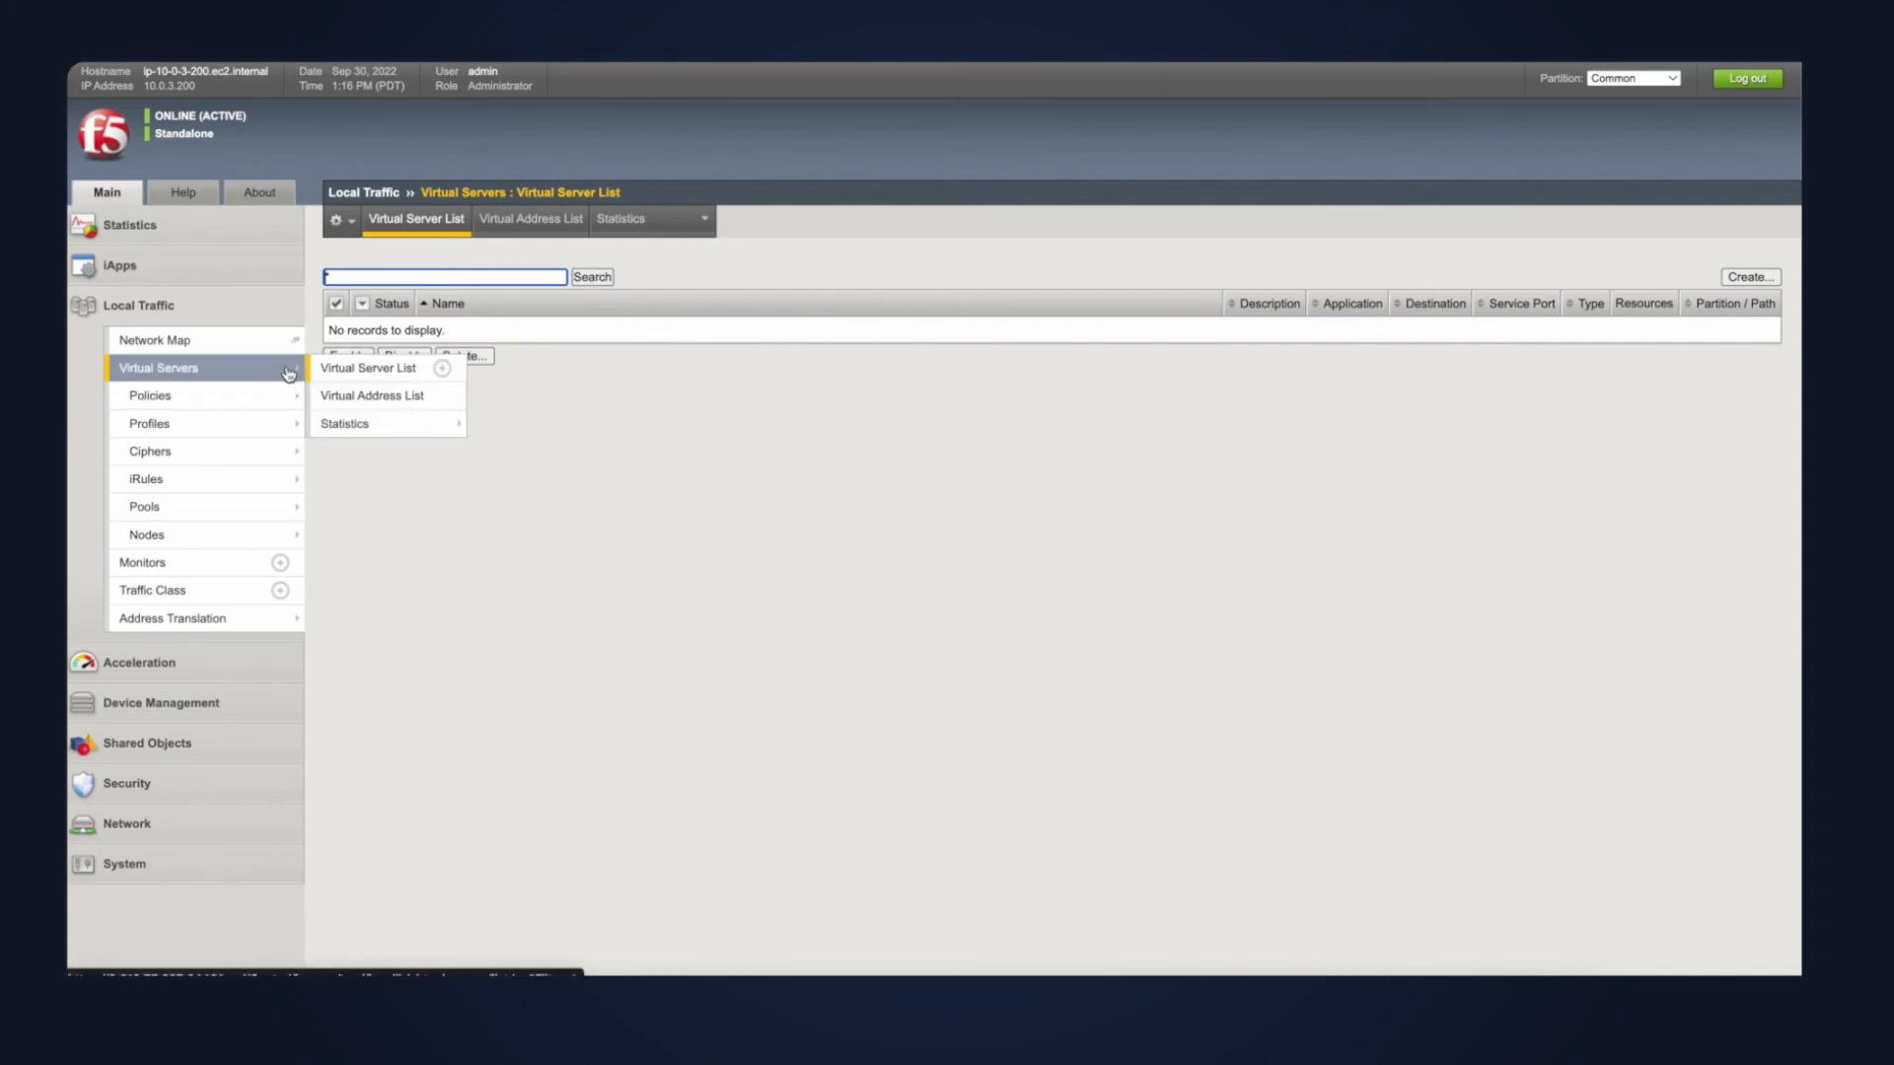
Locate testvs-1 at 20.20.20.20:443 in the Virtual Server List and view its properties.
{"action": "left_click", "coordinate": [366, 367]}
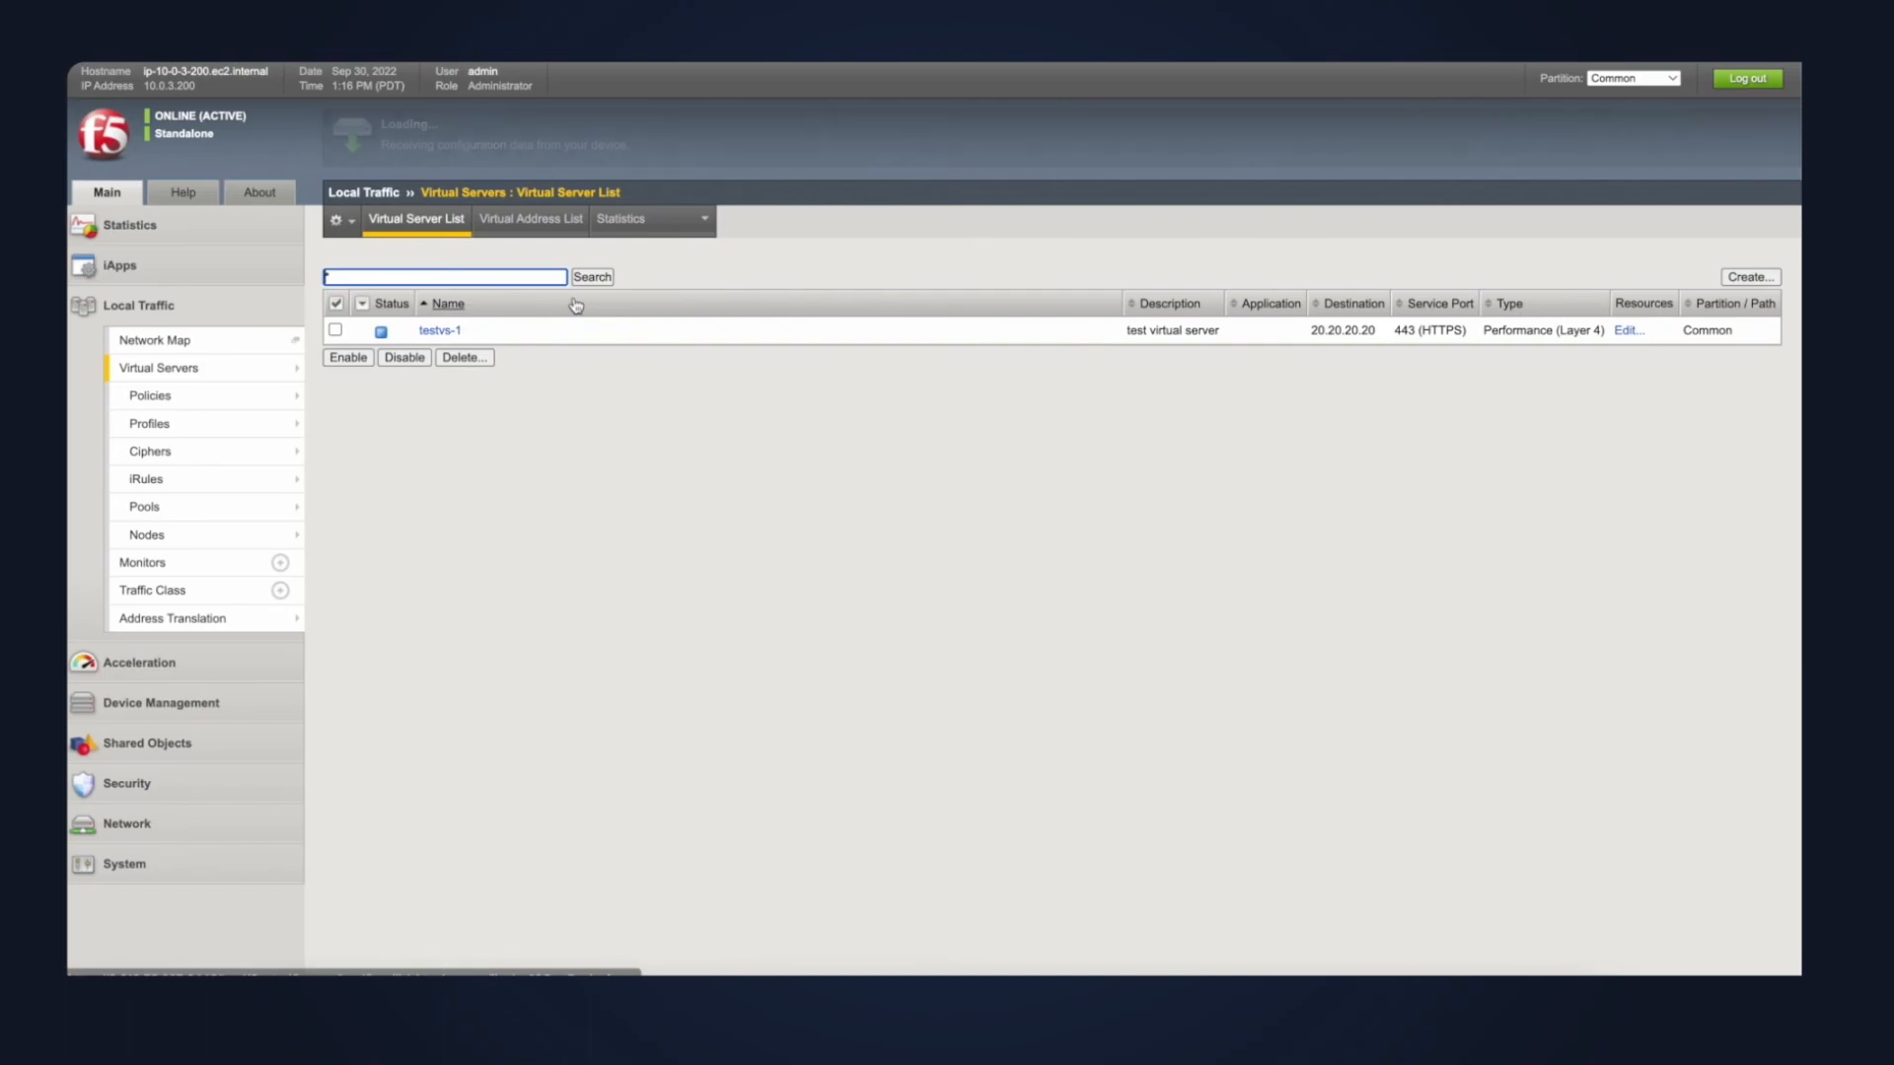
{"action": "left_click", "coordinate": [440, 332]}
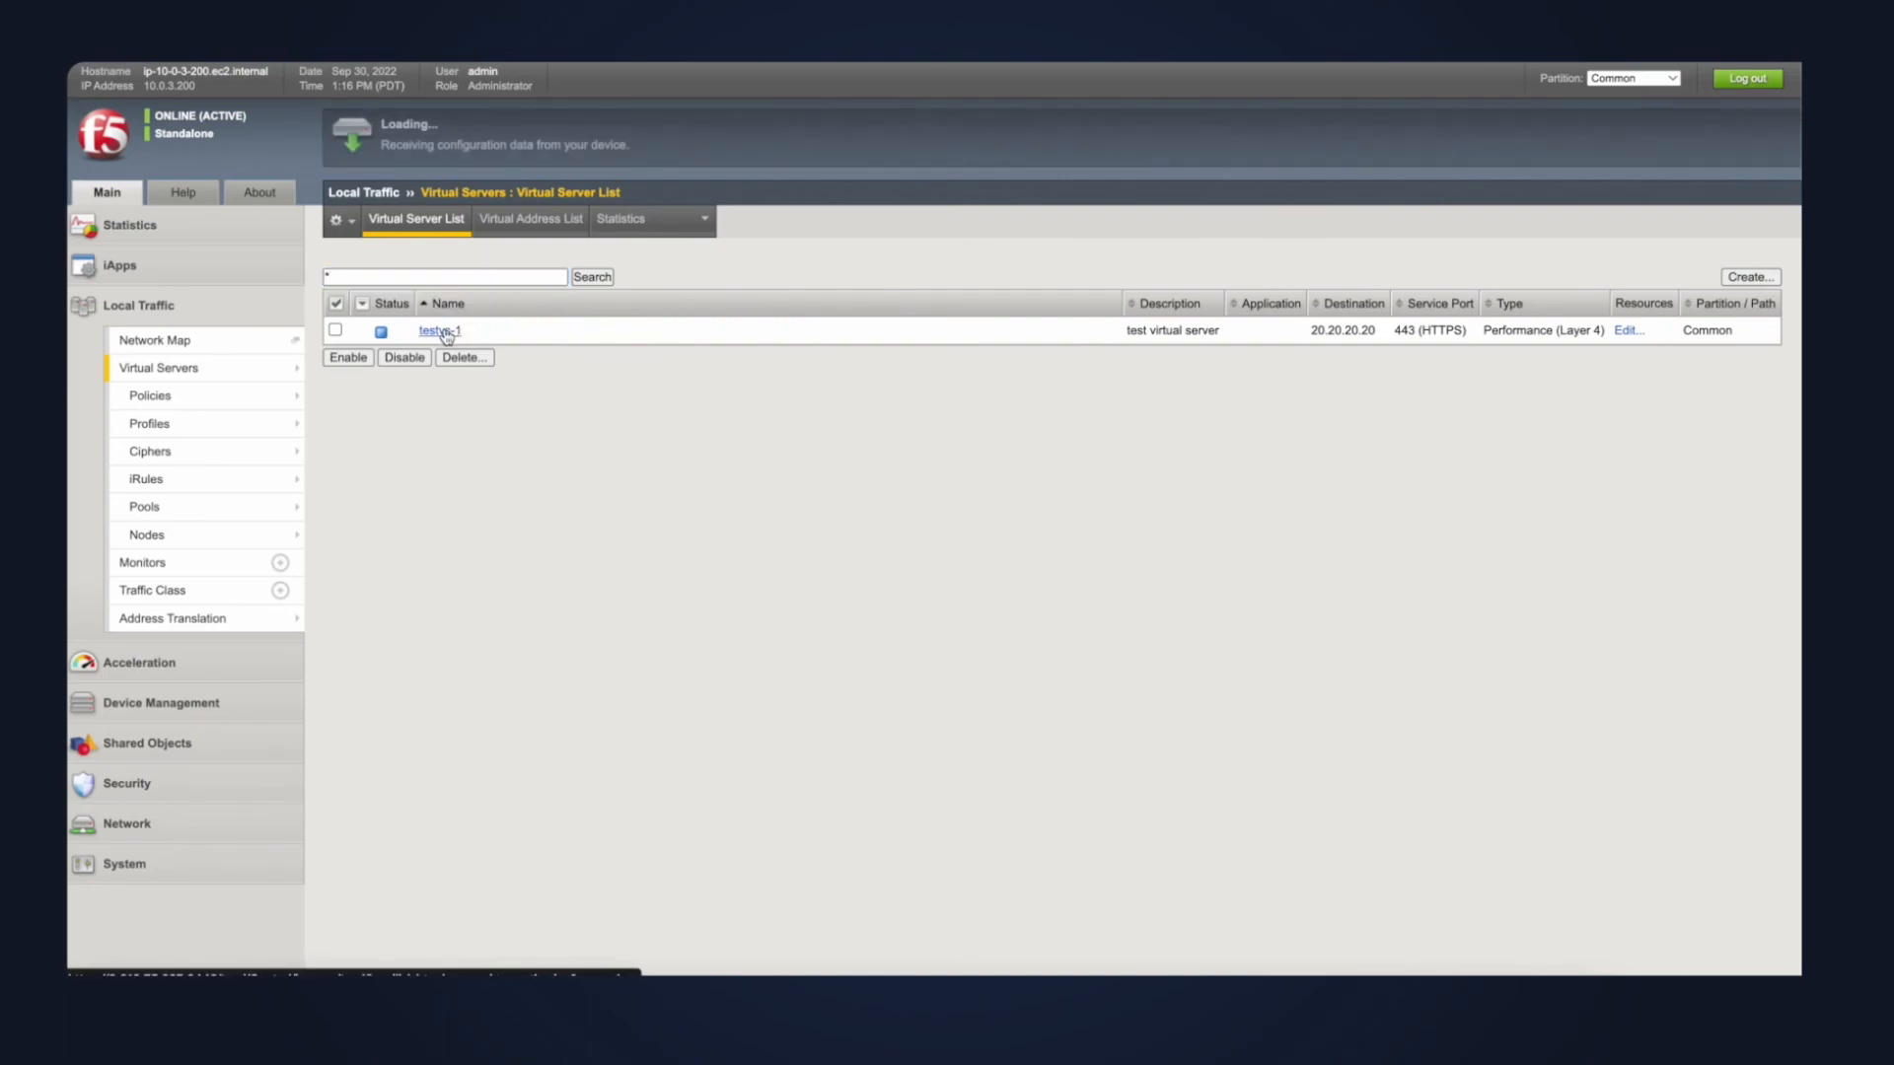
{"action": "left_click", "coordinate": [440, 331]}
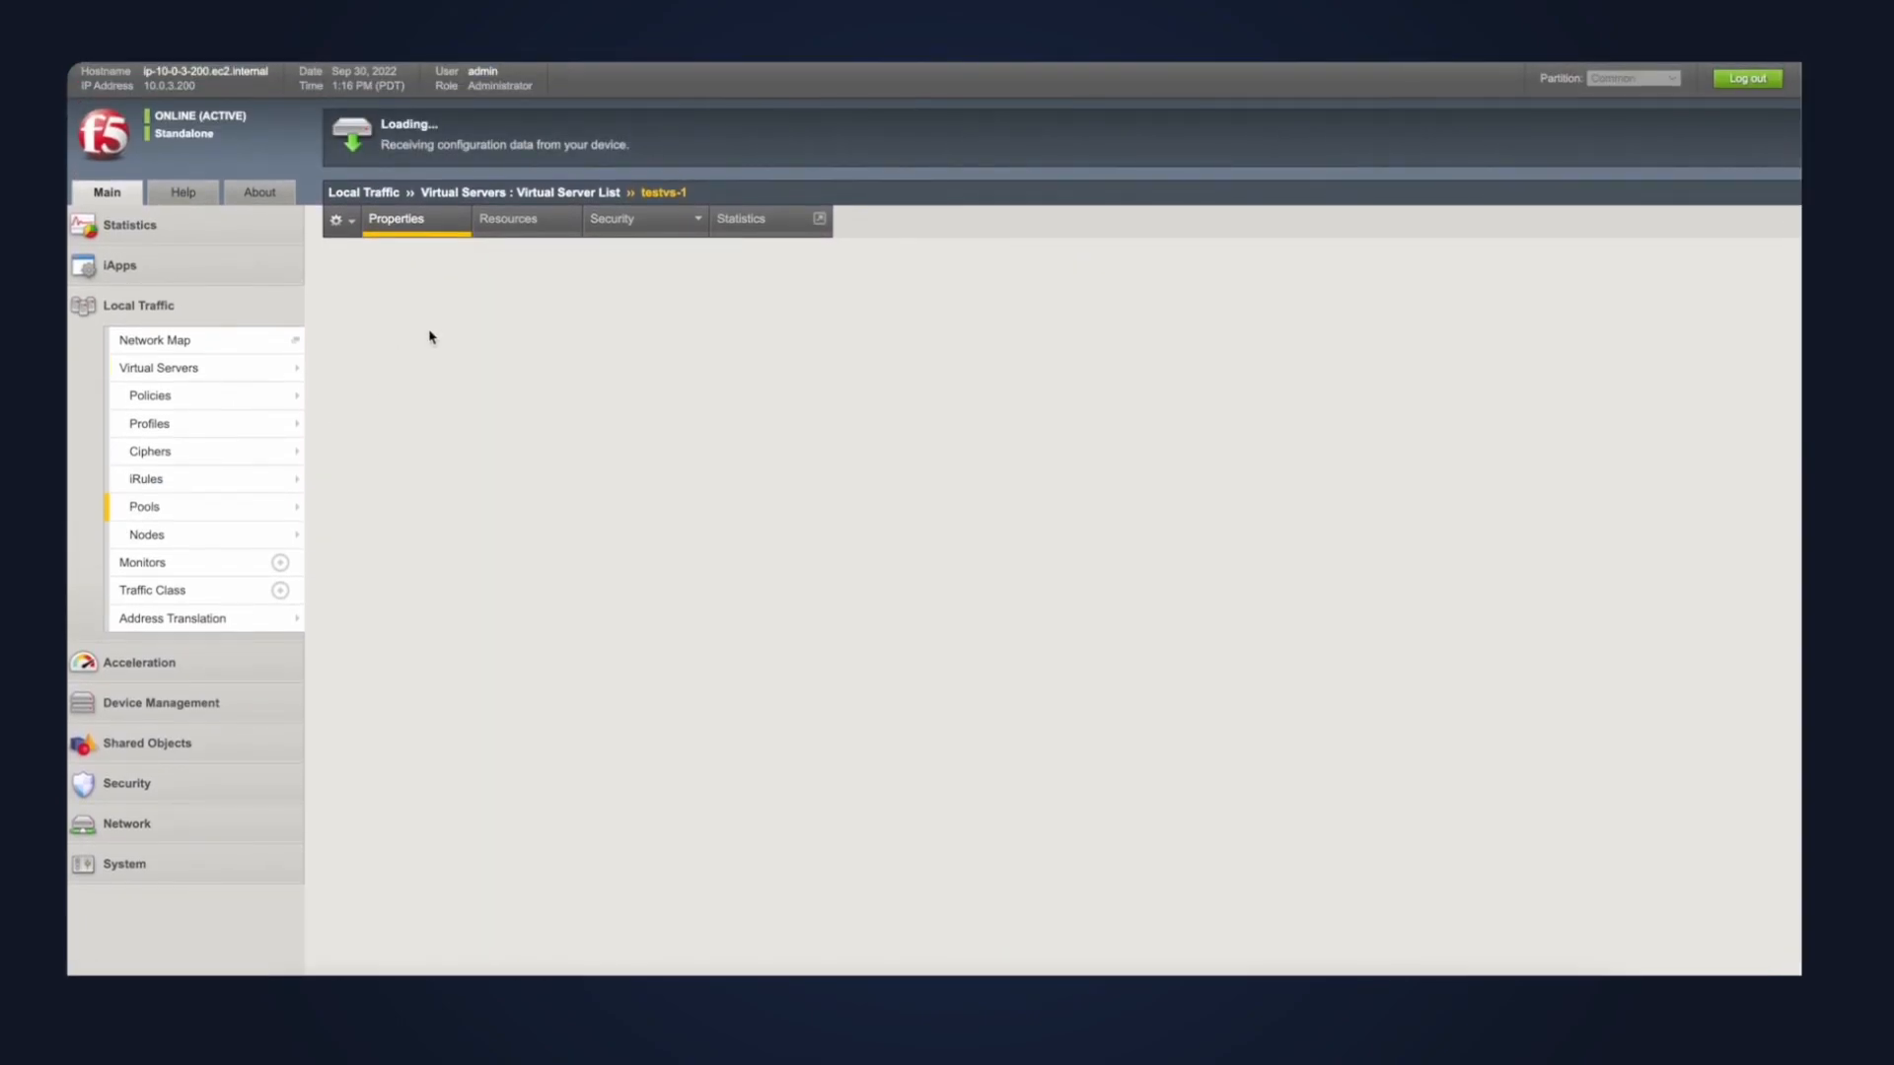
Show test-pool's members: member1 10.20.0.1 and member2 10.20.0.2, port 80, Round Robin.
{"action": "left_click", "coordinate": [144, 505]}
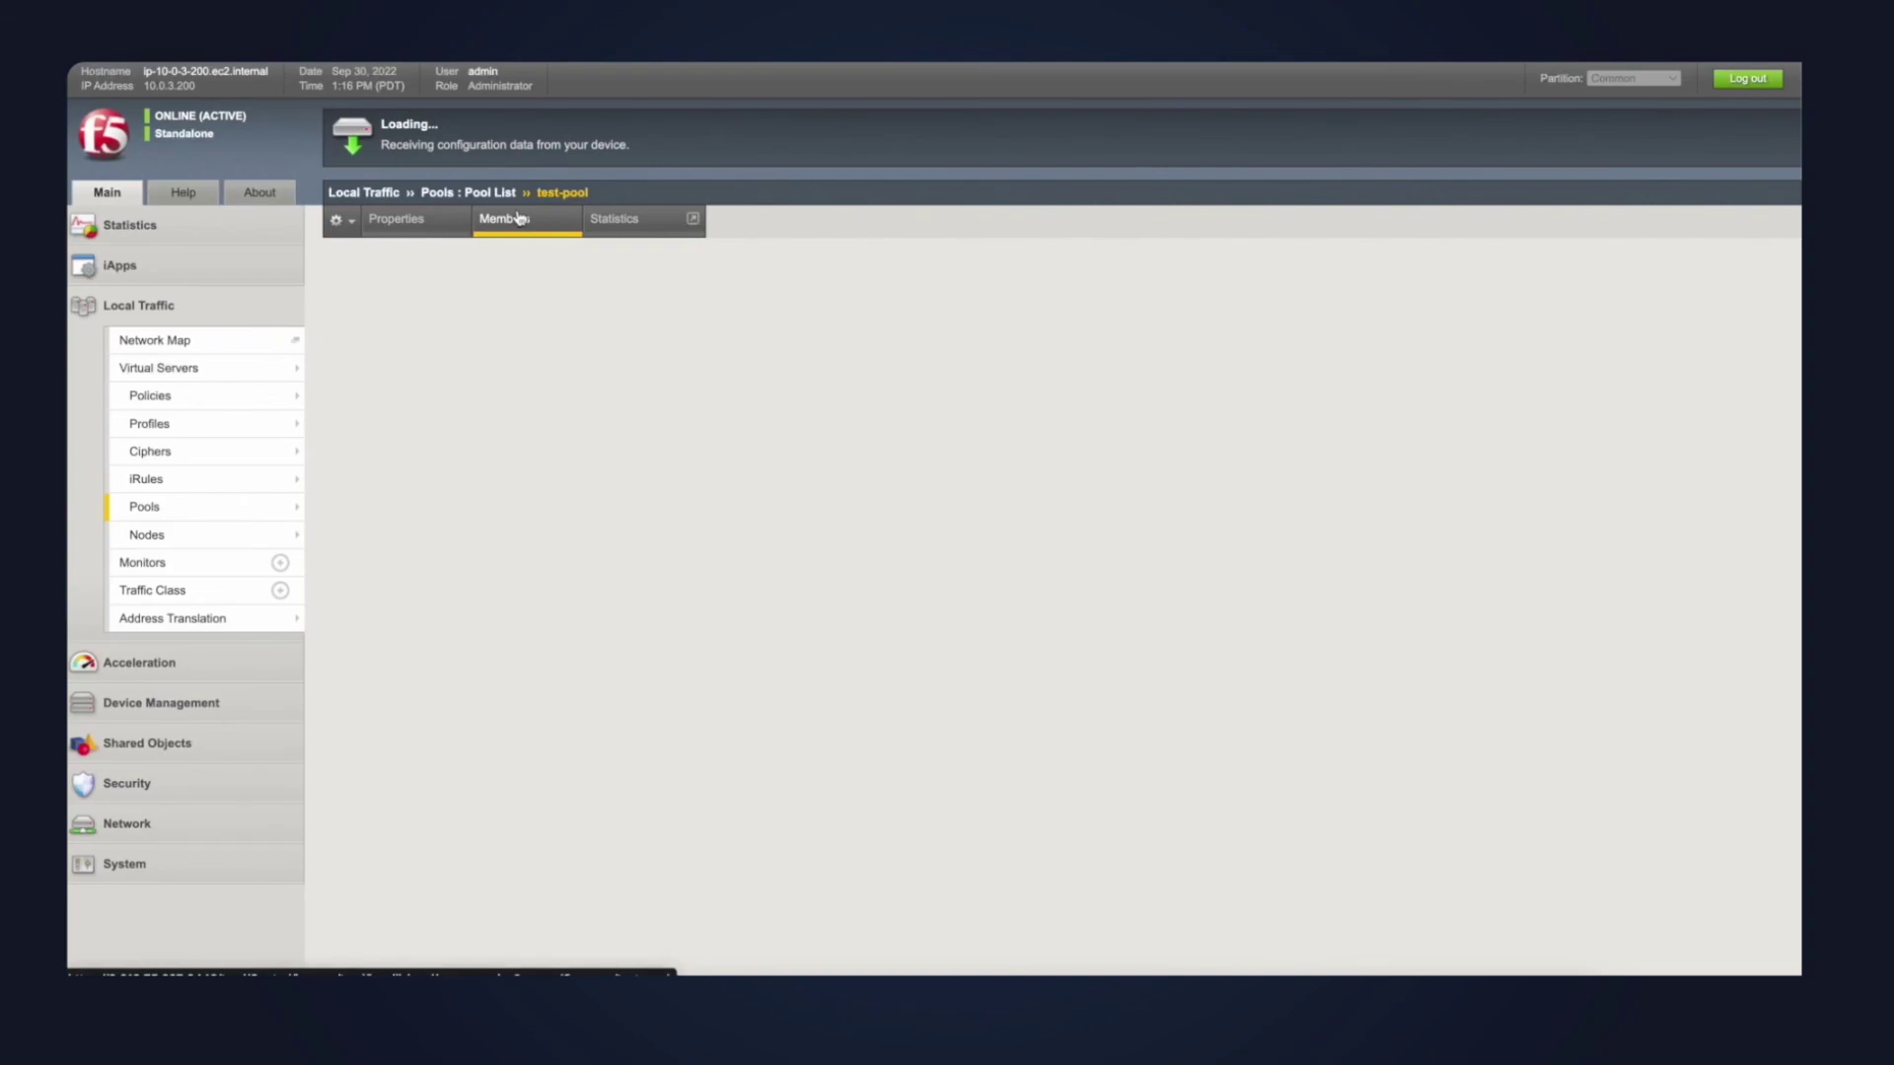
{"action": "left_click", "coordinate": [520, 219]}
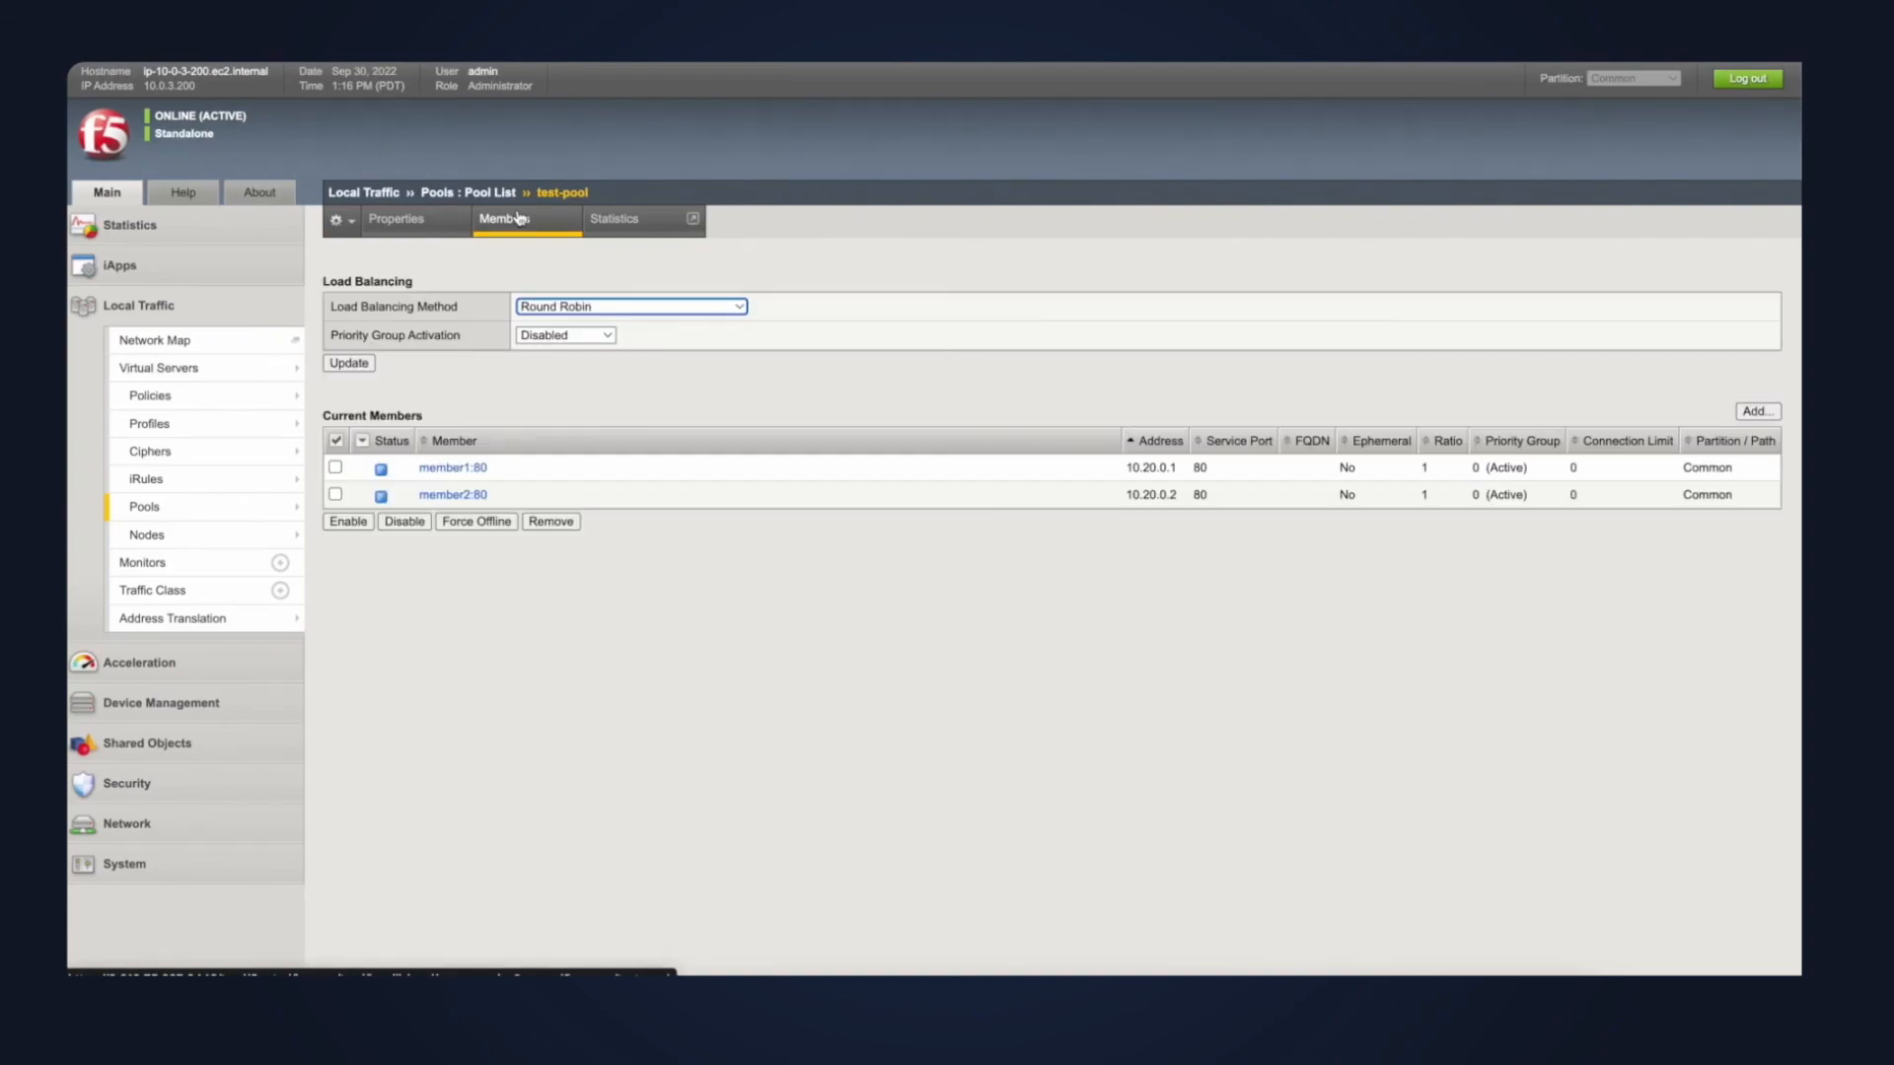